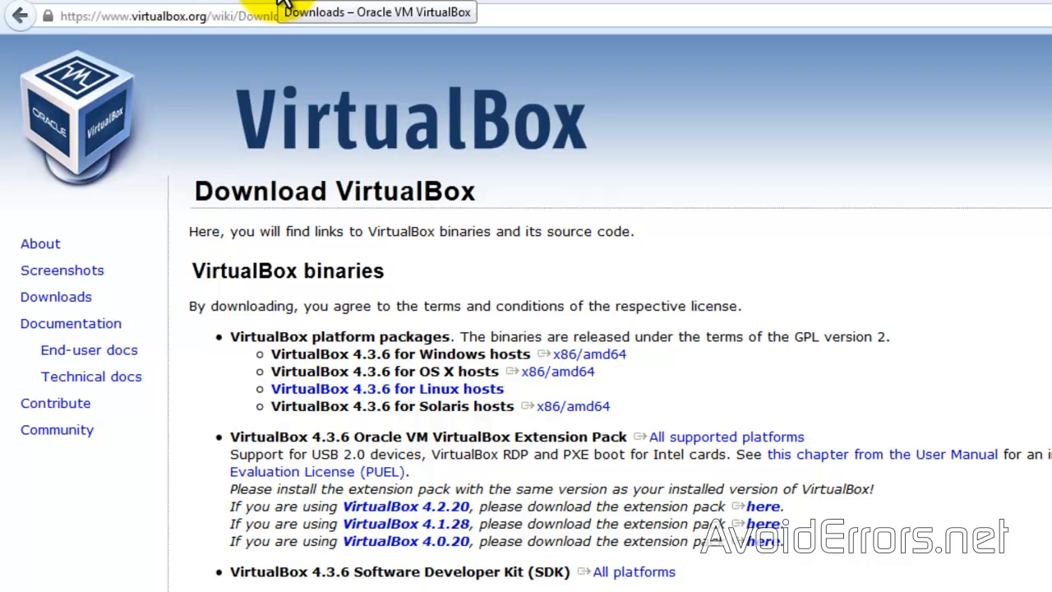
mouse_move(556, 210)
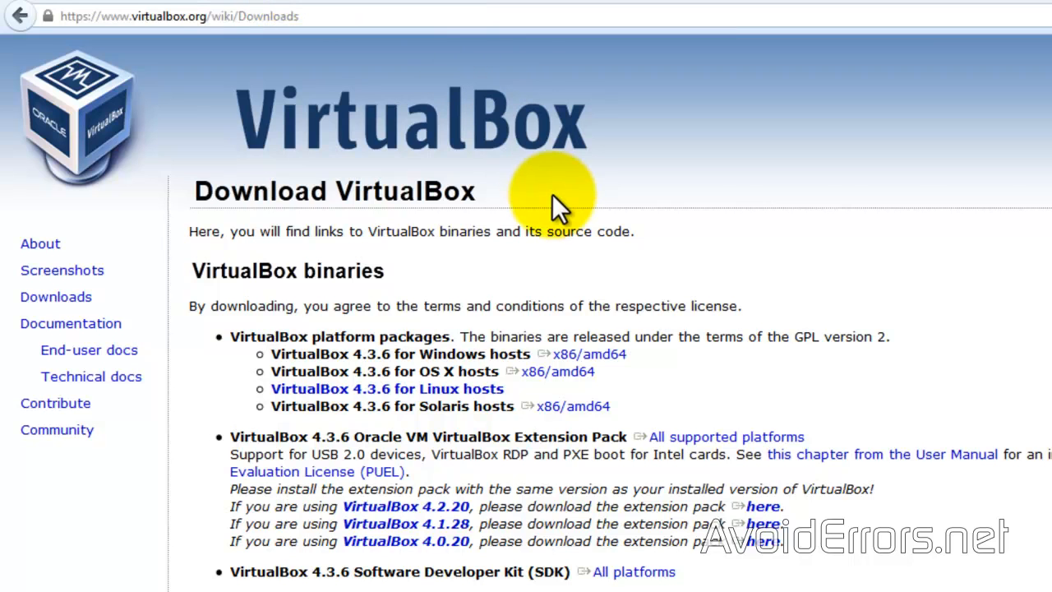
mouse_move(658, 400)
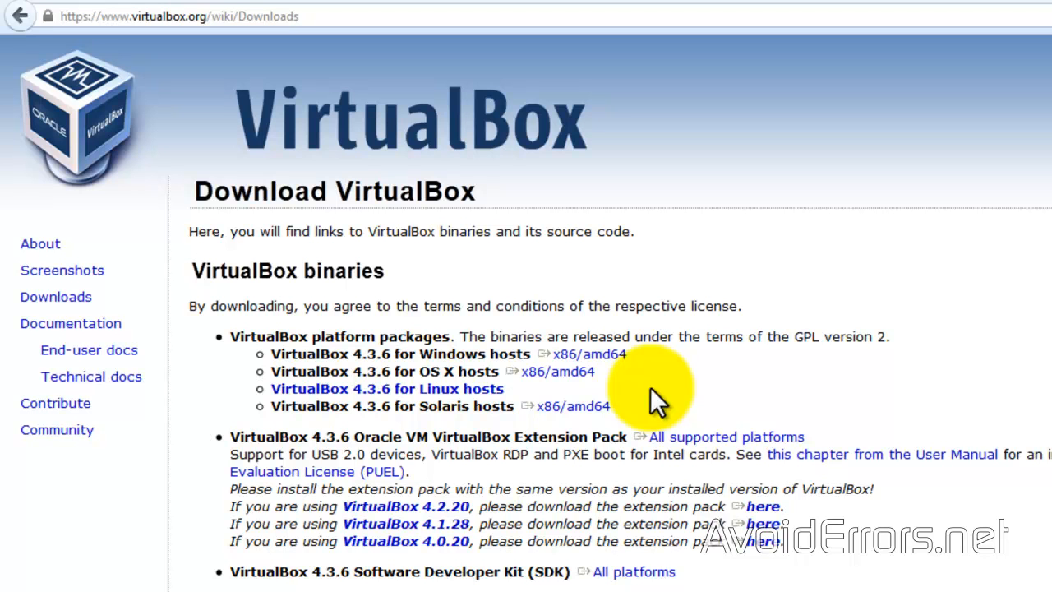
mouse_move(579, 10)
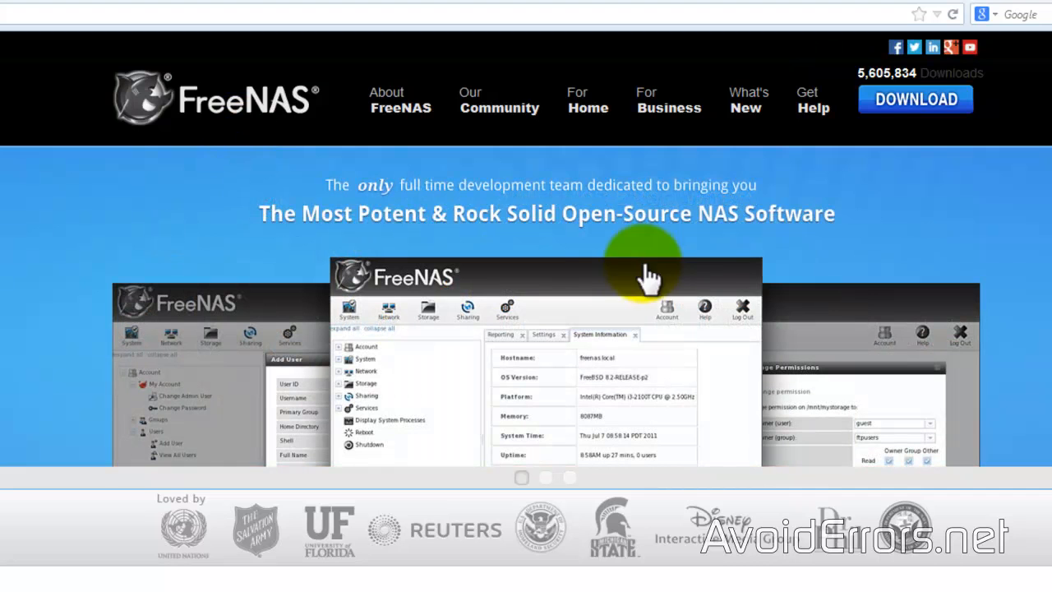
Sign up on the newsletter page and save FreeNAS-9.2.1-RELEASE-x86.iso from the Legacy 32-bit downloads.
click(914, 98)
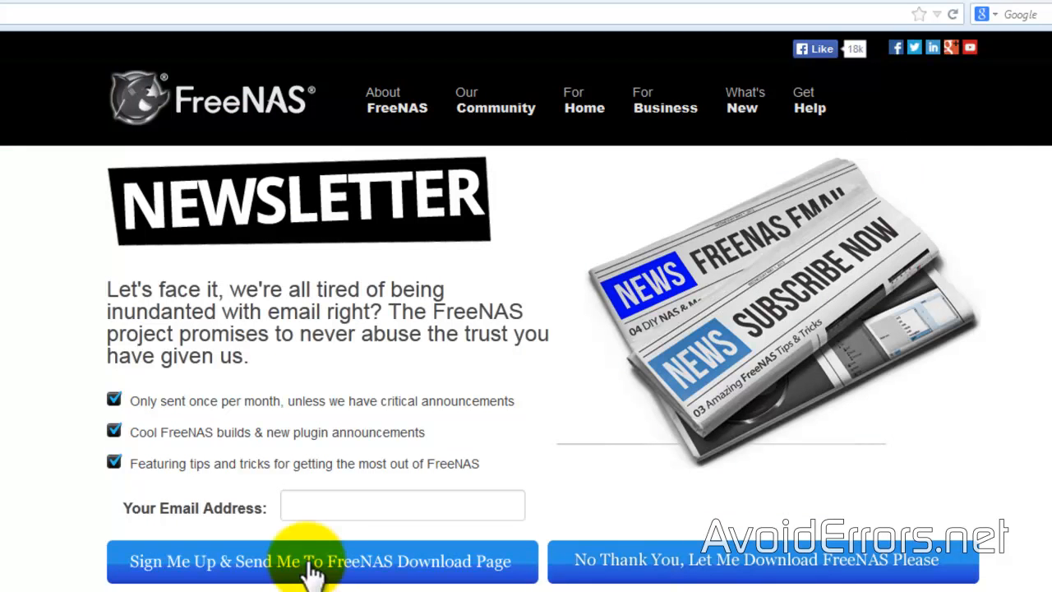
click(302, 505)
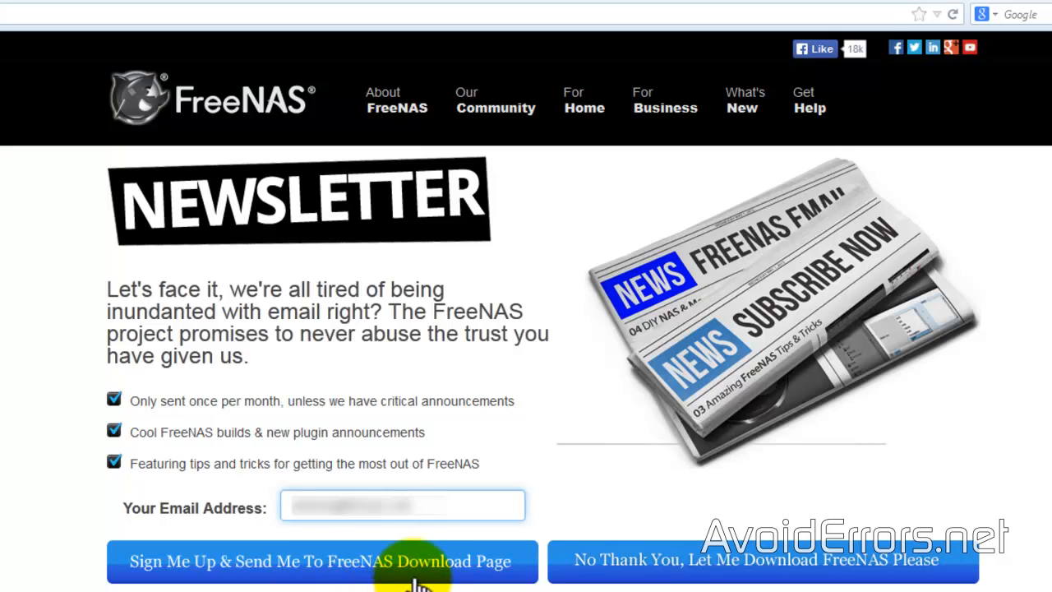
click(316, 562)
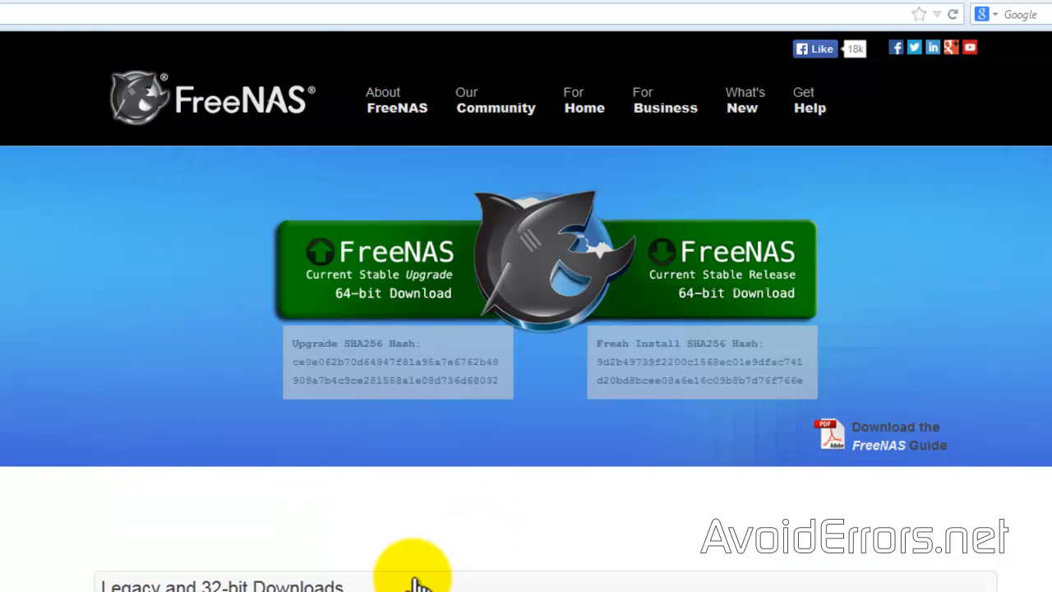
scroll(down, 3)
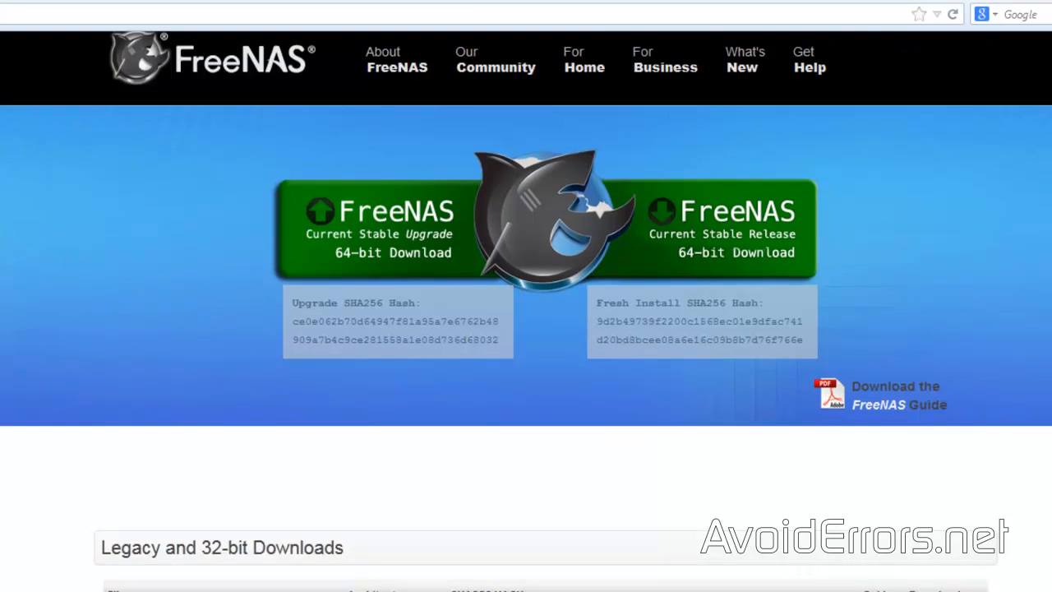
scroll(down, 3)
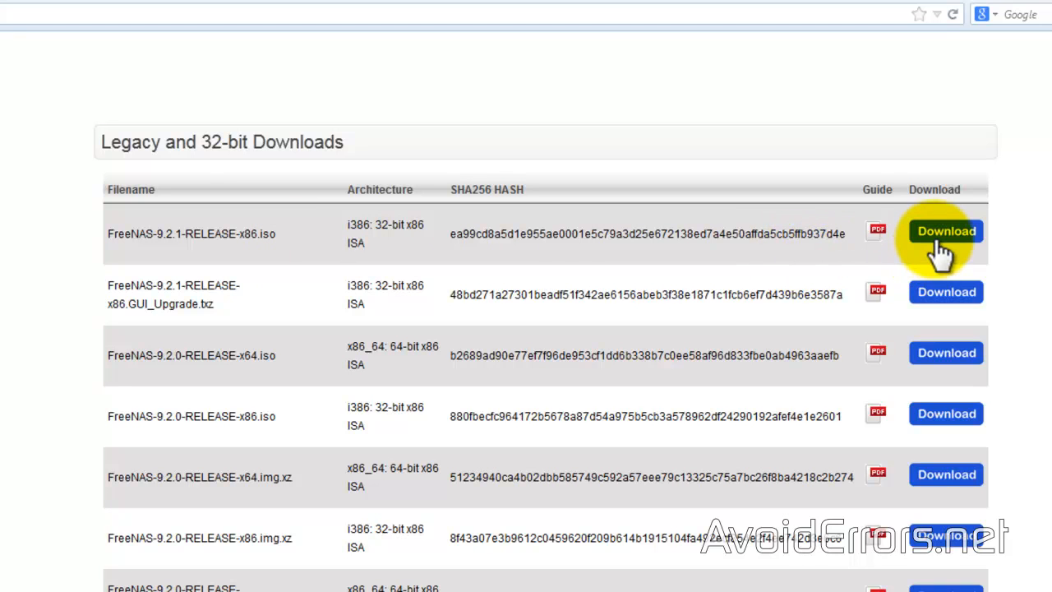
click(947, 230)
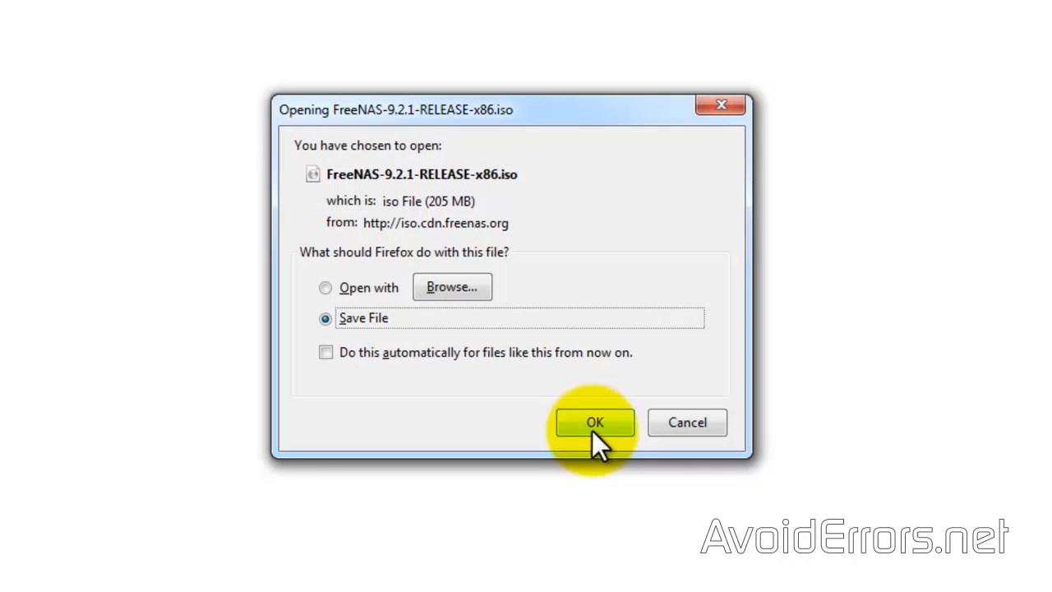
click(596, 420)
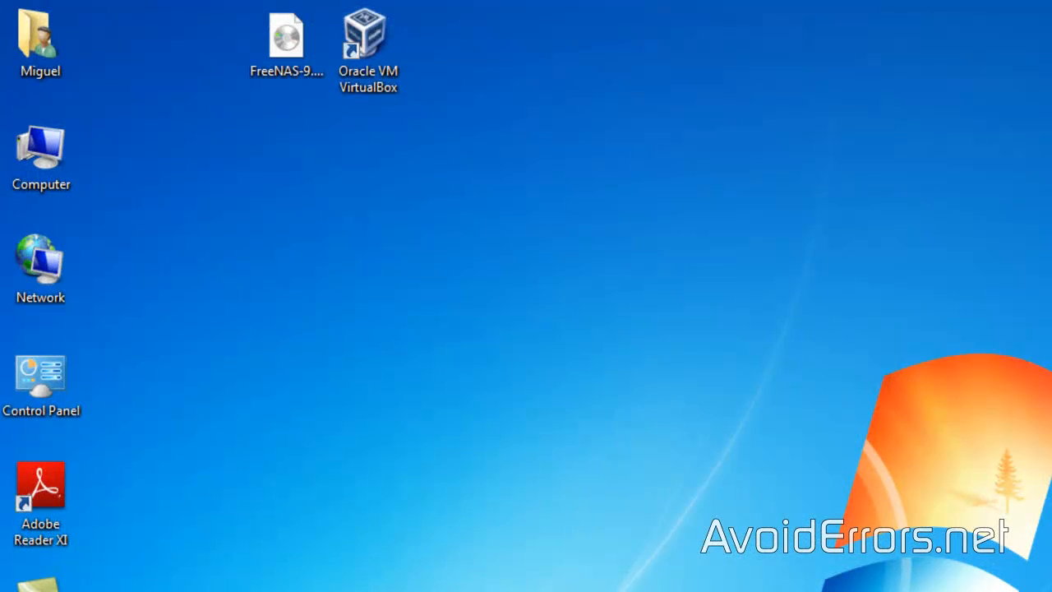
click(283, 36)
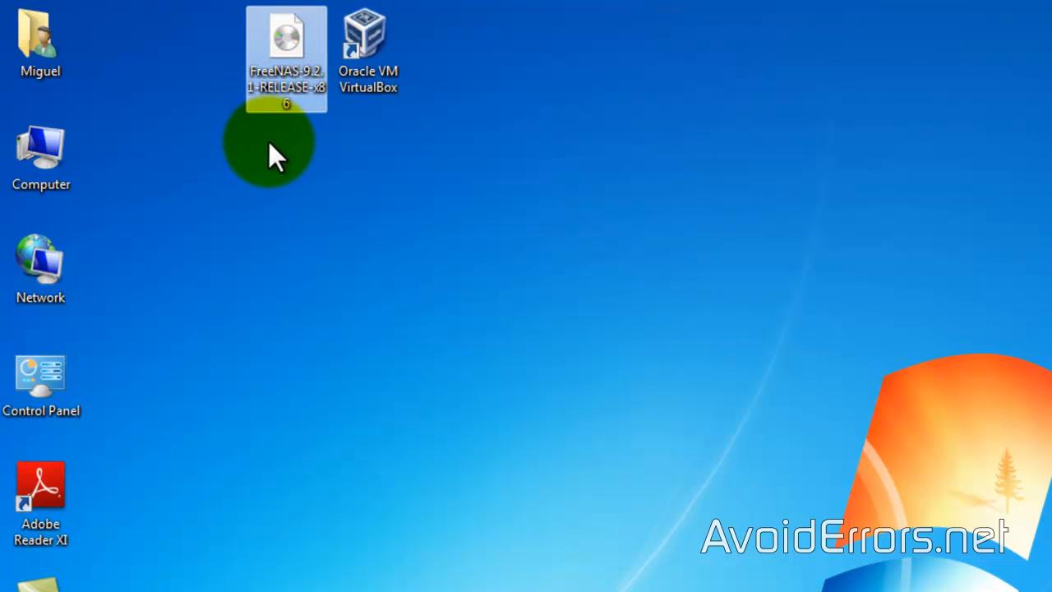
mouse_move(286, 162)
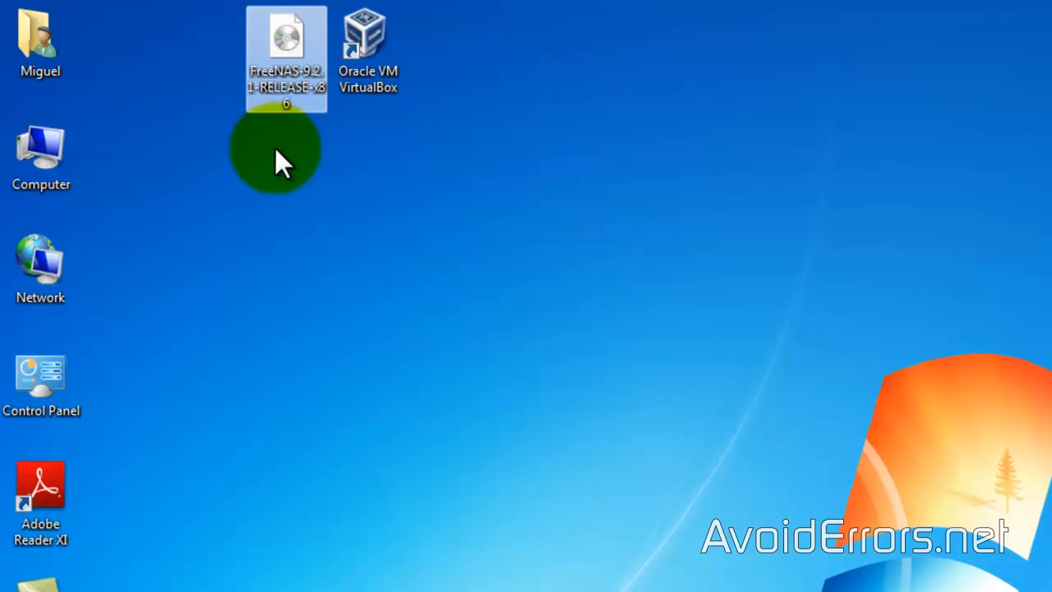
mouse_move(385, 146)
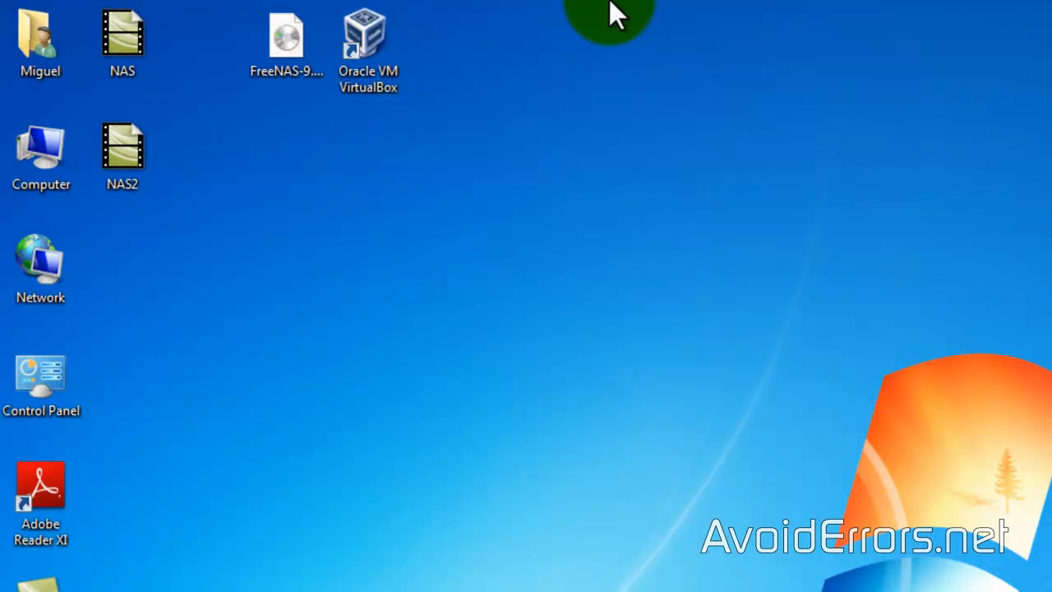
click(286, 38)
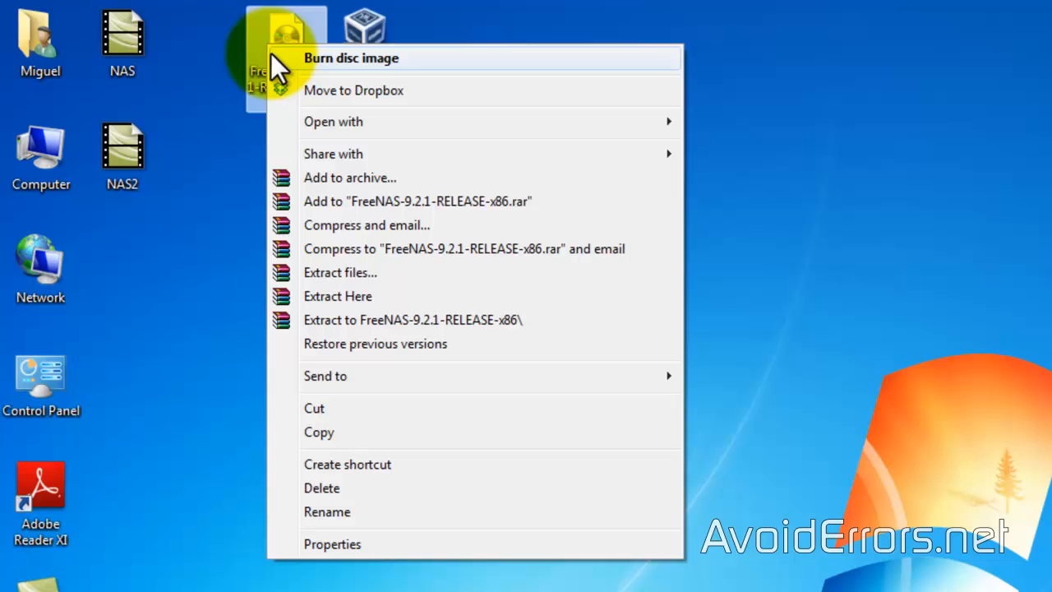
mouse_move(283, 86)
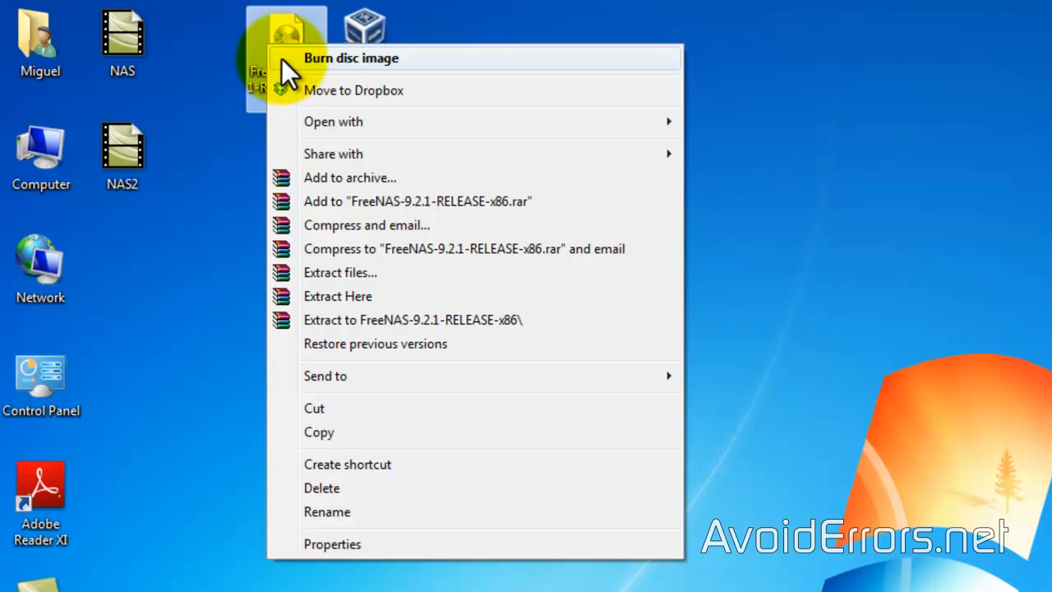
click(359, 58)
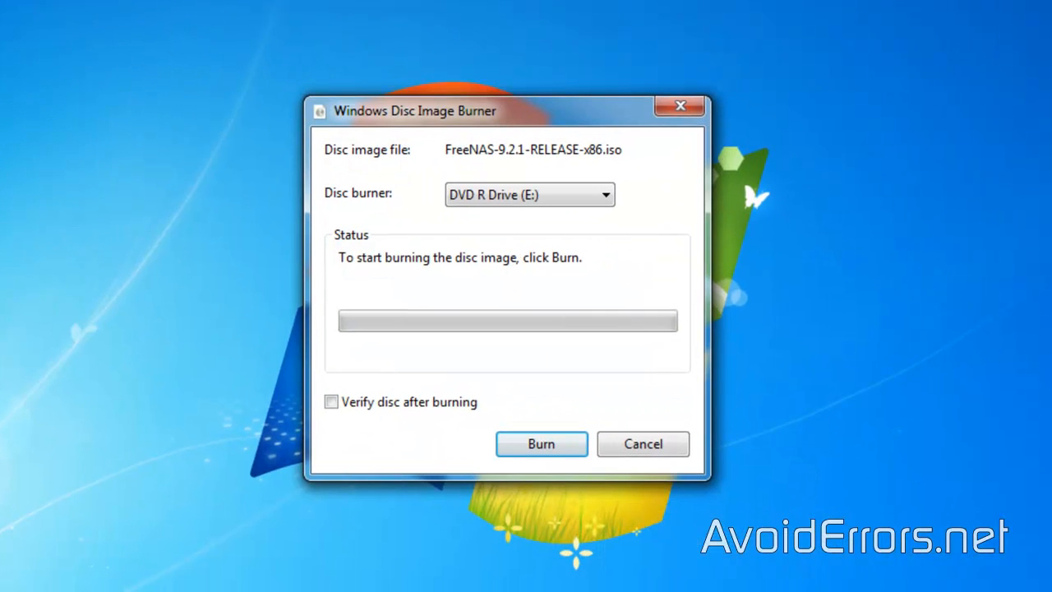
mouse_move(437, 549)
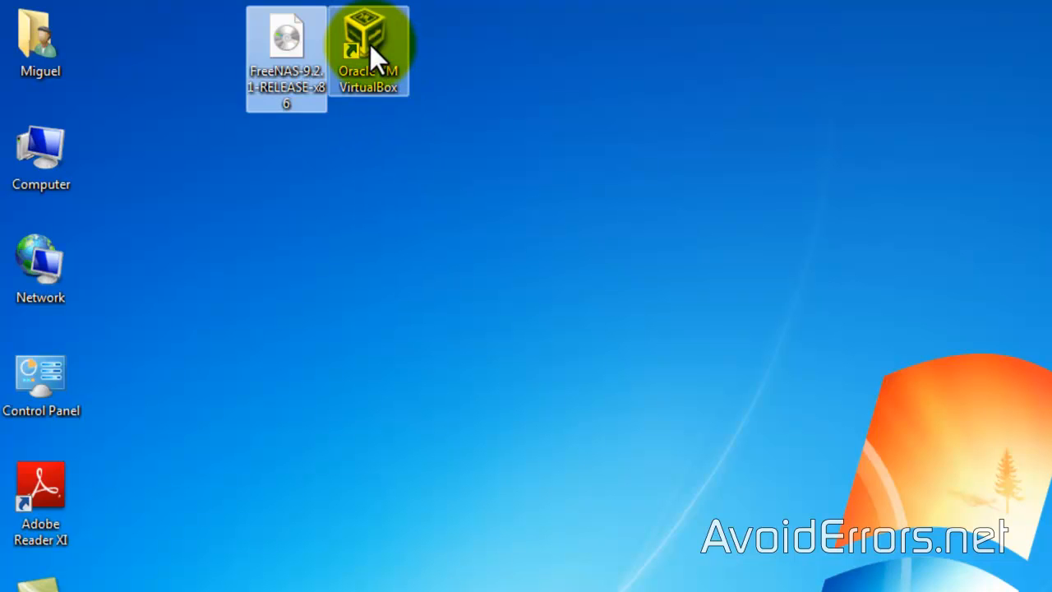
Launch VirtualBox and start a new machine named FreeNAS with version Windows 8.
double_click(368, 36)
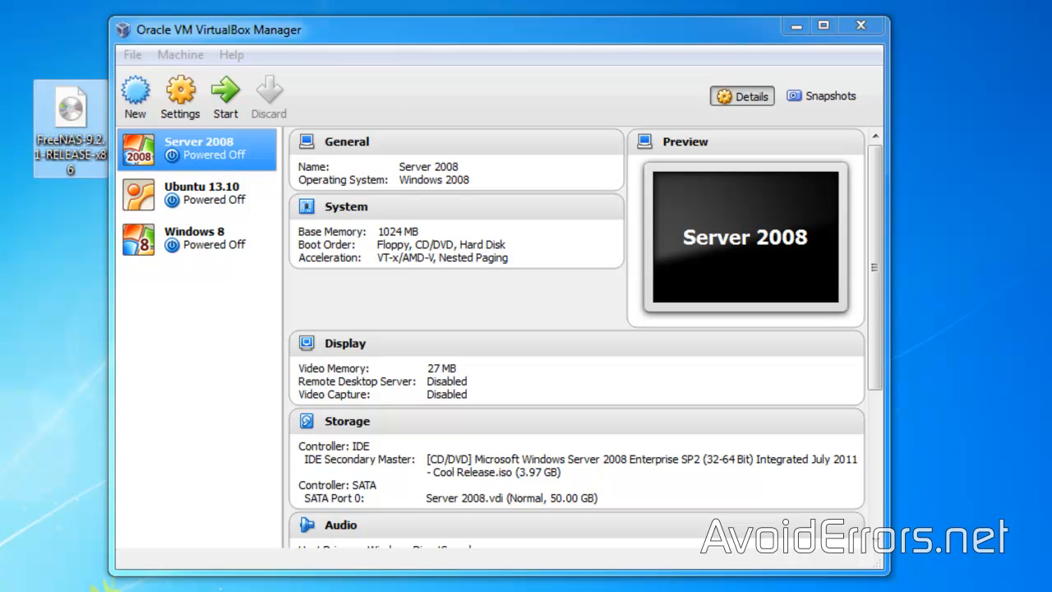
mouse_move(199, 41)
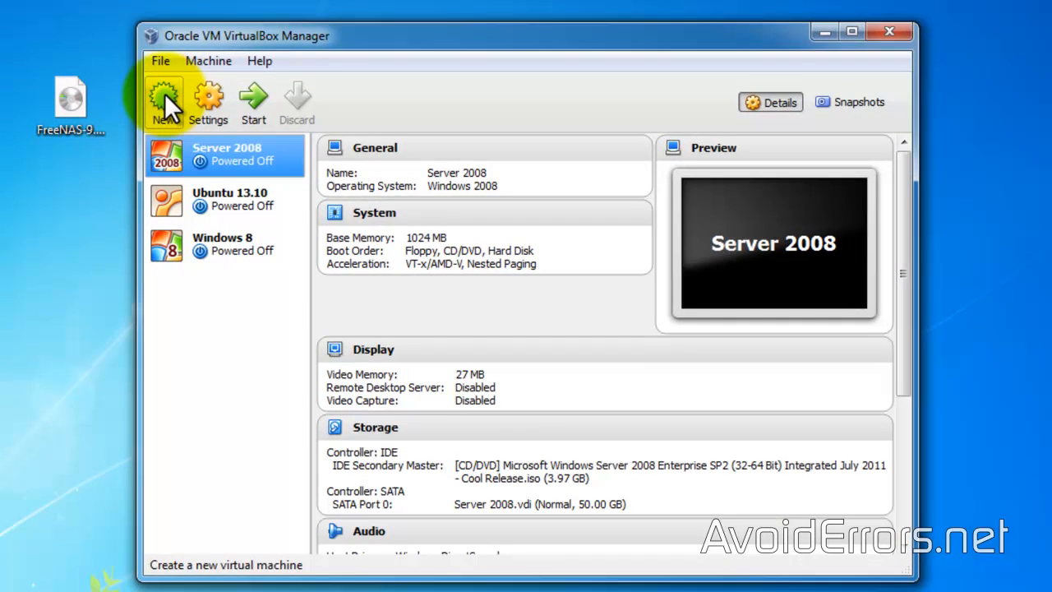
click(168, 94)
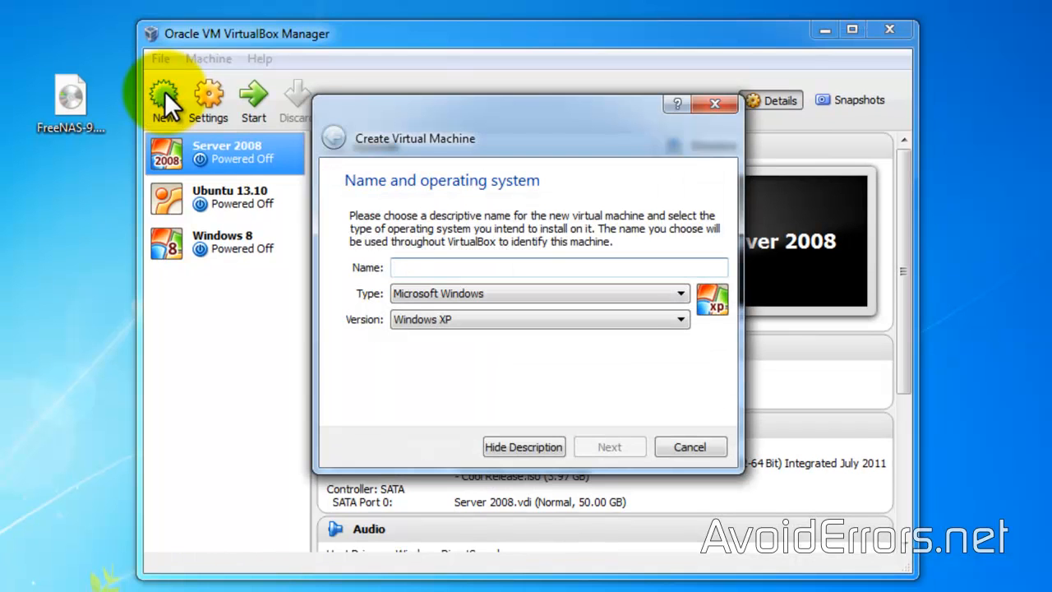
text(FreeNAS)
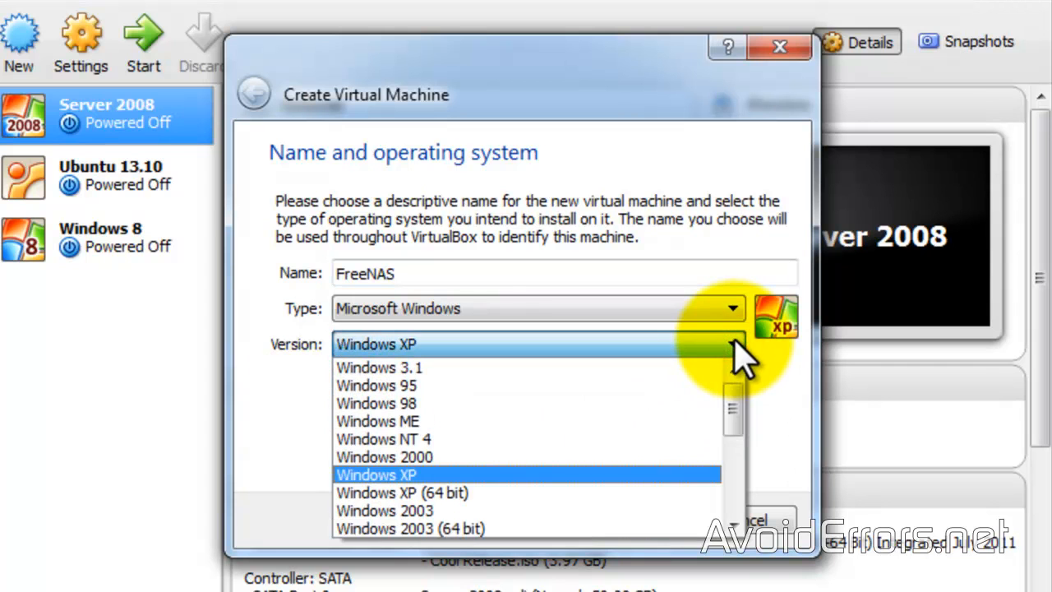
scroll(down, 3)
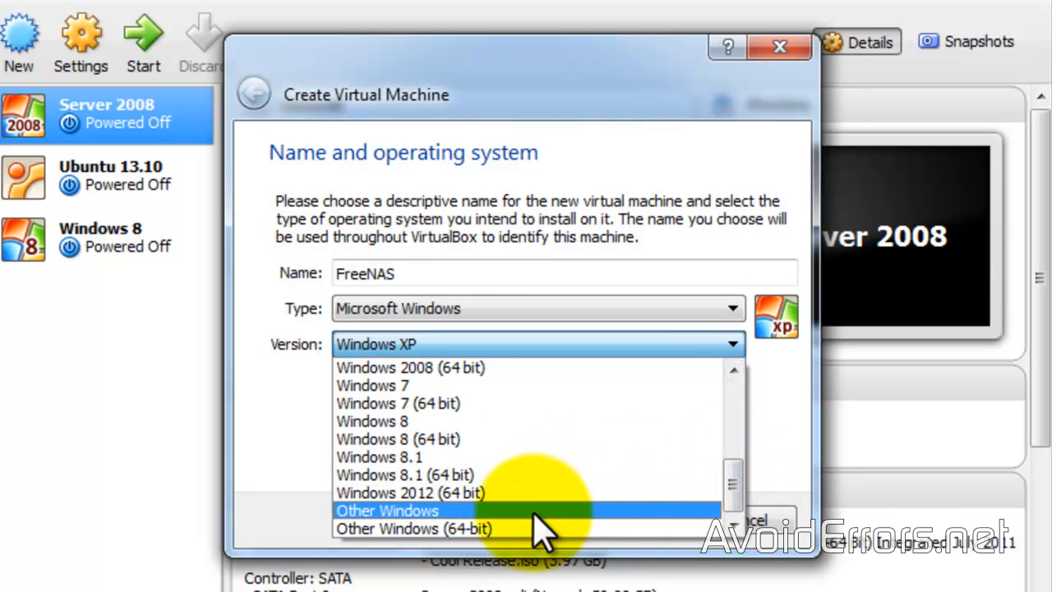
mouse_move(522, 434)
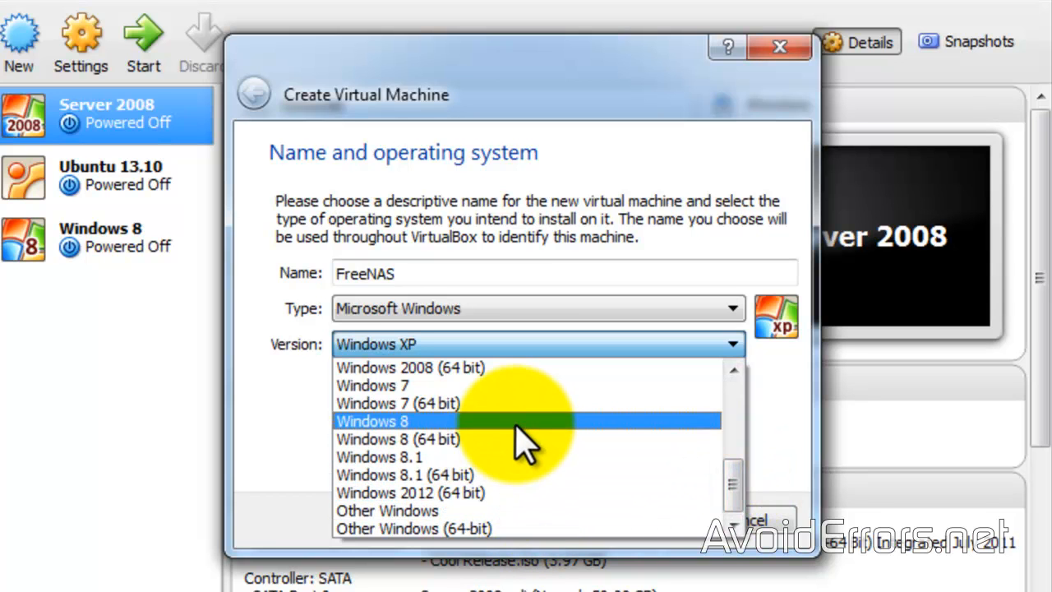
click(372, 421)
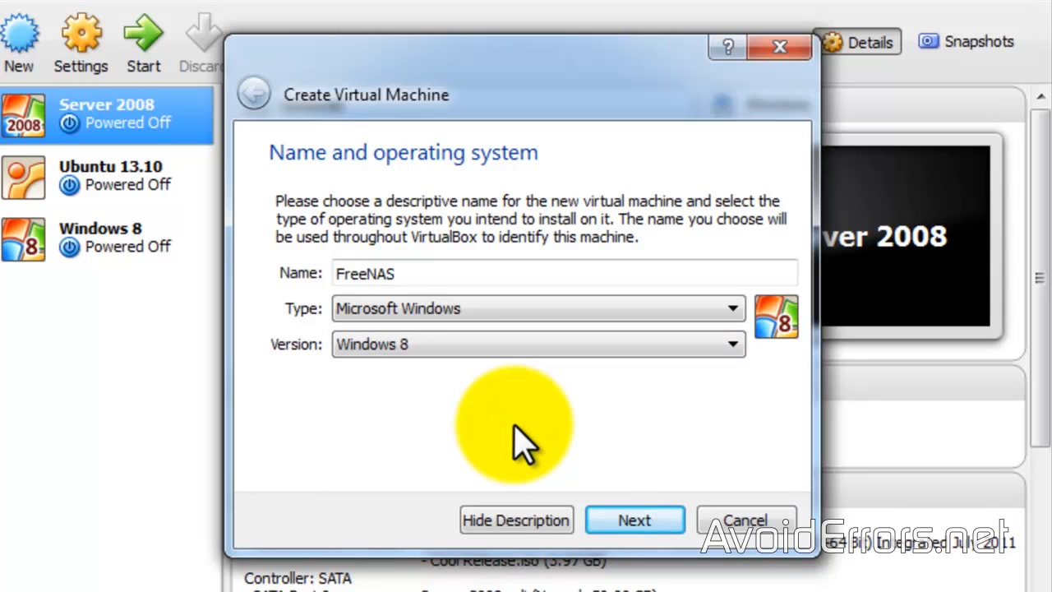
click(635, 519)
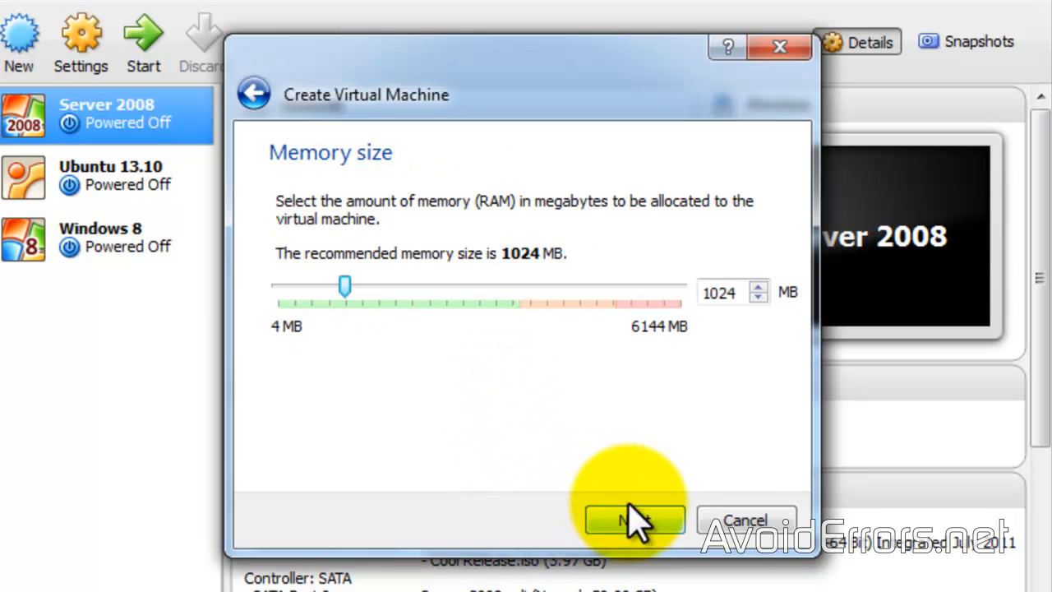
mouse_move(693, 526)
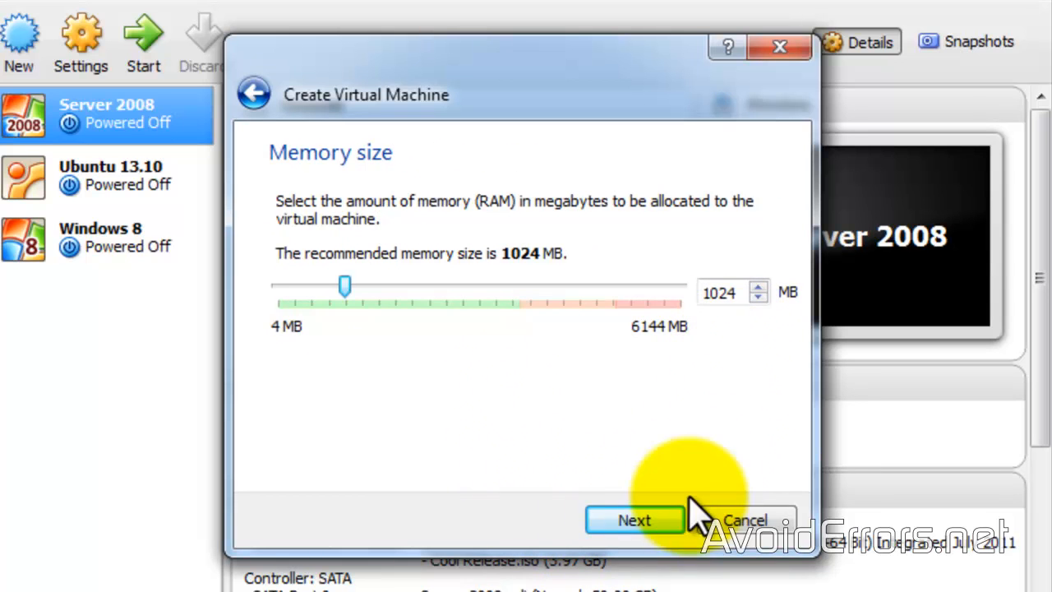
Accept 1024 MB memory and create a 25 GB dynamically allocated VDI disk to finish the machine.
click(634, 519)
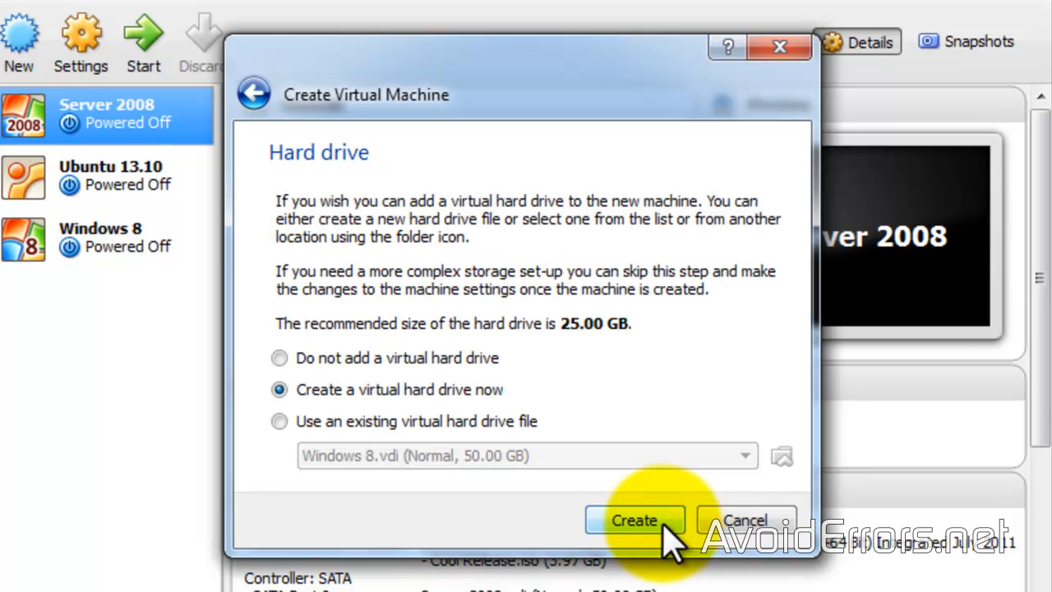
click(634, 519)
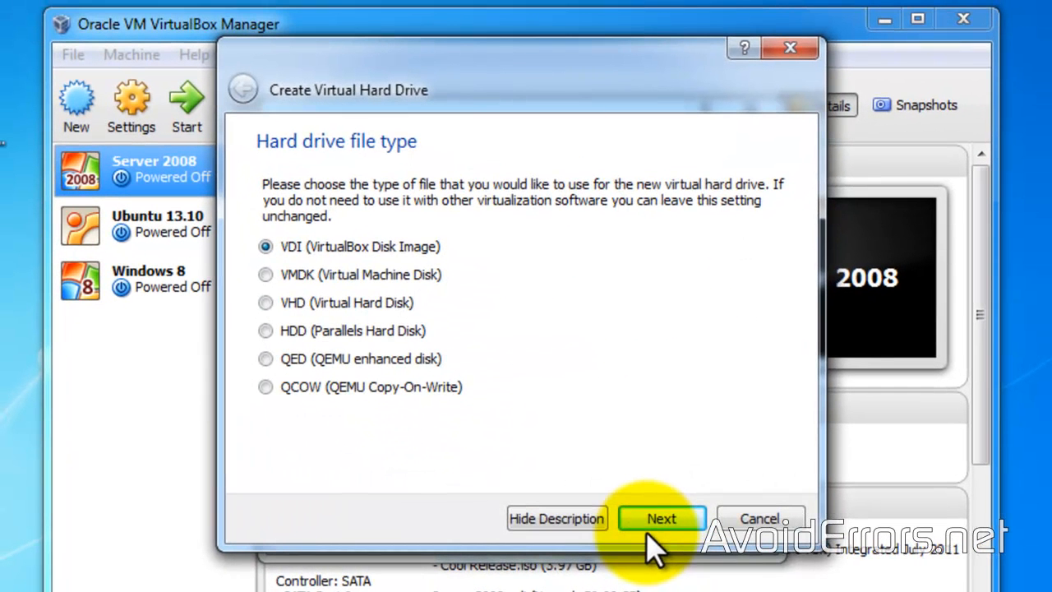
mouse_move(567, 354)
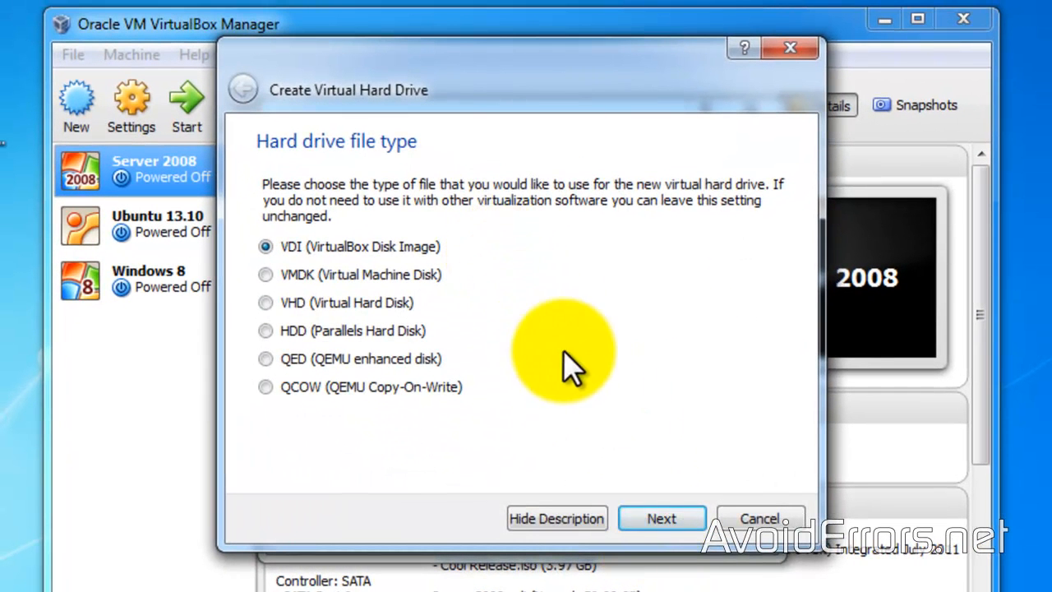
click(661, 517)
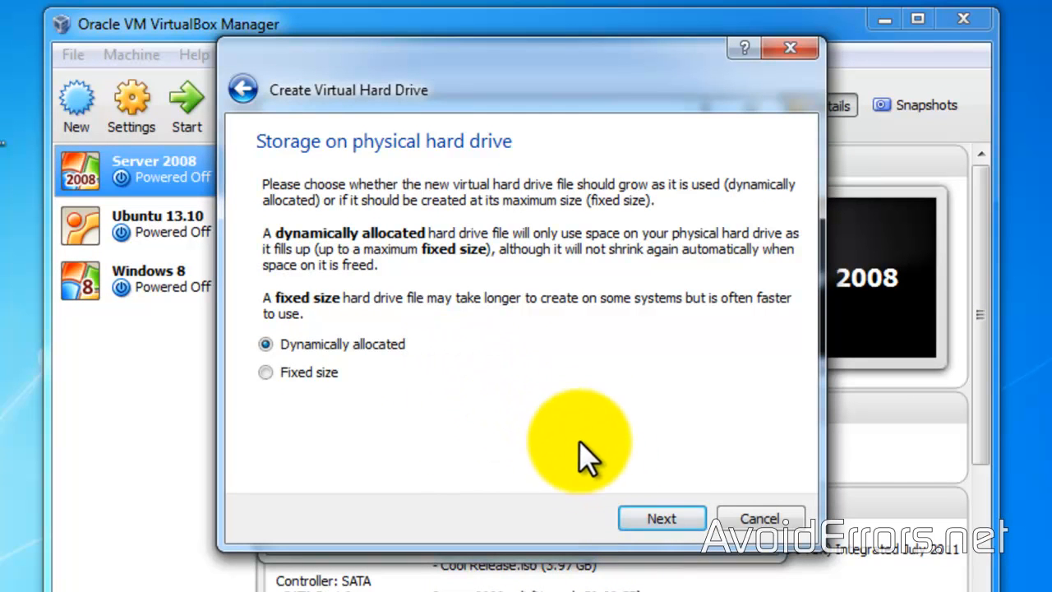
click(661, 518)
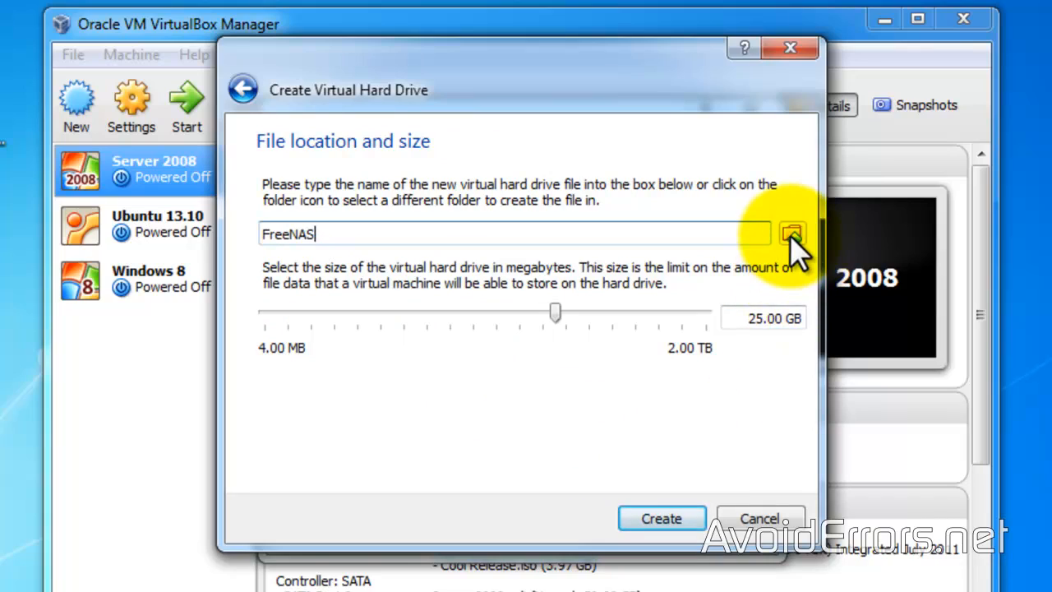
click(792, 237)
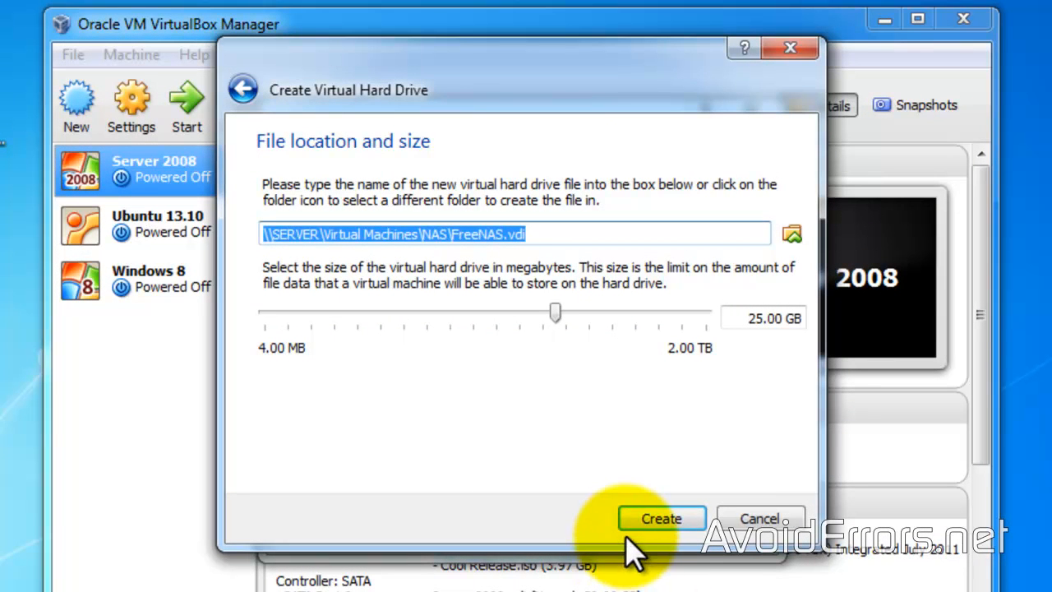
mouse_move(760, 365)
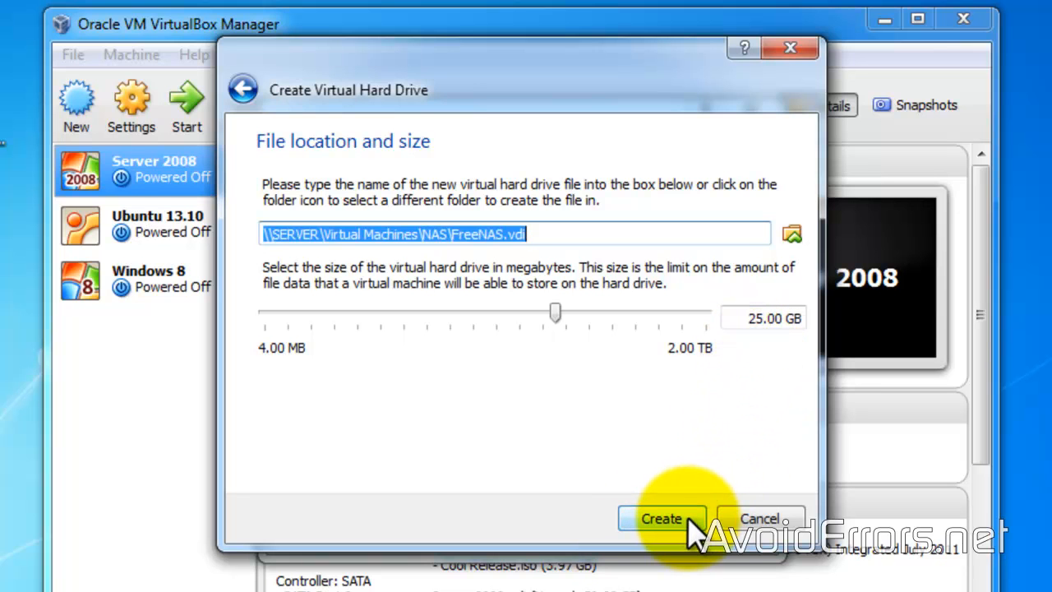
click(663, 518)
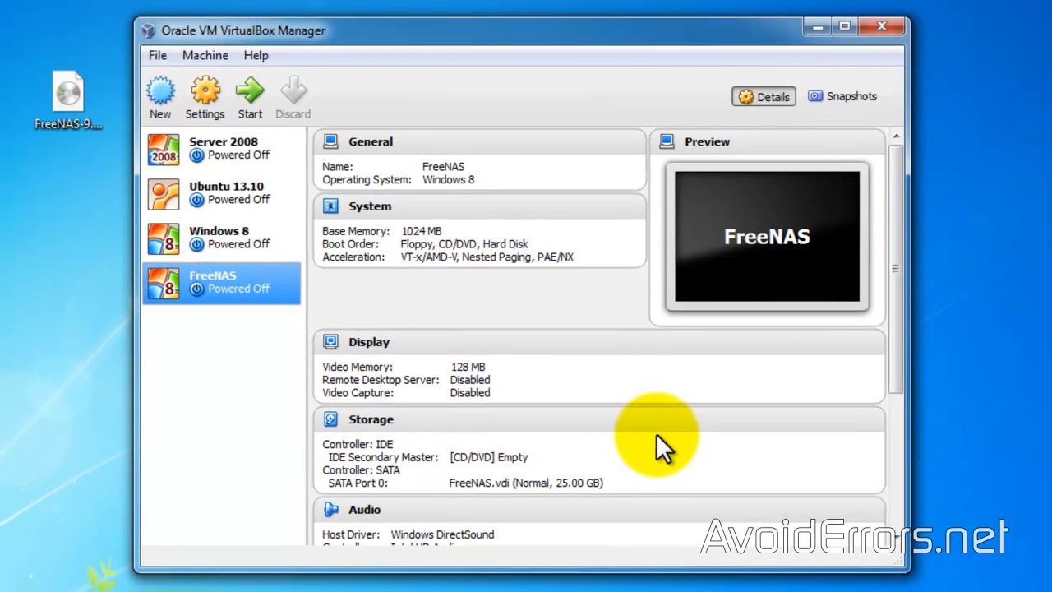
mouse_move(210, 359)
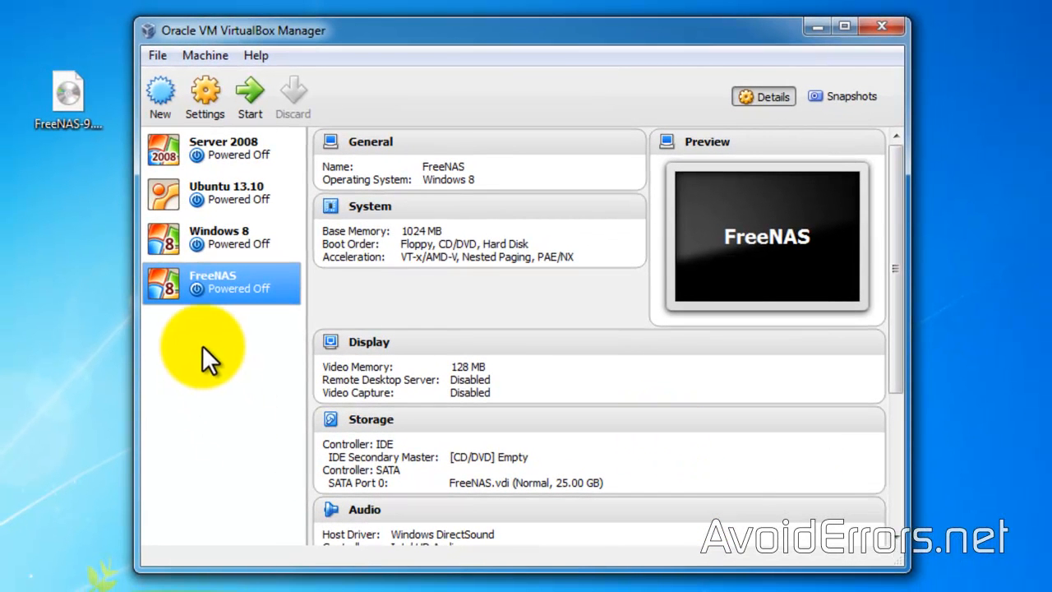
In FreeNAS storage settings, start adding a hard disk to Controller: SATA.
click(203, 90)
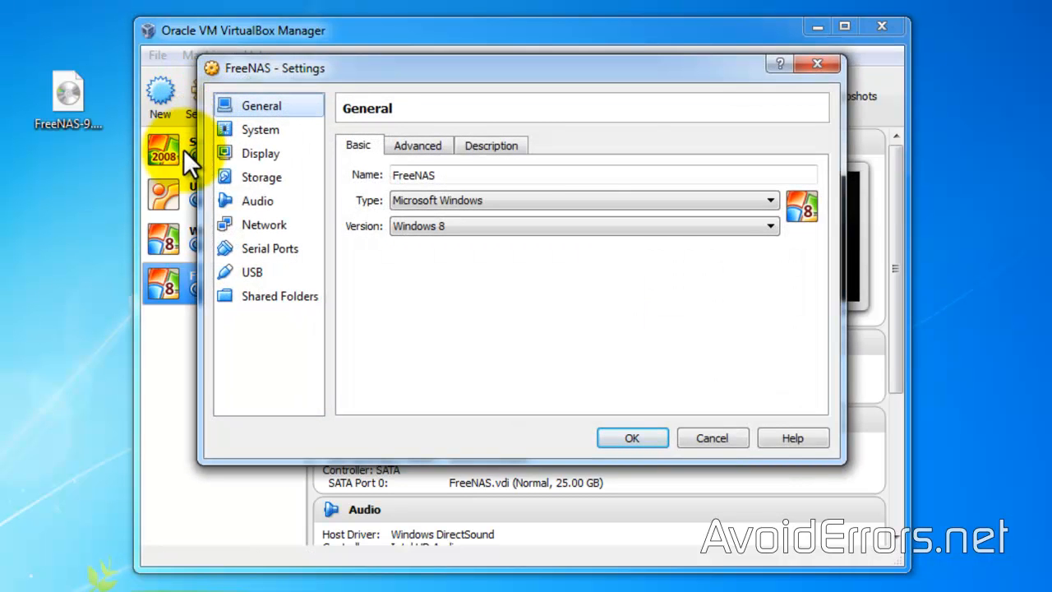
click(207, 212)
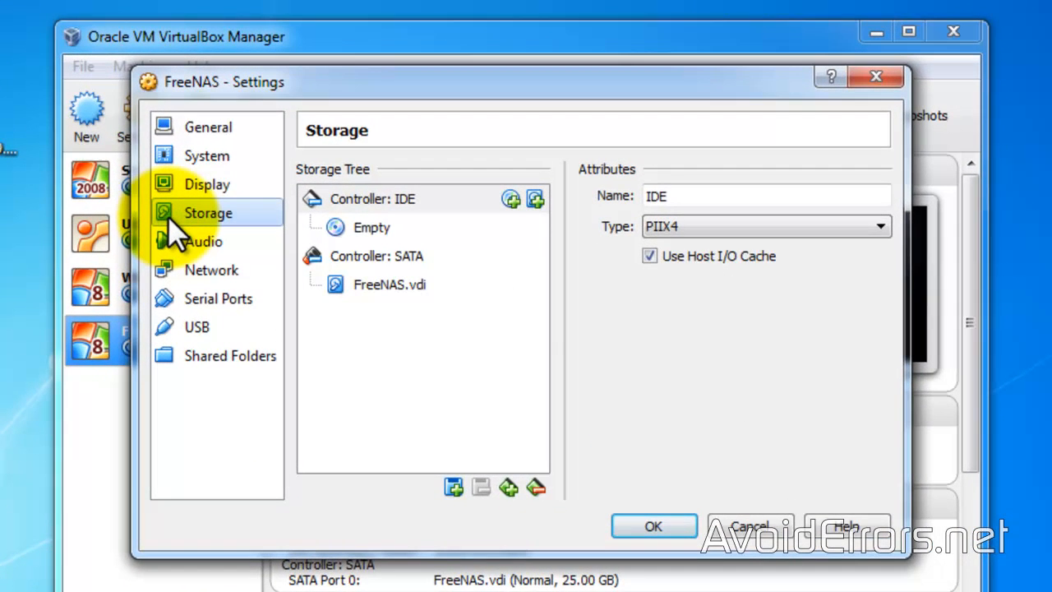
click(379, 256)
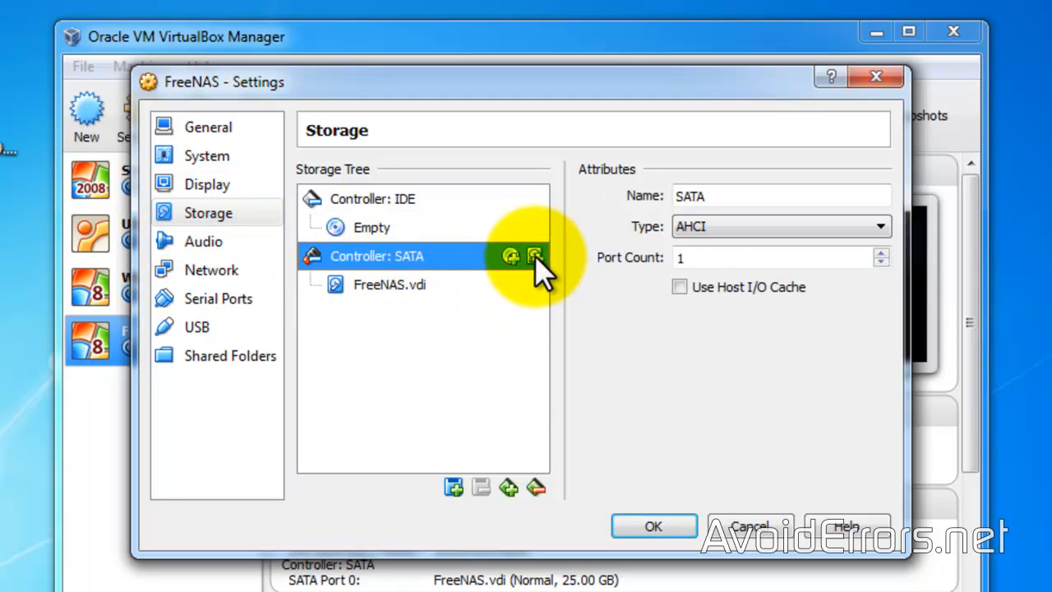
click(510, 257)
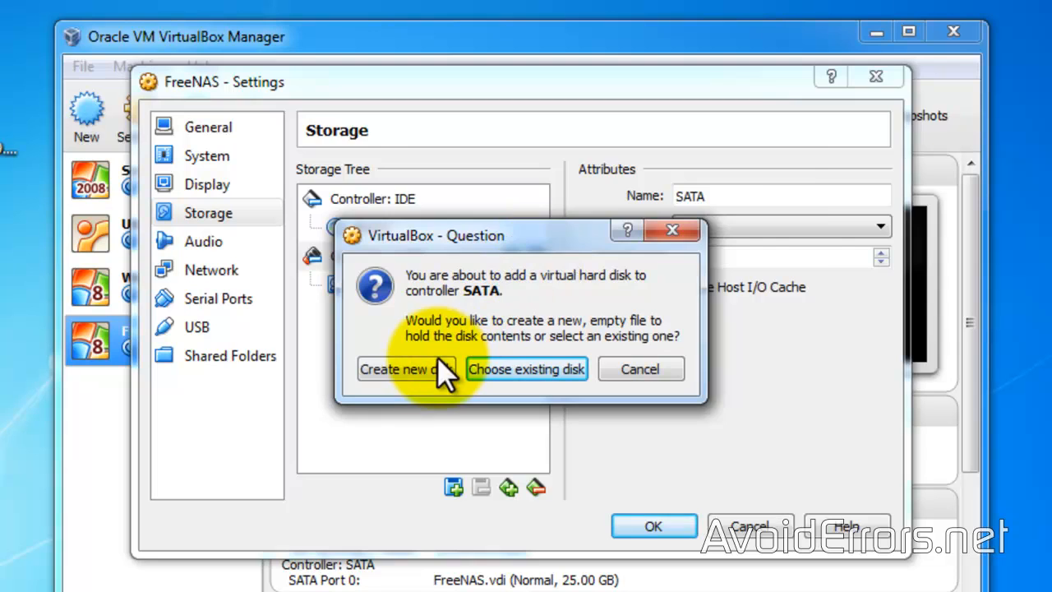
Create new 100 GB dynamically allocated VDI disks NewVirtualDisk1 through 3 under \\SERVER\Virtual Machines\Additional Hdd.
click(408, 368)
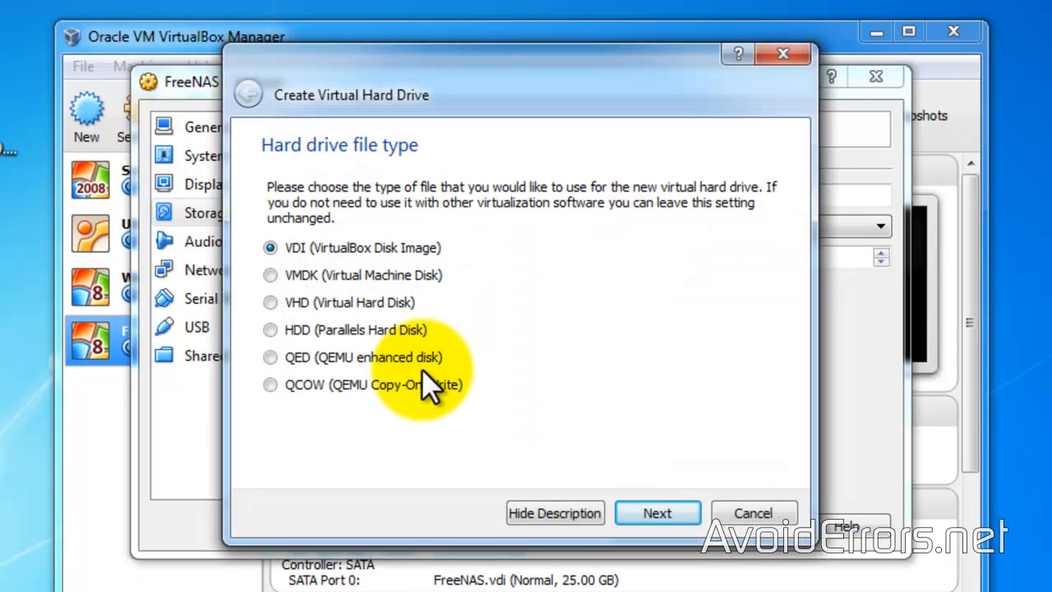
mouse_move(658, 513)
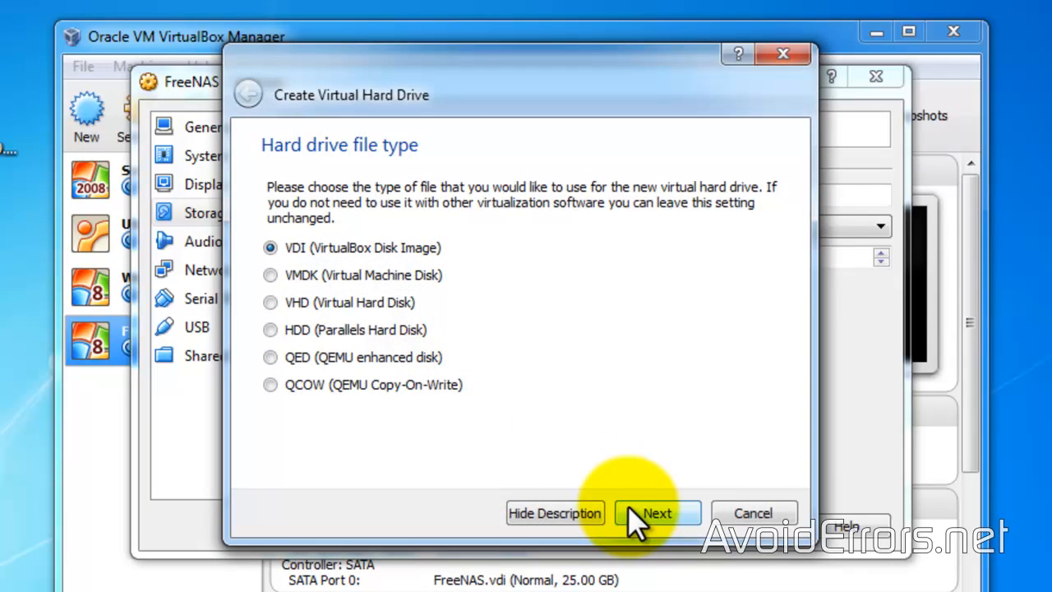
click(658, 513)
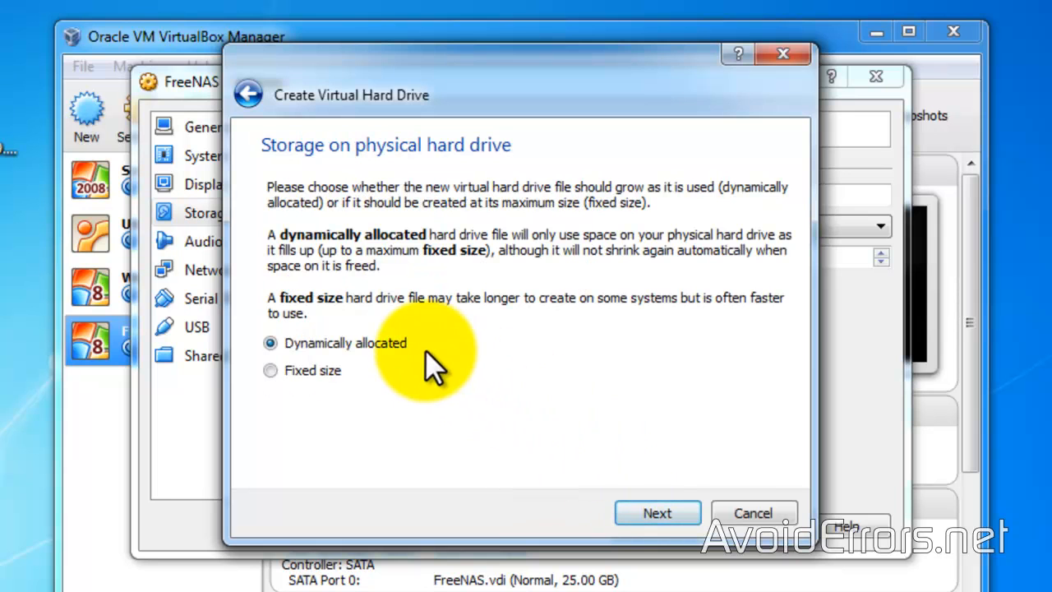
click(658, 513)
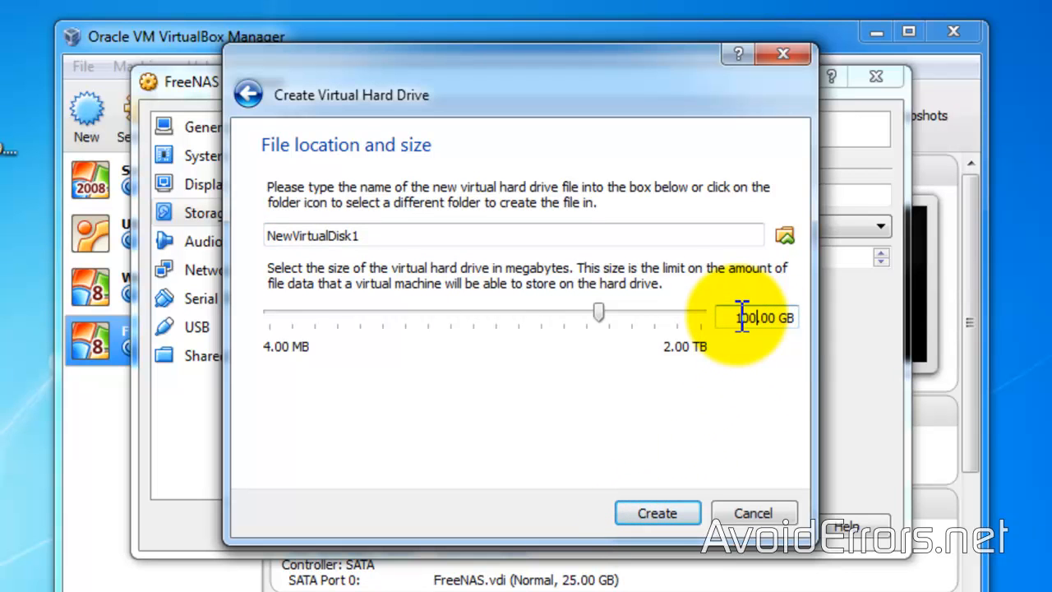
mouse_move(748, 399)
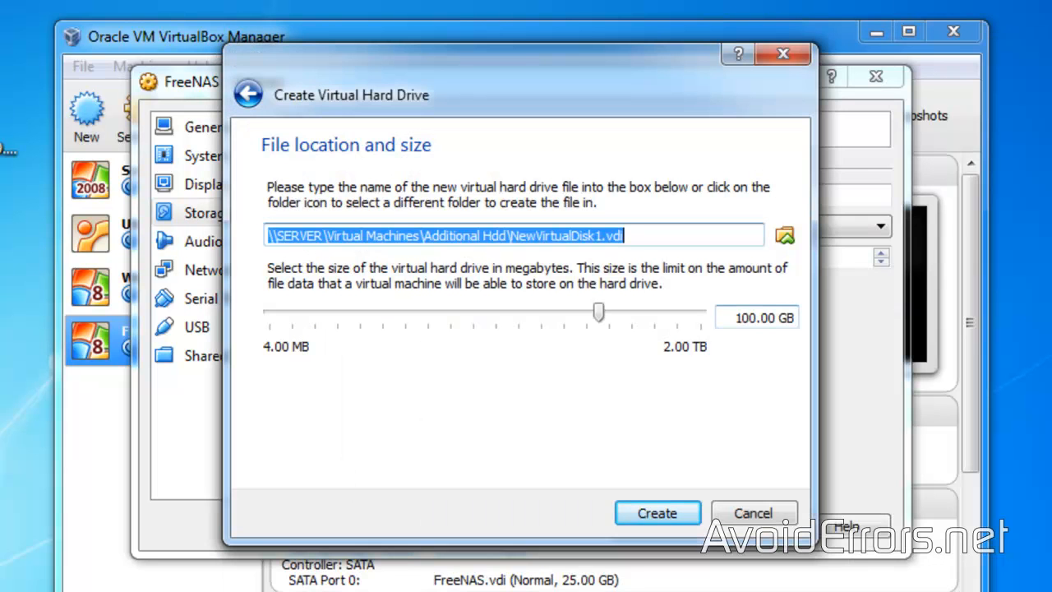
right_click(506, 236)
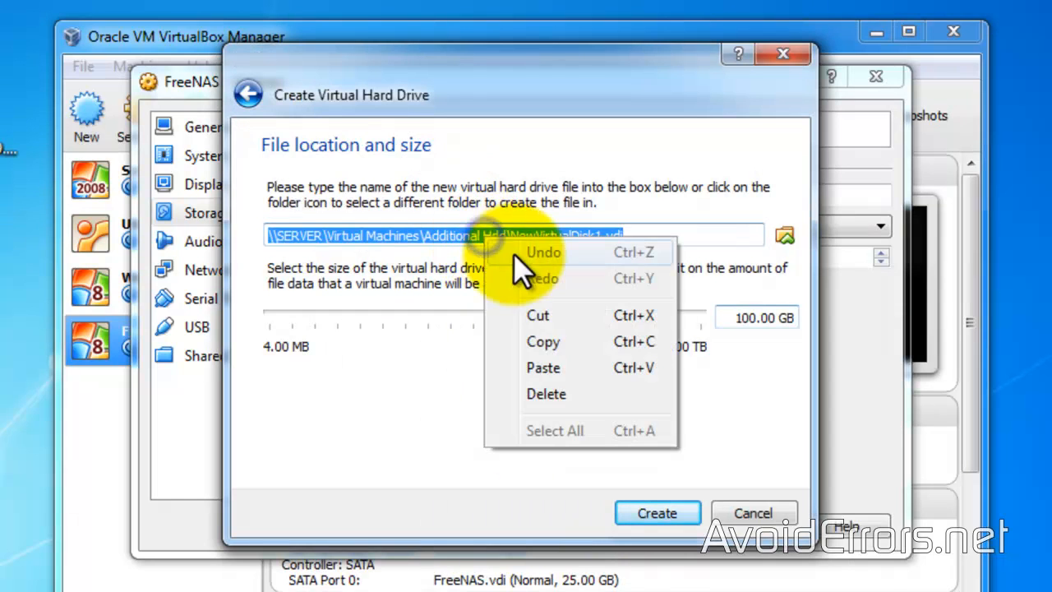
click(534, 345)
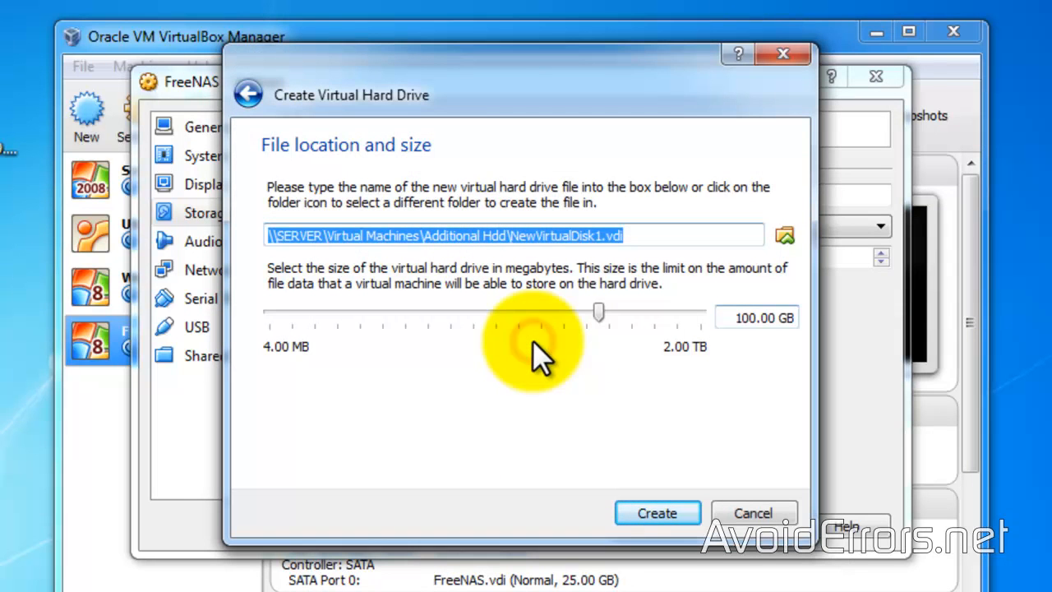
click(658, 513)
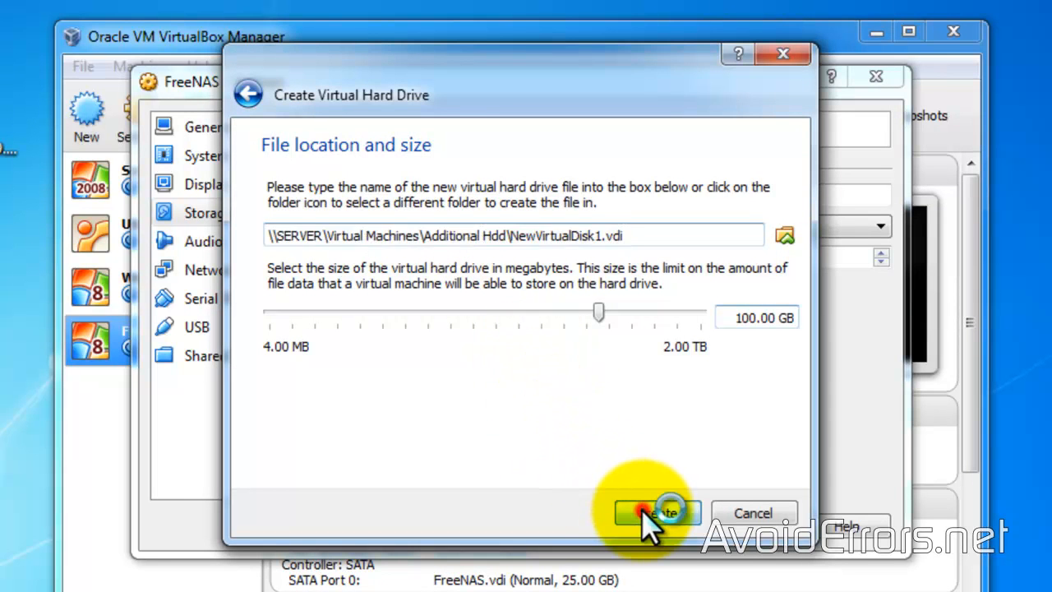
click(655, 513)
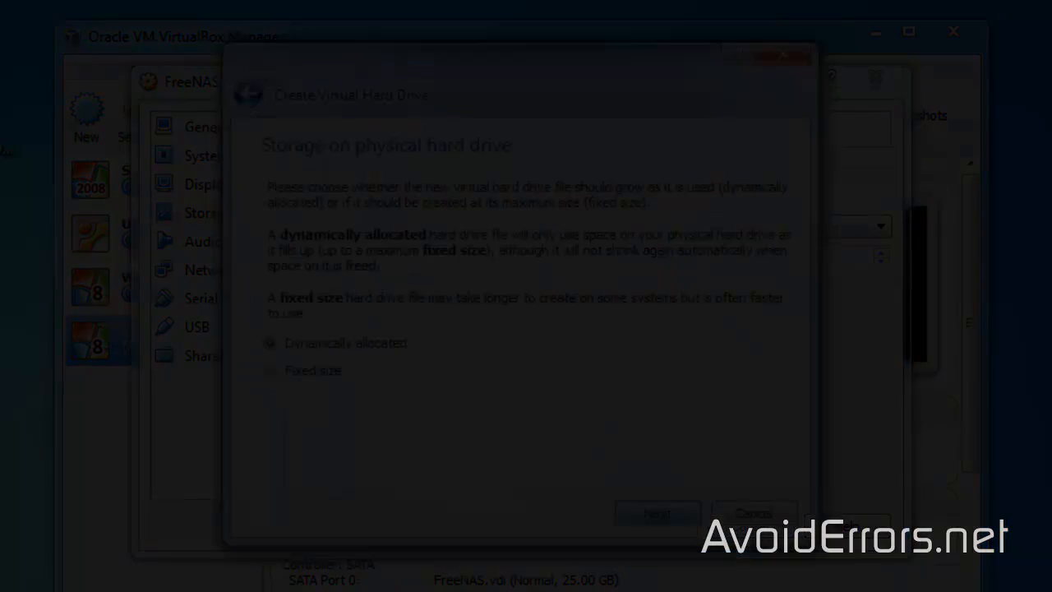
click(658, 513)
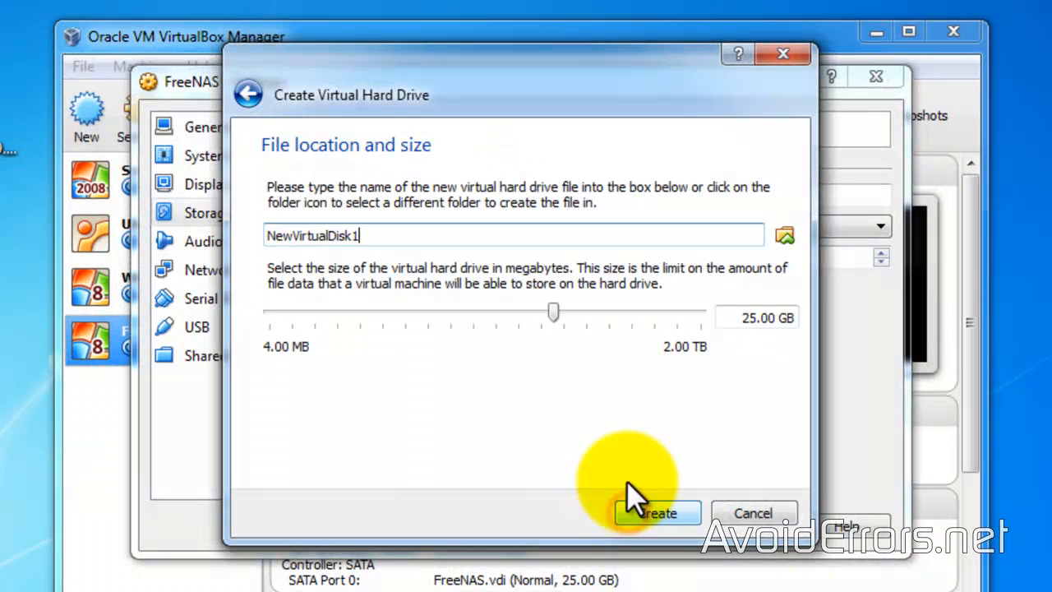
right_click(312, 237)
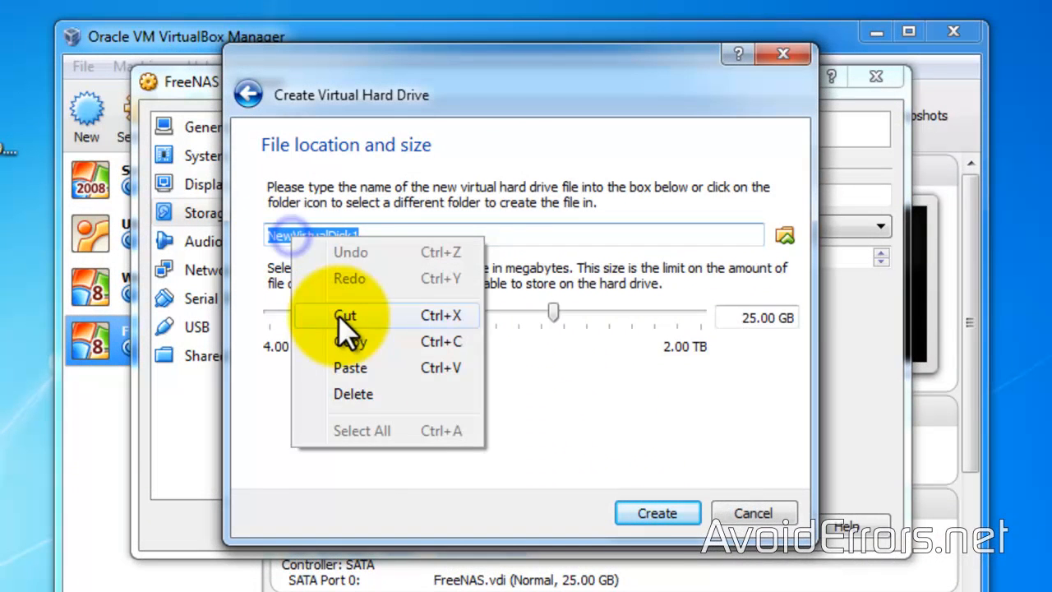
text(\\SERVER\Virtual Machines\Additional Hdd\NewVirtualDisk1.vdi)
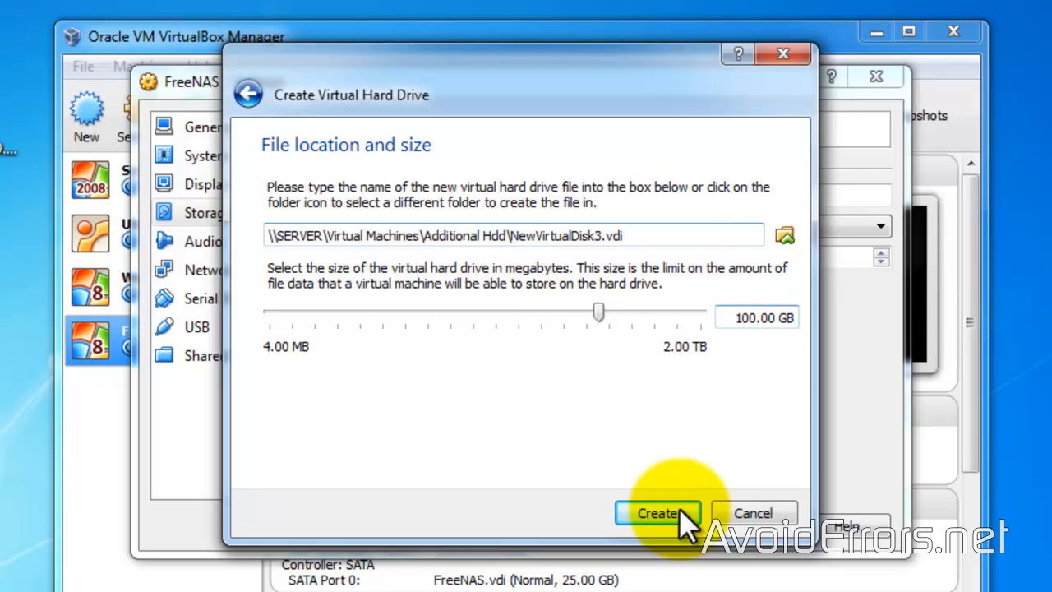
click(658, 513)
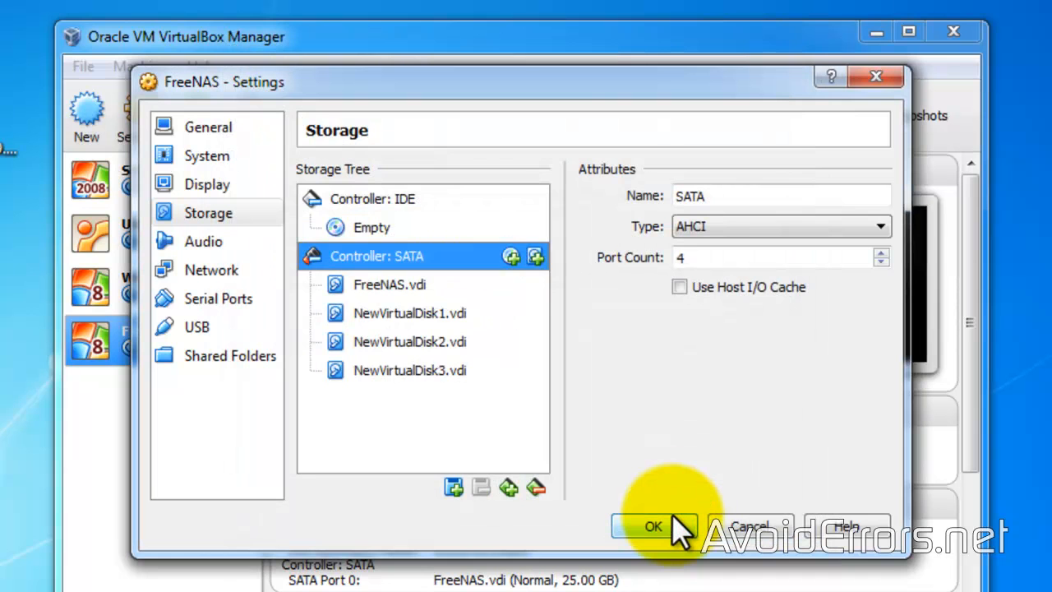
Save the disk setup and mount the FreeNAS-9.2.1-RELEASE-x86 ISO in the empty IDE optical drive.
click(654, 526)
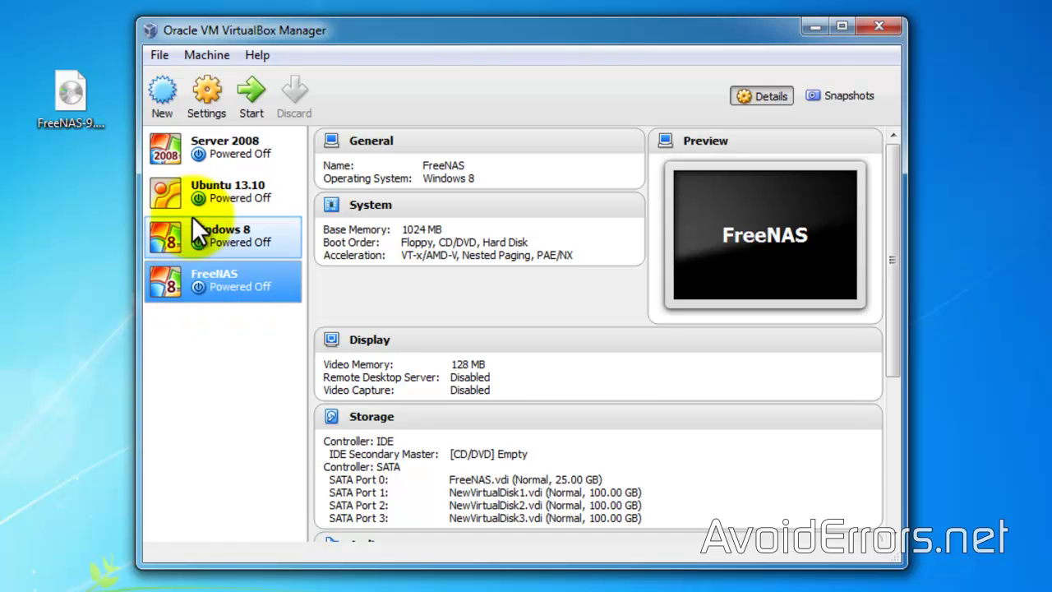
click(204, 92)
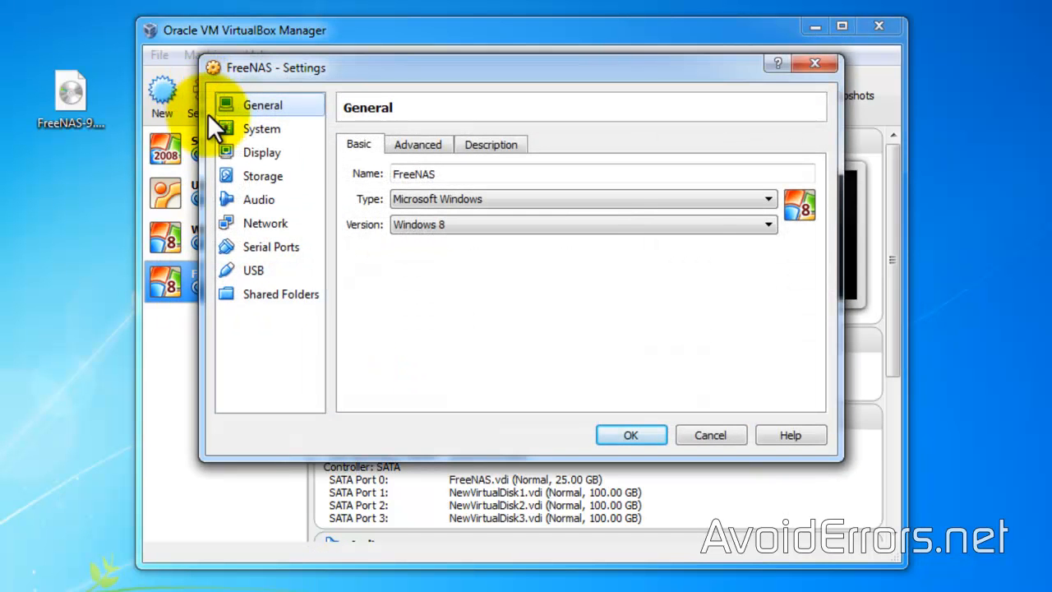
click(263, 176)
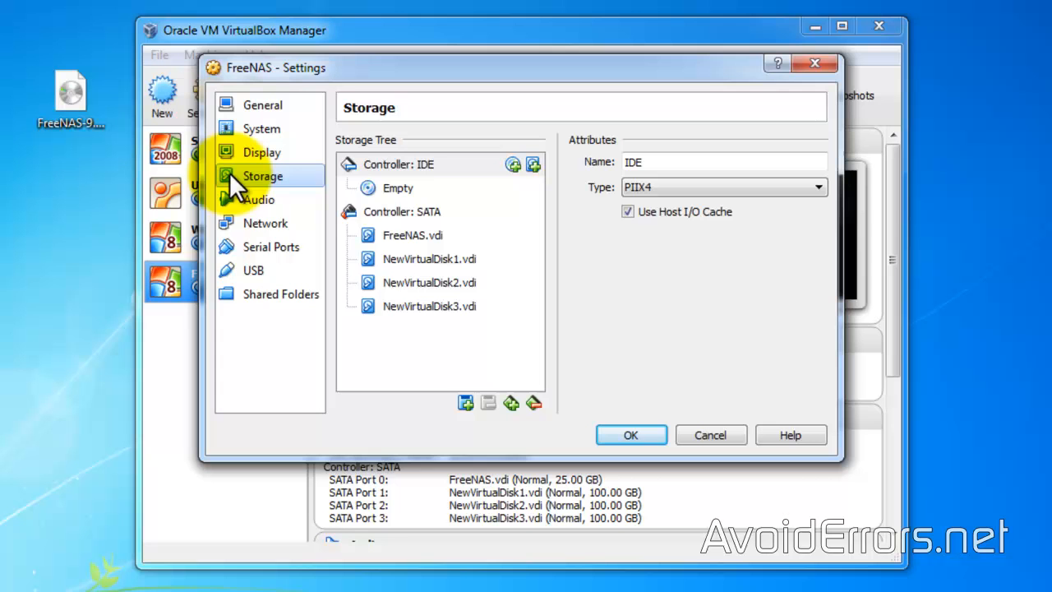
click(397, 187)
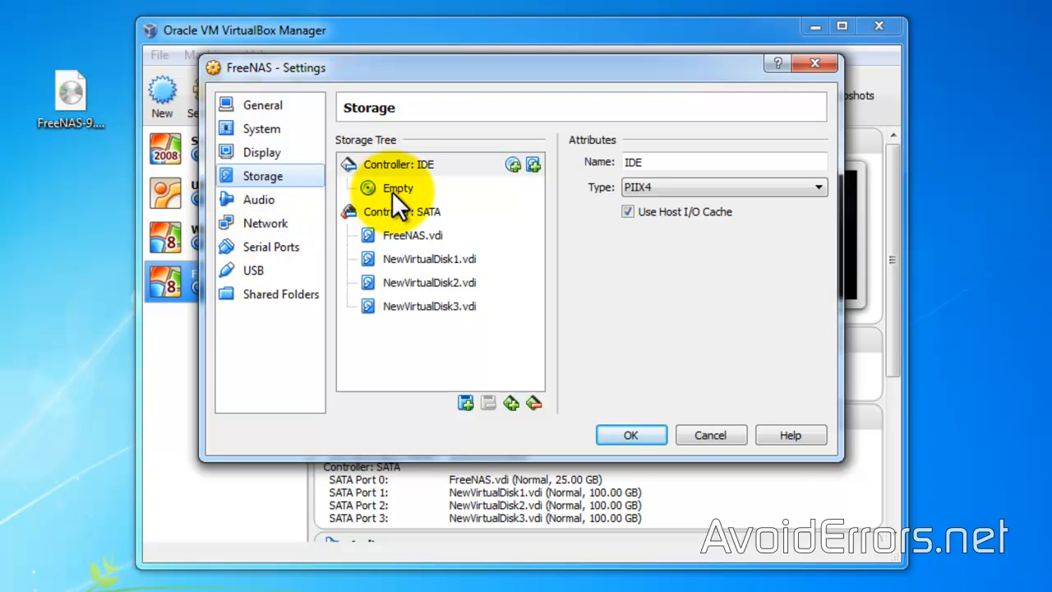
click(397, 187)
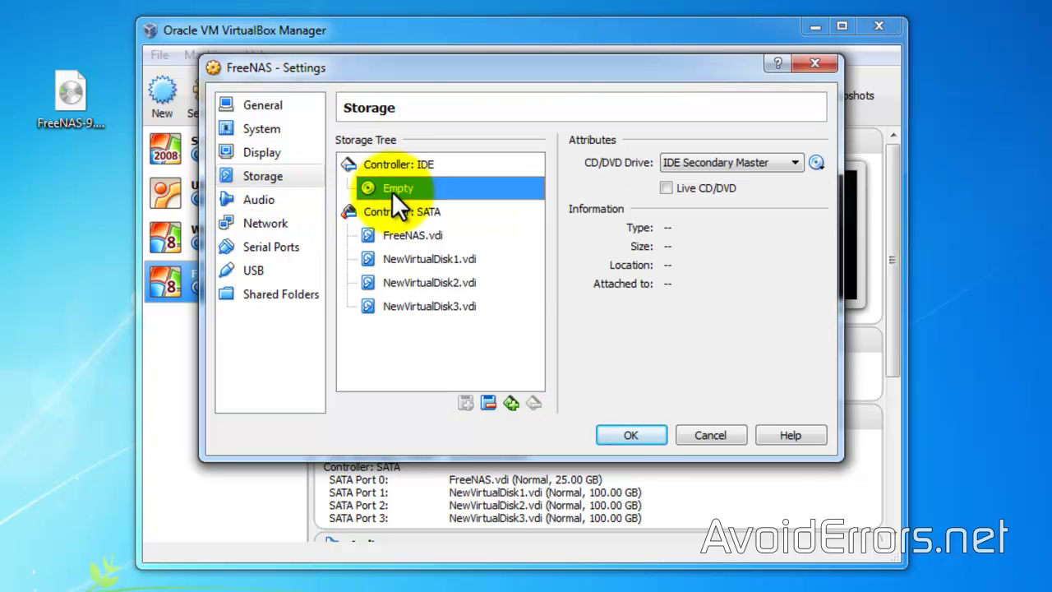
mouse_move(82, 161)
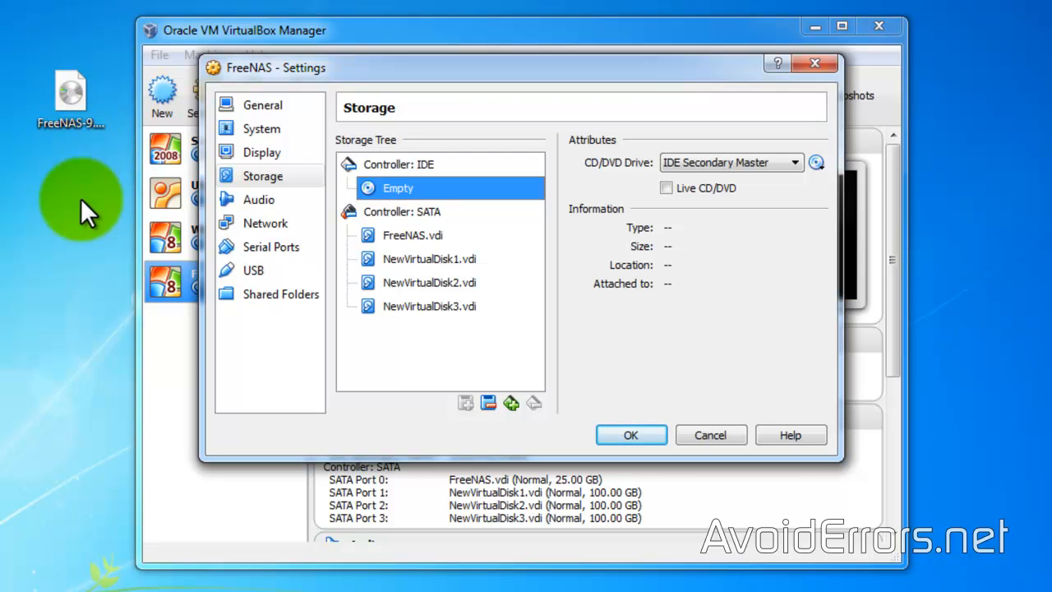
mouse_move(816, 162)
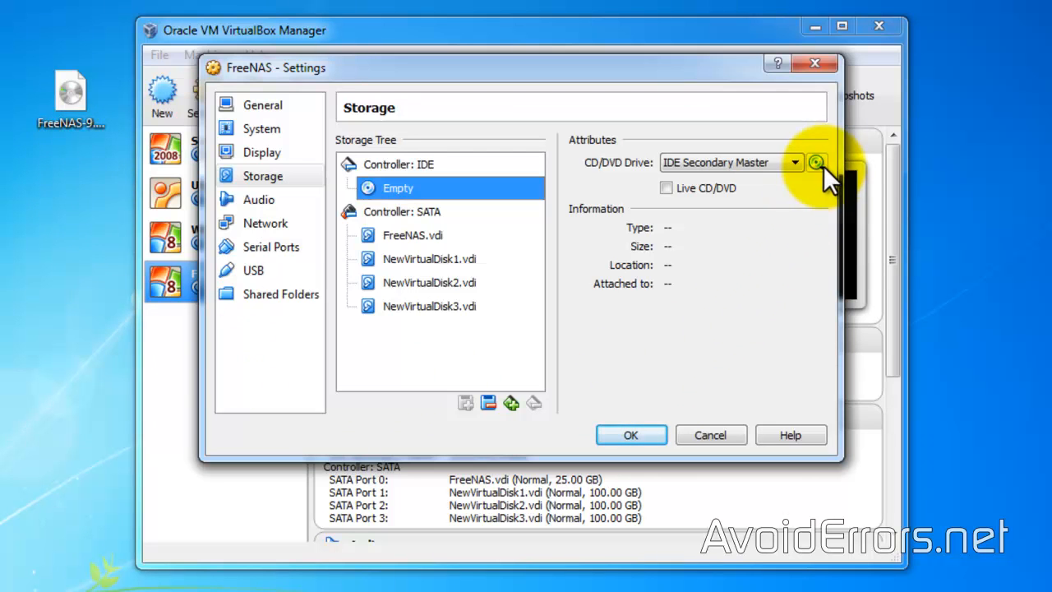
click(818, 163)
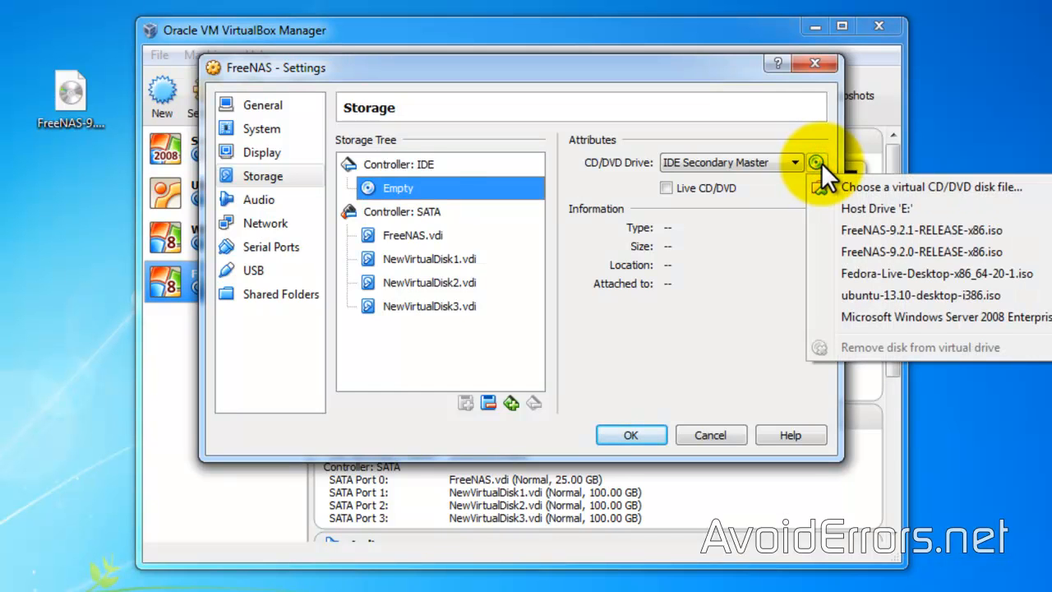
click(922, 187)
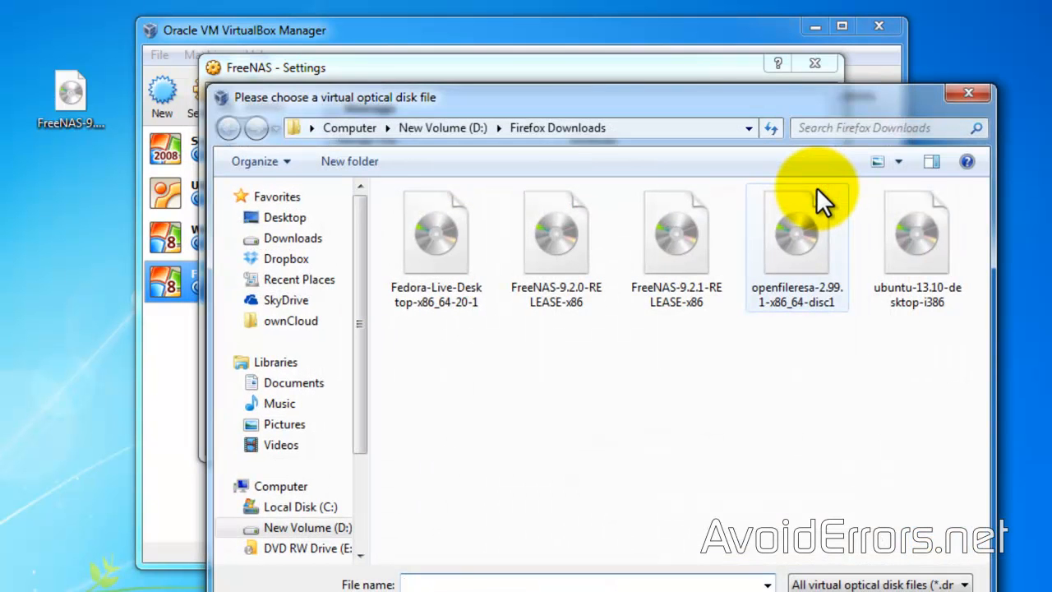
click(677, 238)
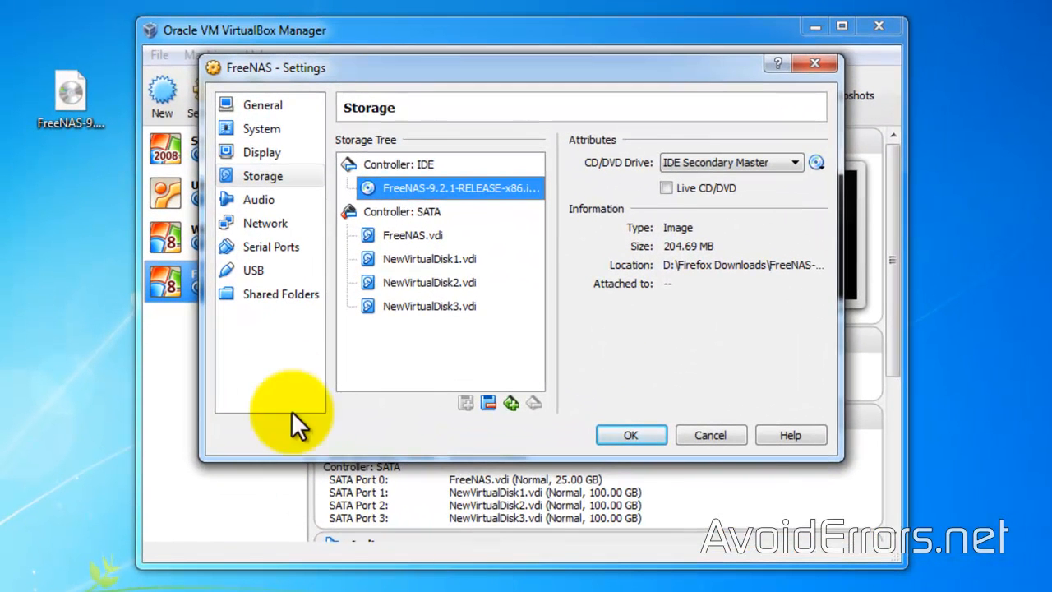
mouse_move(271, 144)
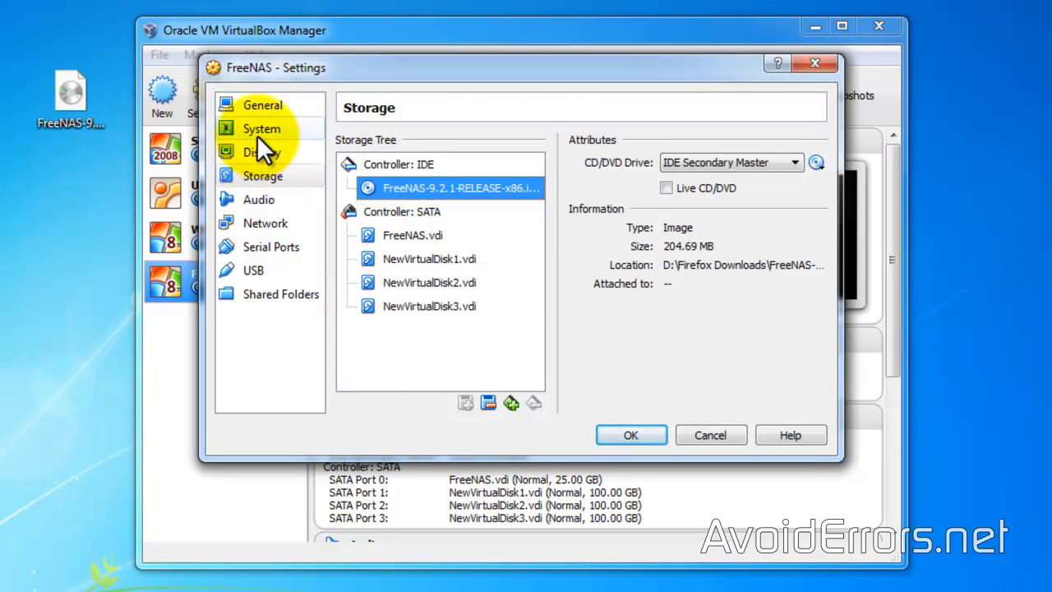
Set Adapter 1 to Bridged Adapter, save, and start the FreeNAS machine.
click(250, 236)
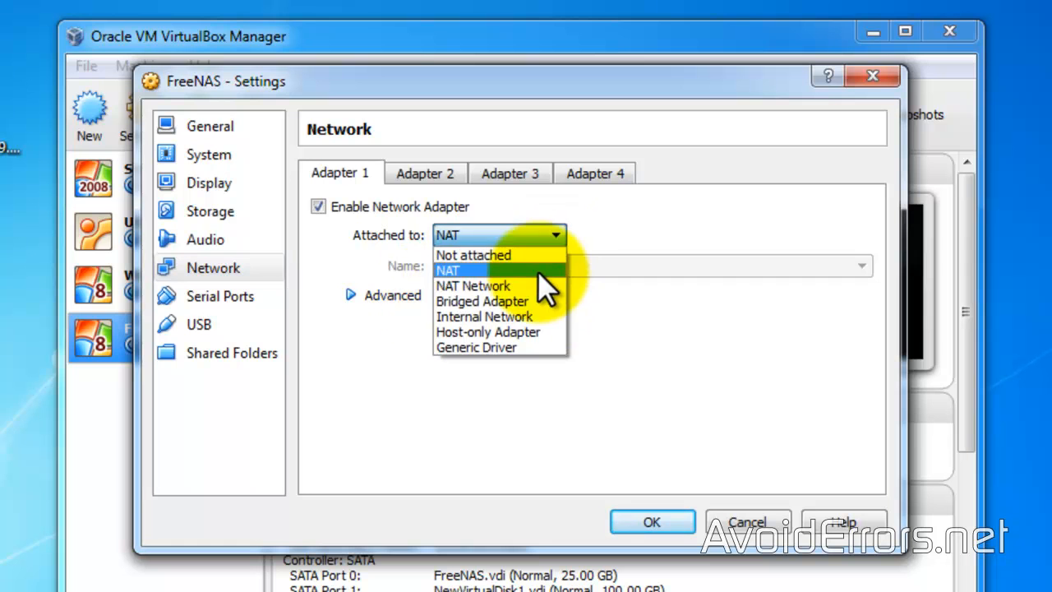
click(481, 301)
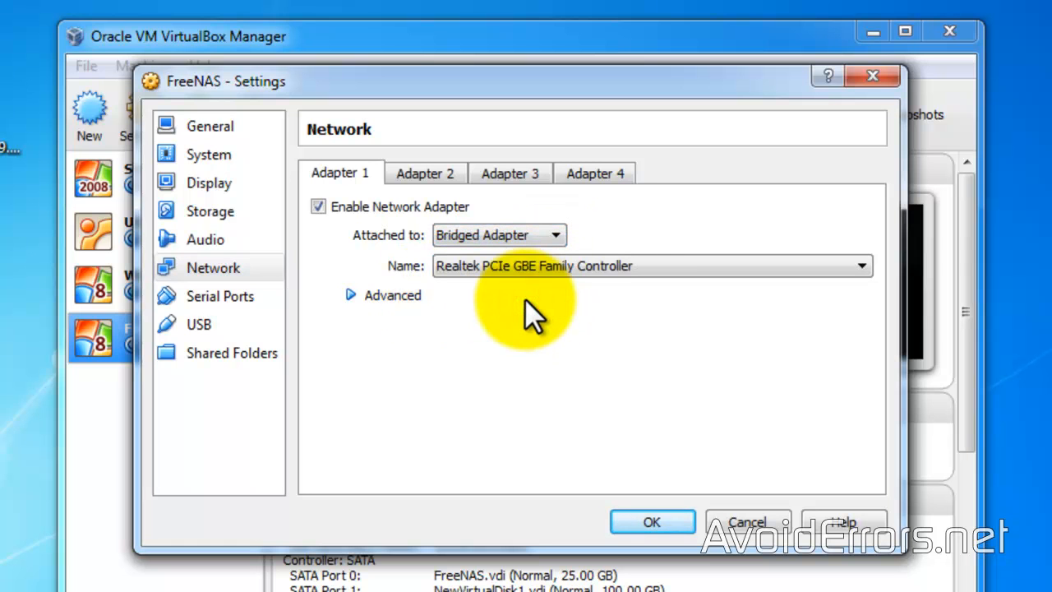
click(651, 522)
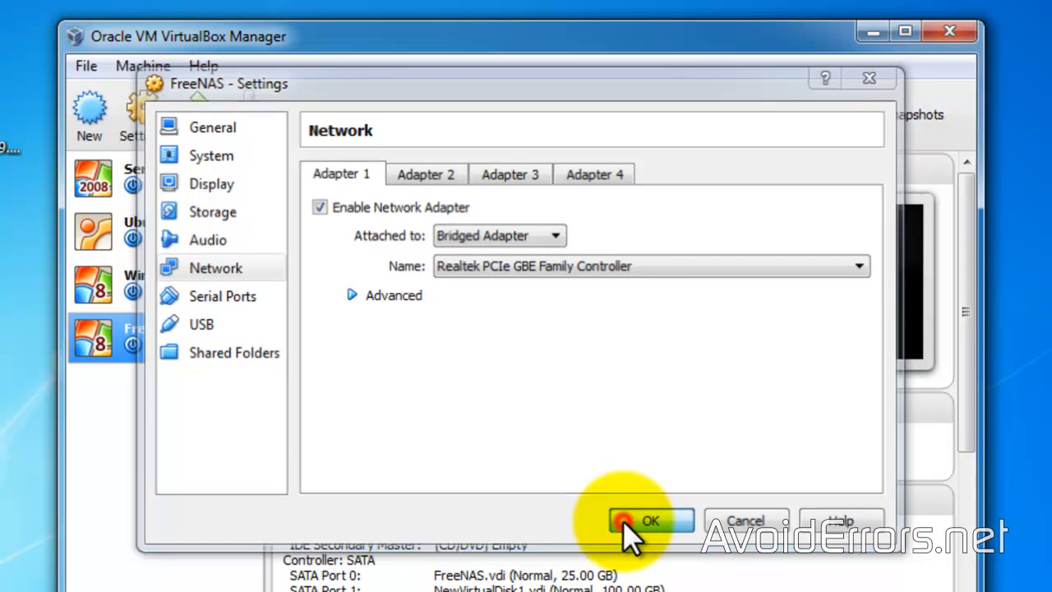
click(641, 519)
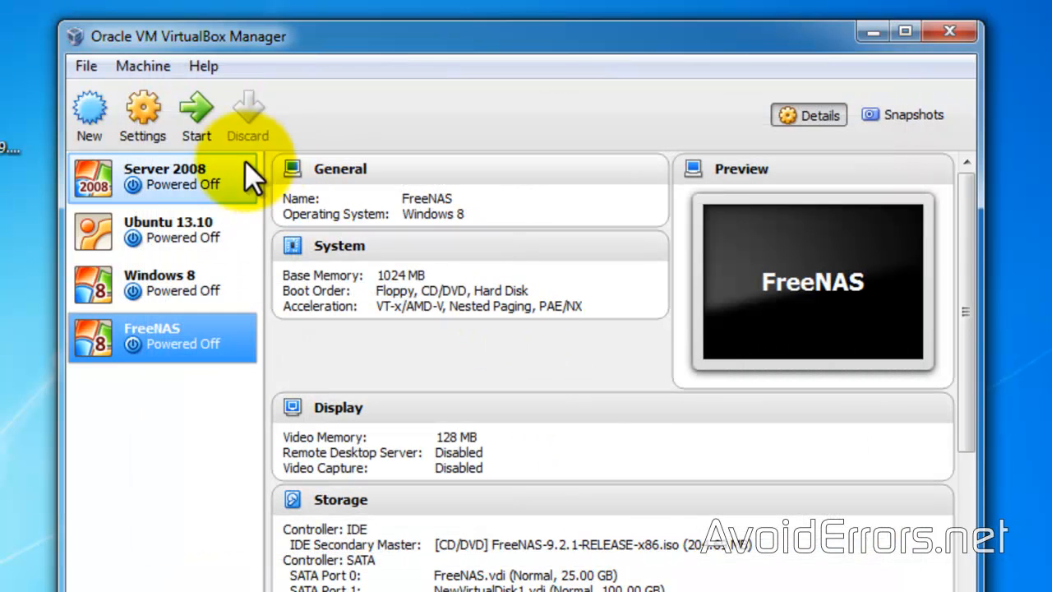
click(197, 115)
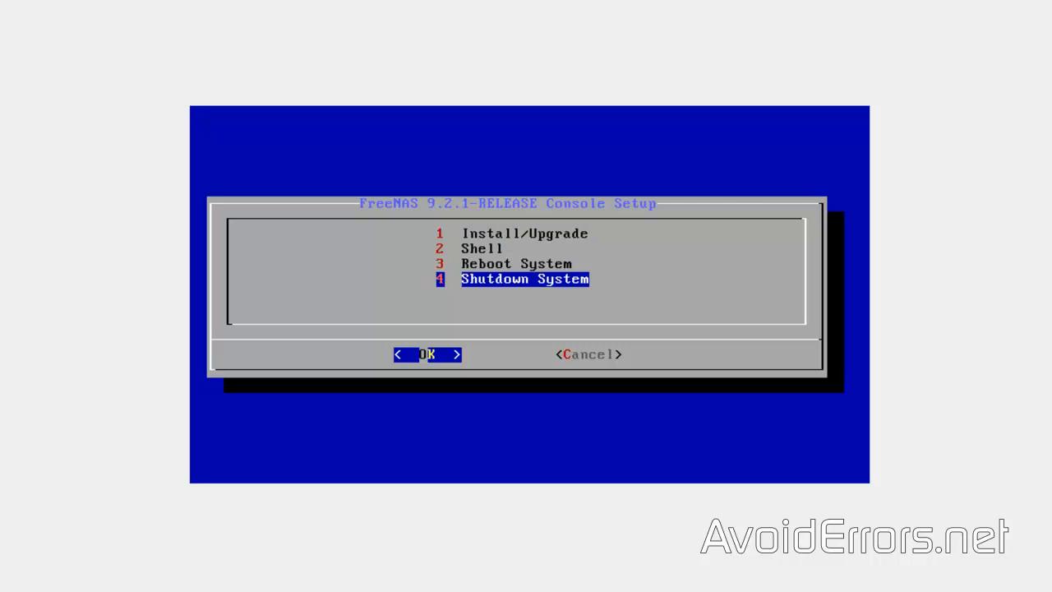
Run Install/Upgrade onto the 25 GB ada0 disk, acknowledge success and shut the system down.
key(Up)
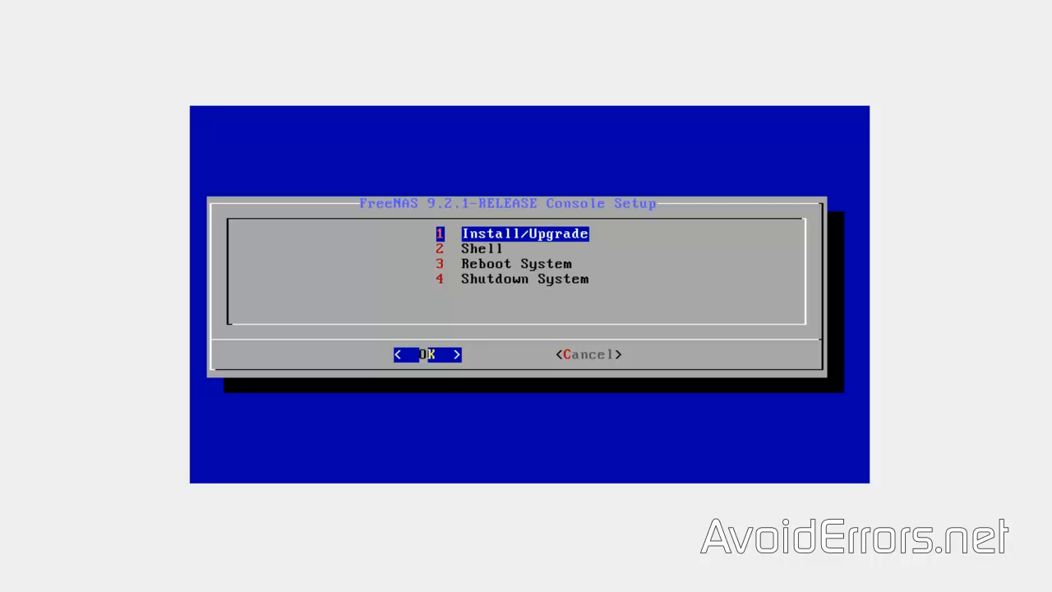
click(431, 355)
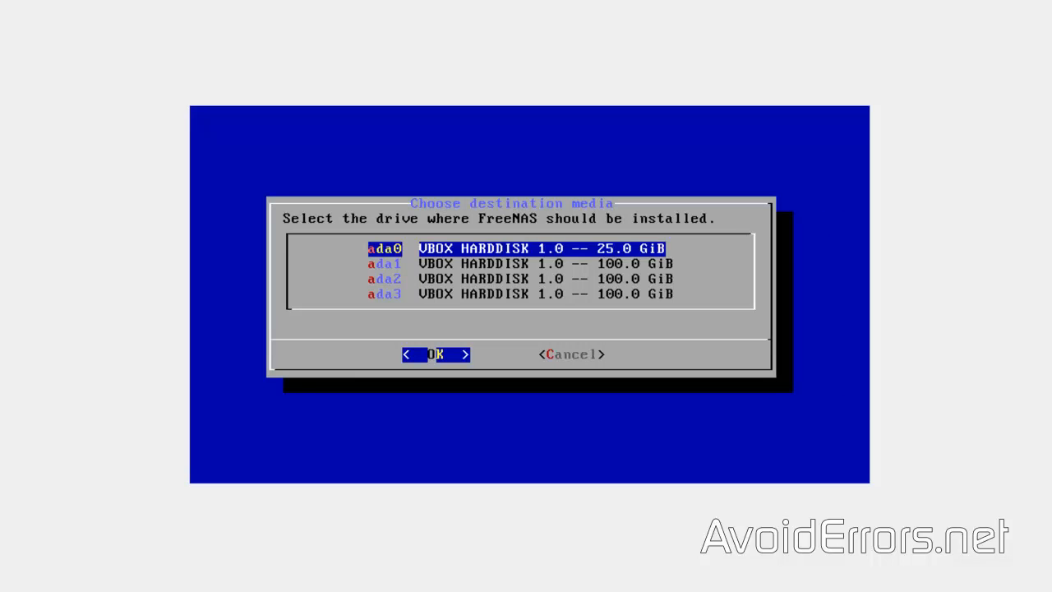
key(Down)
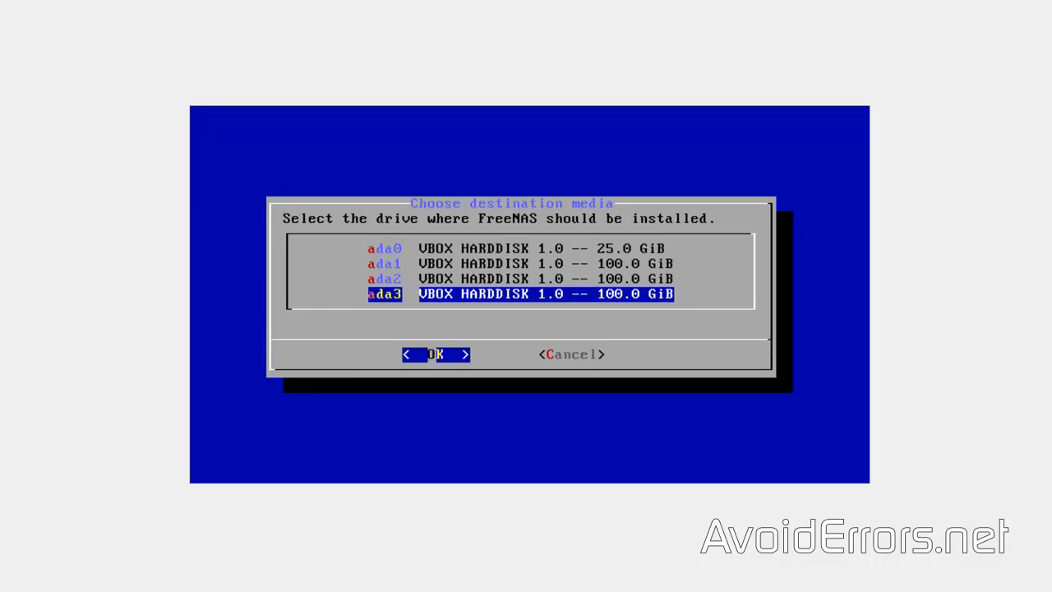
key(up)
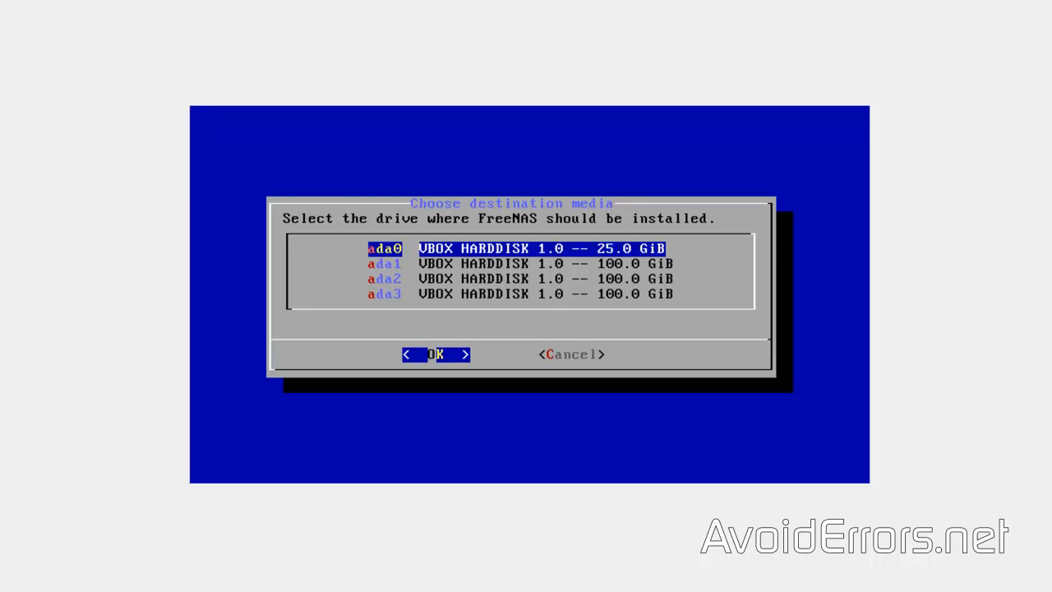
click(439, 355)
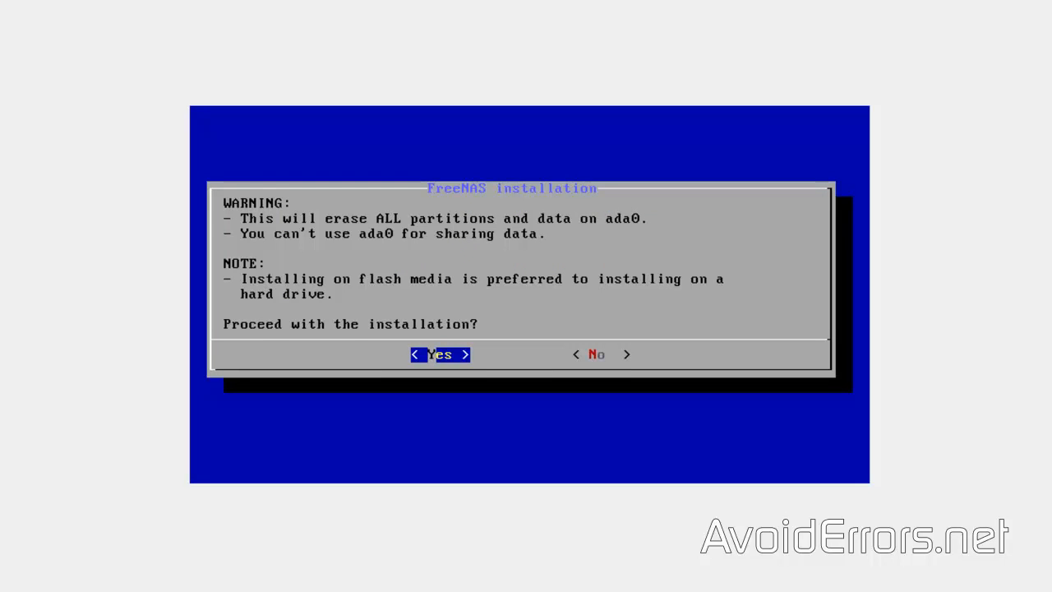
click(440, 355)
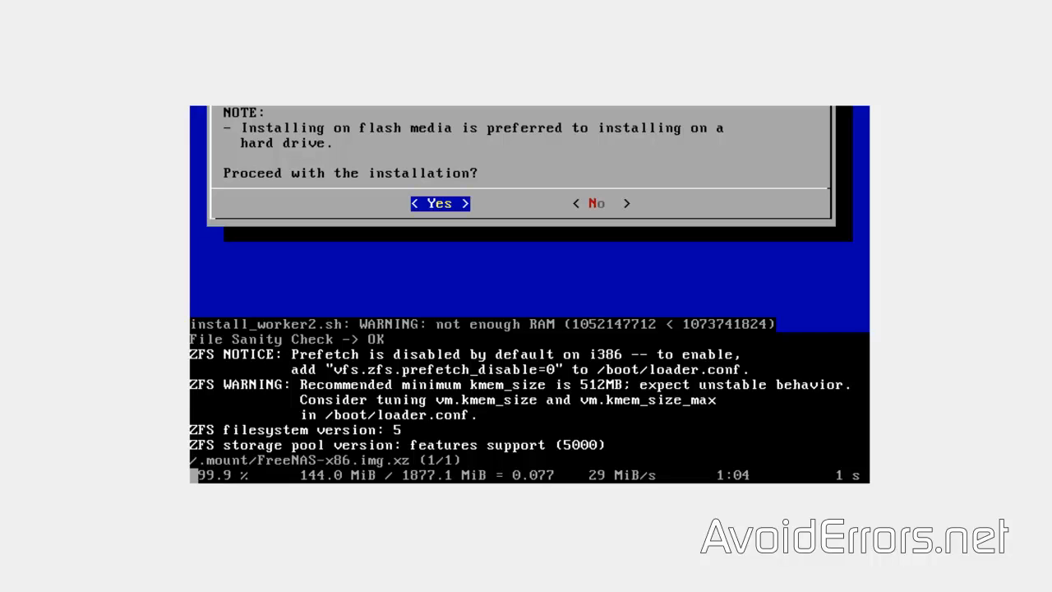
click(440, 204)
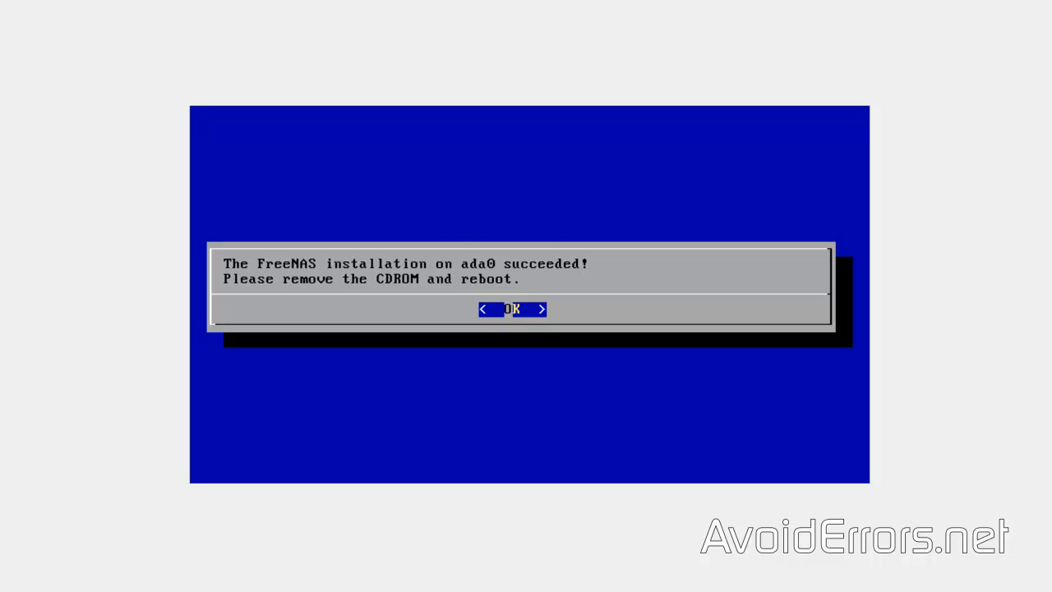
click(513, 309)
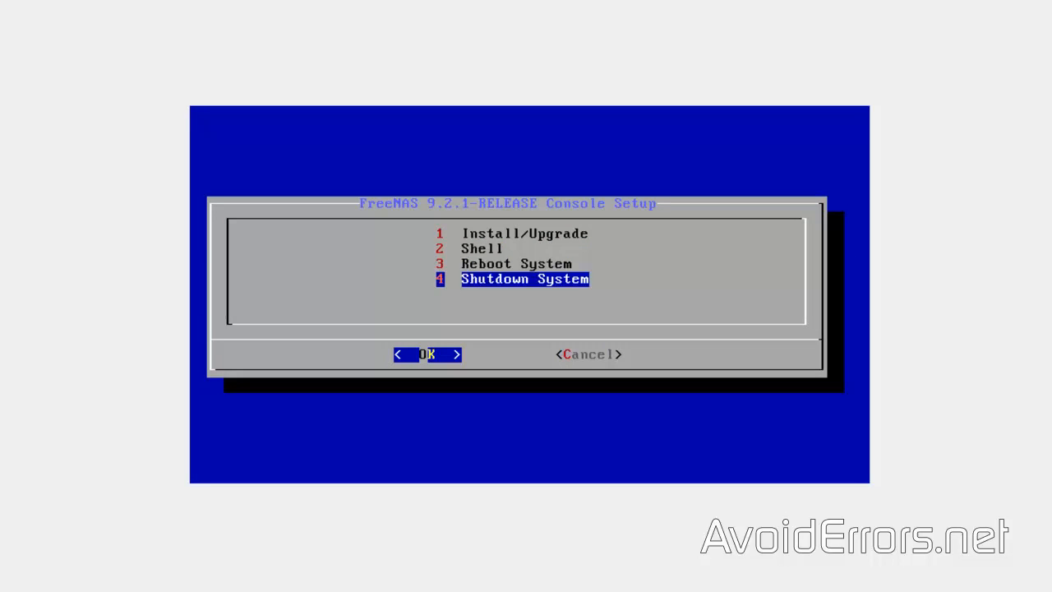
click(428, 355)
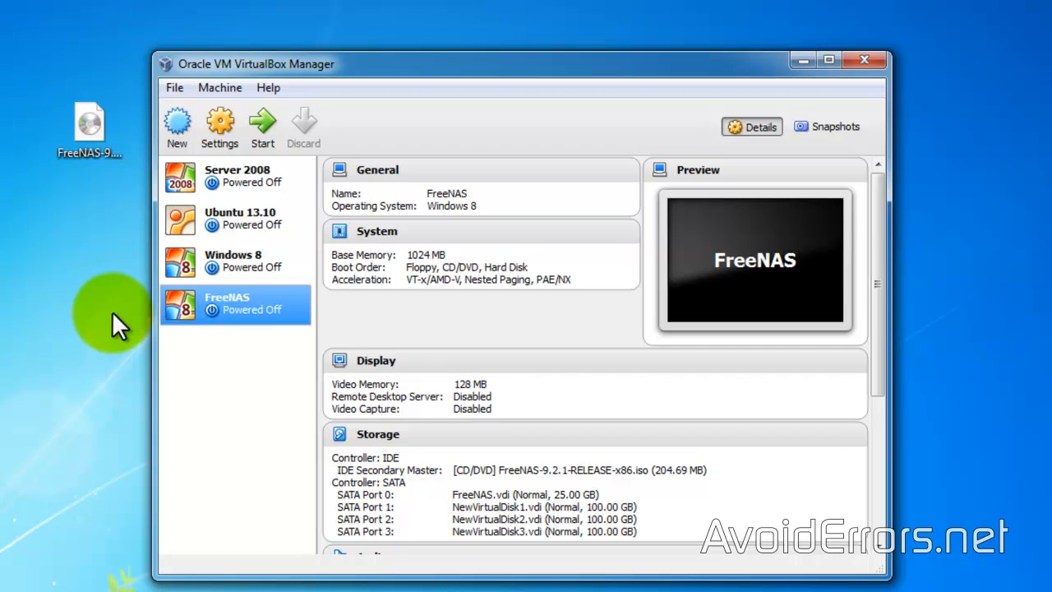
Add an empty CD/DVD drive to the IDE controller, remove the FreeNAS ISO drive and save.
click(219, 128)
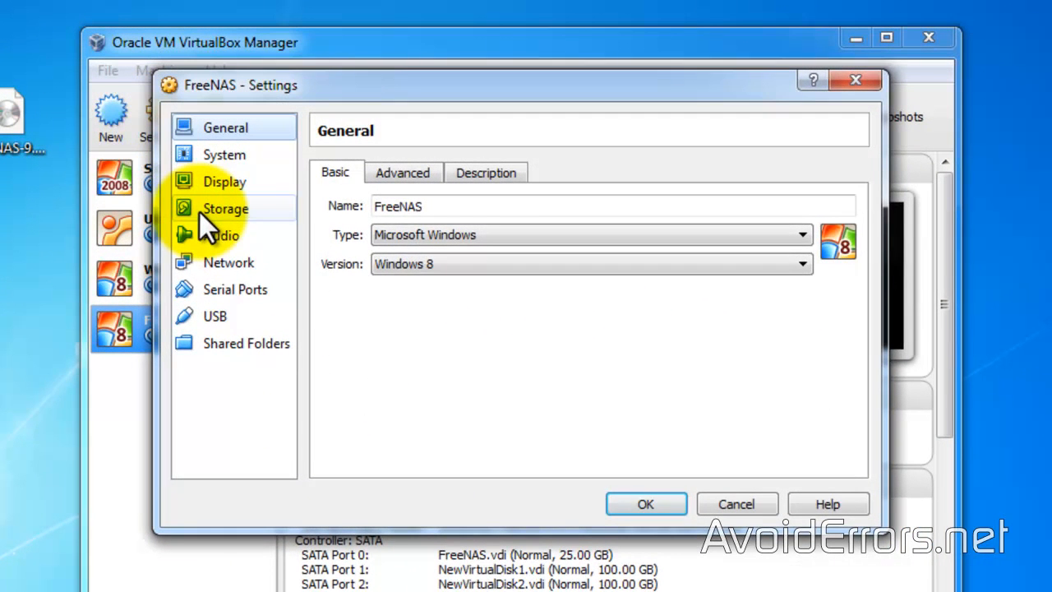
click(224, 208)
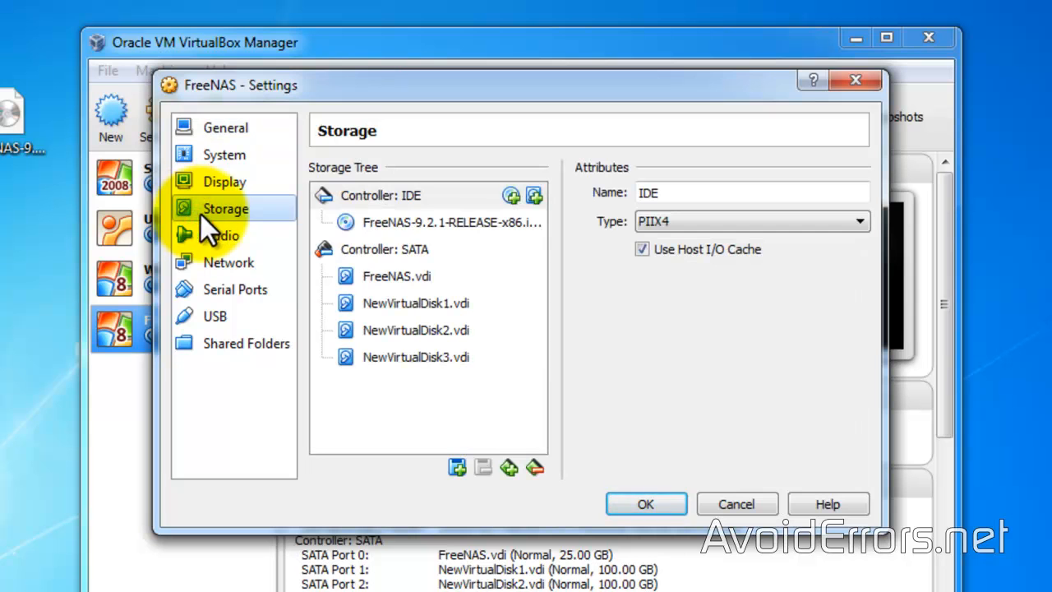
mouse_move(510, 222)
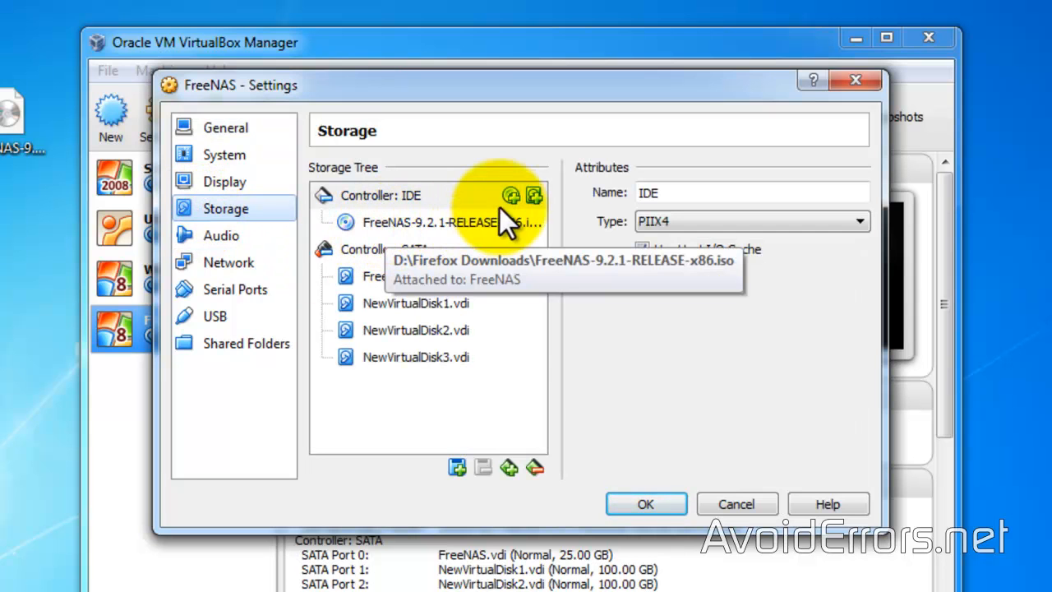
click(510, 196)
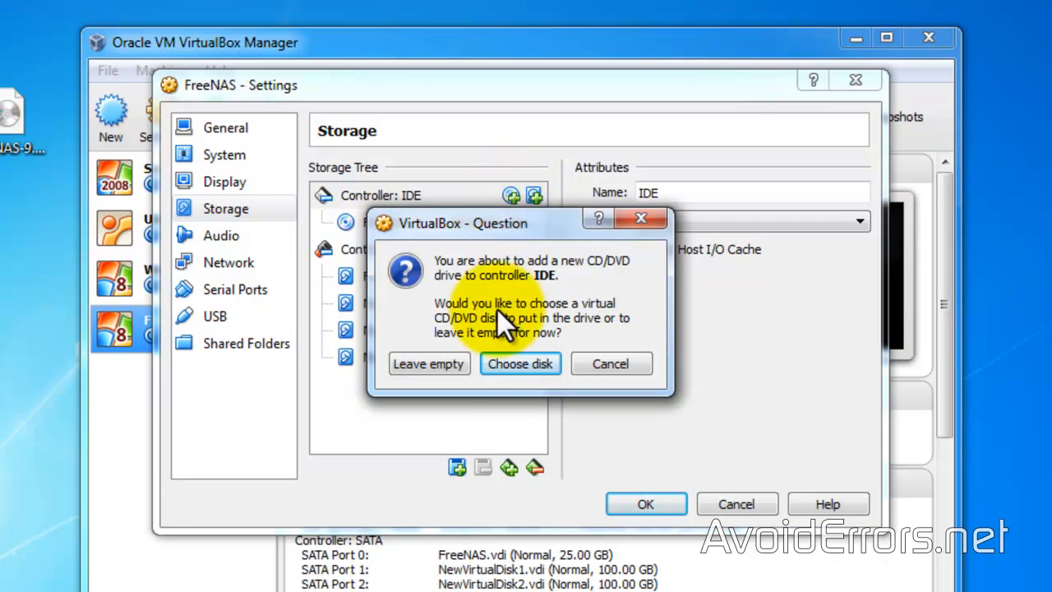
click(429, 364)
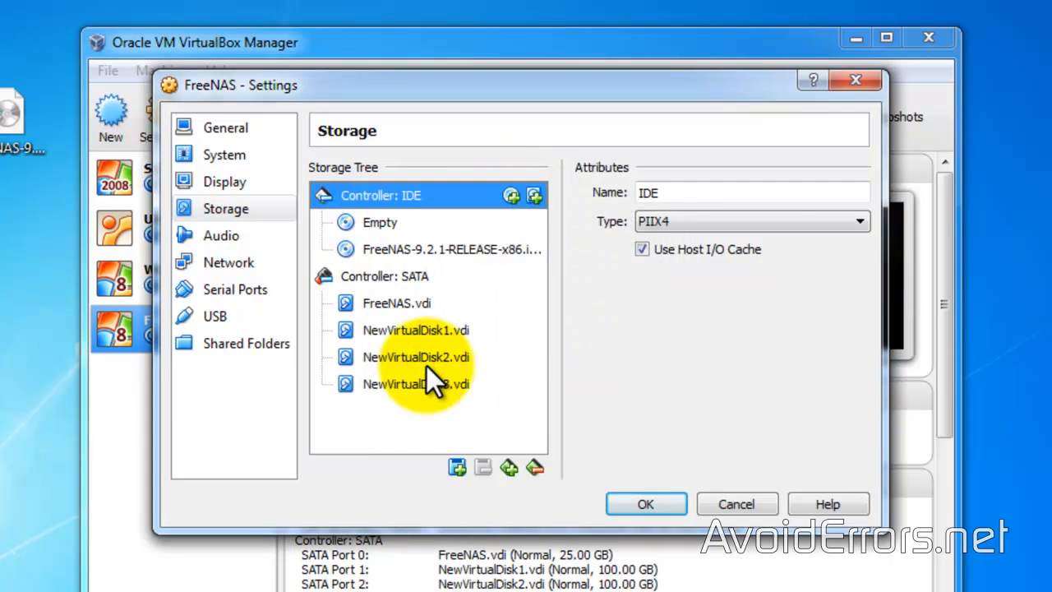
click(450, 250)
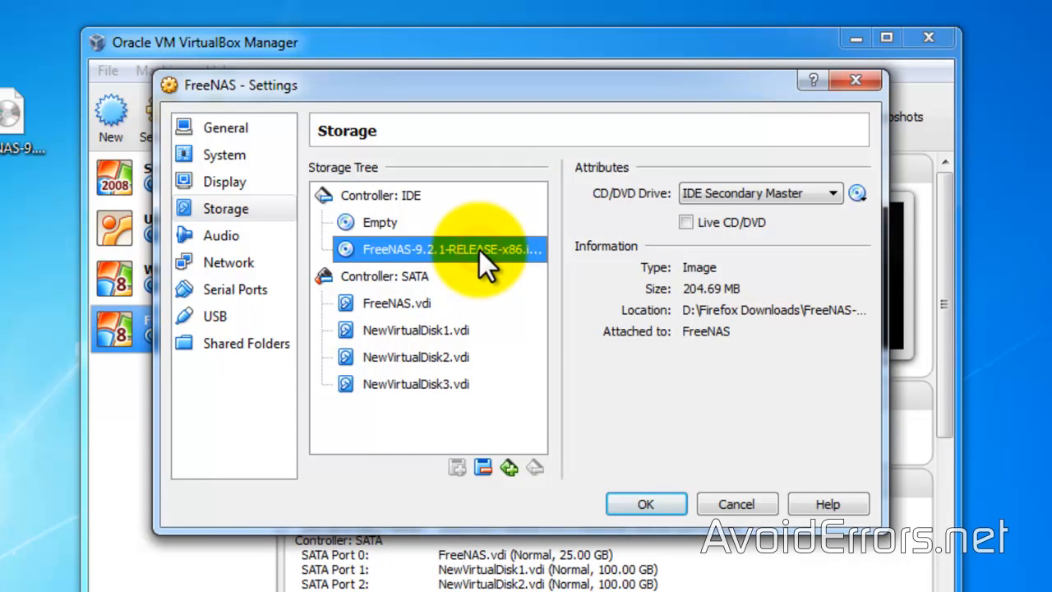
click(482, 467)
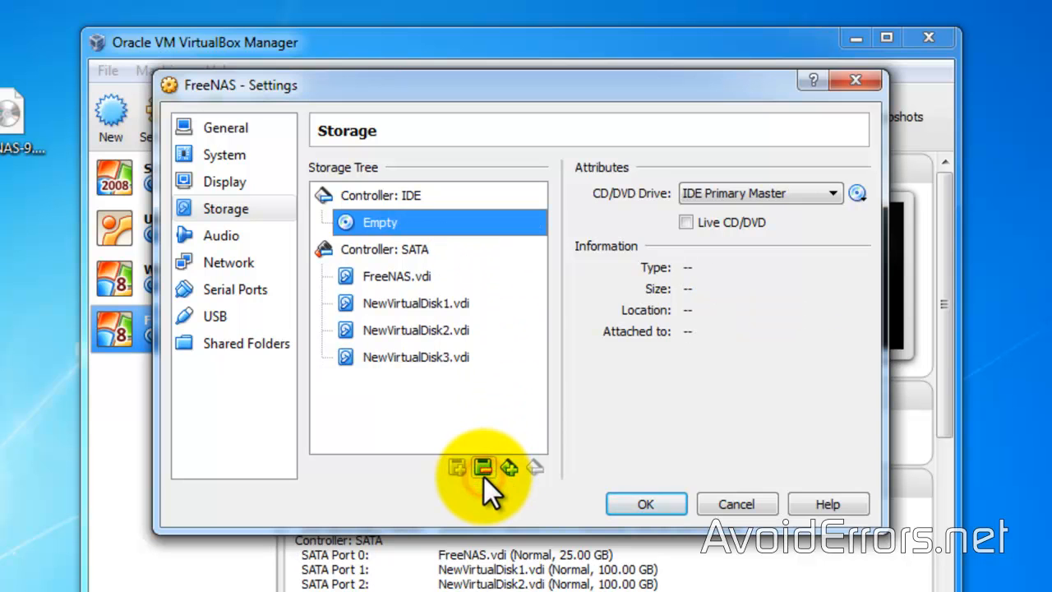
mouse_move(625, 536)
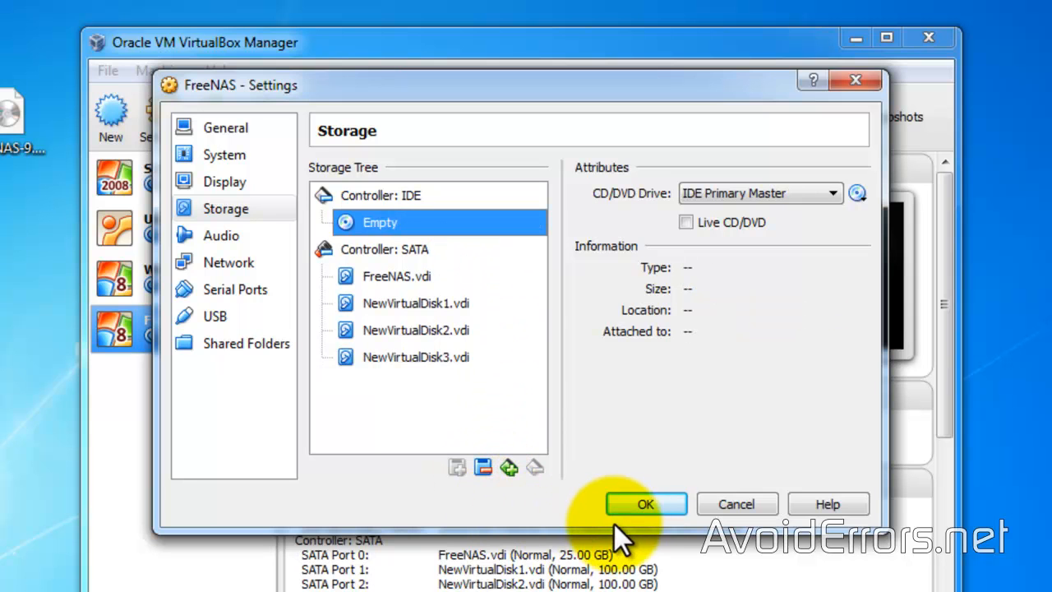
click(645, 503)
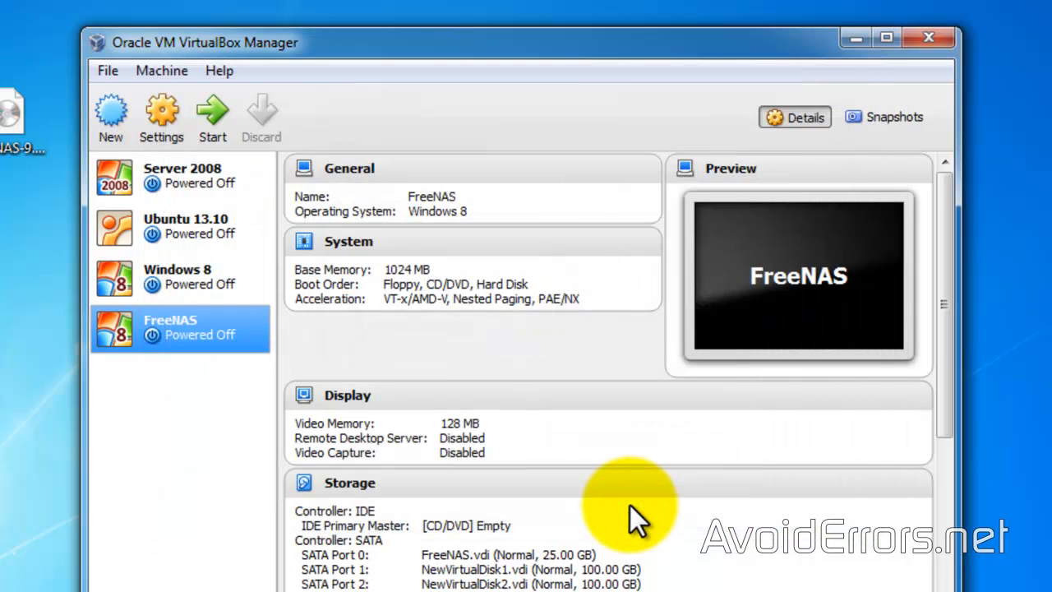
mouse_move(62, 337)
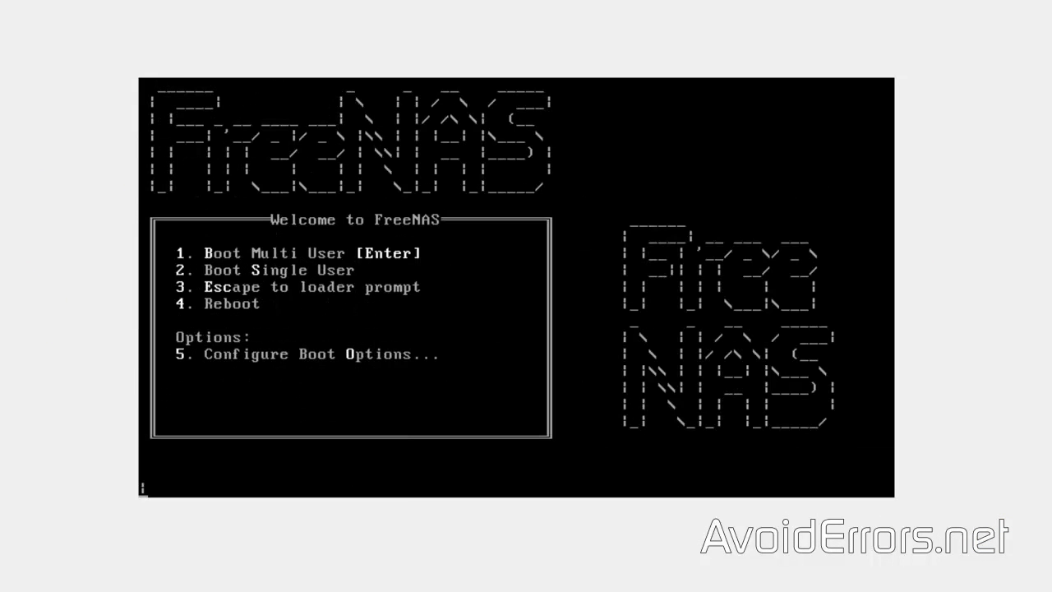
key(enter)
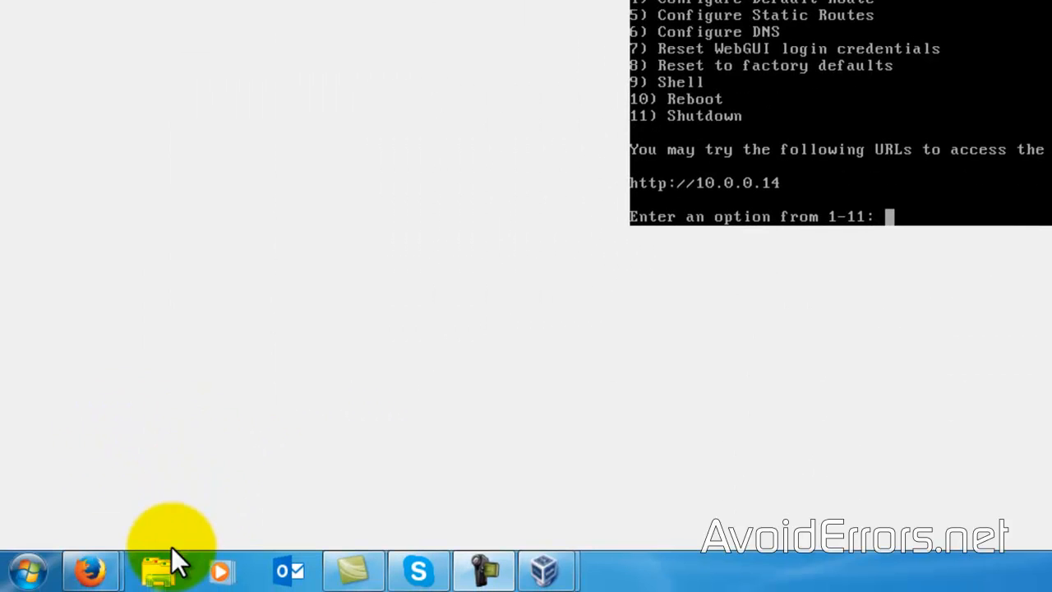
mouse_move(161, 572)
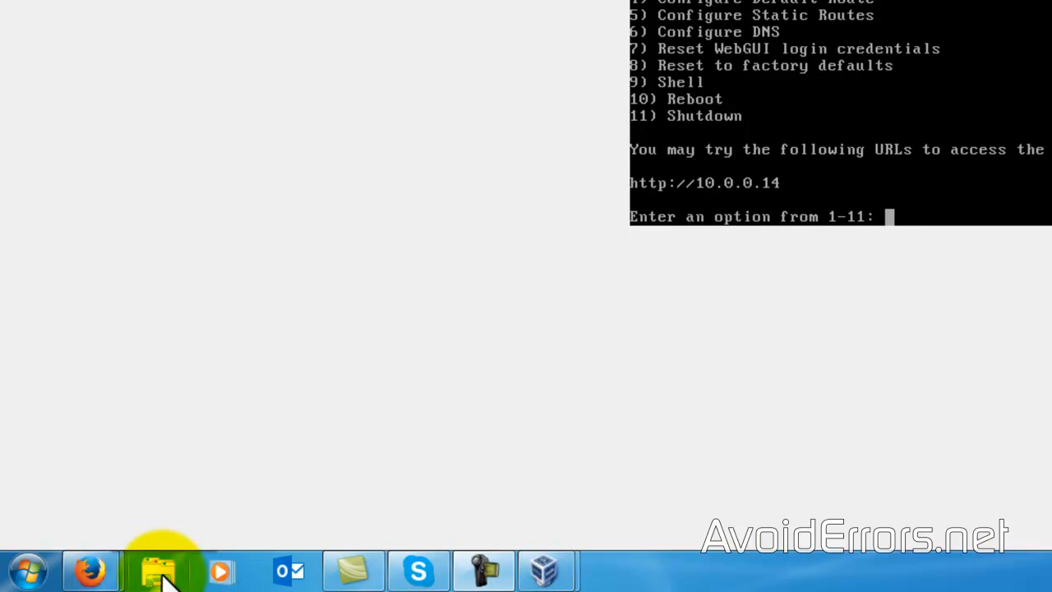
click(158, 572)
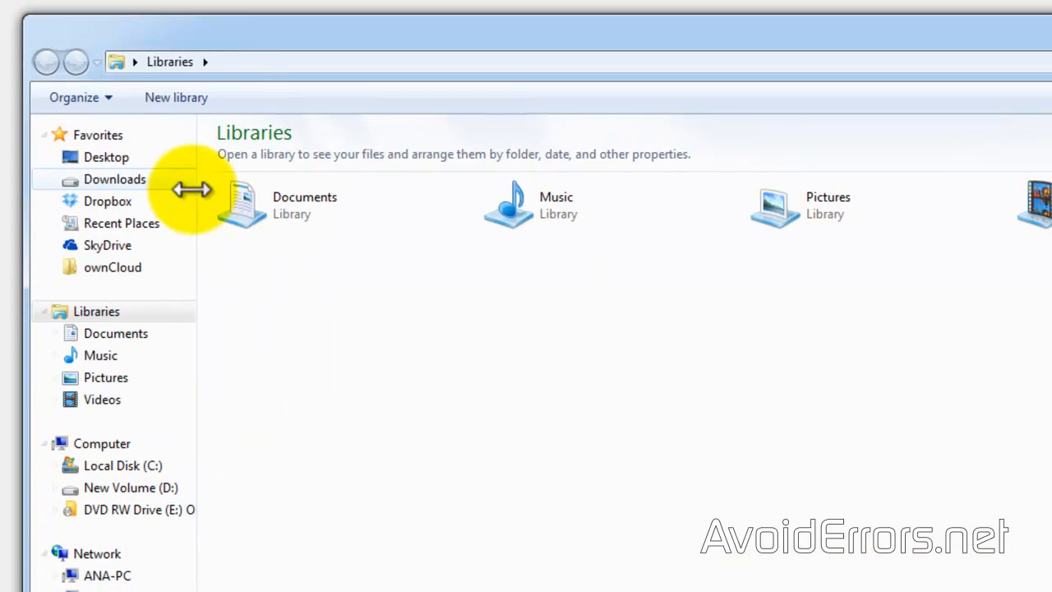
right_click(157, 63)
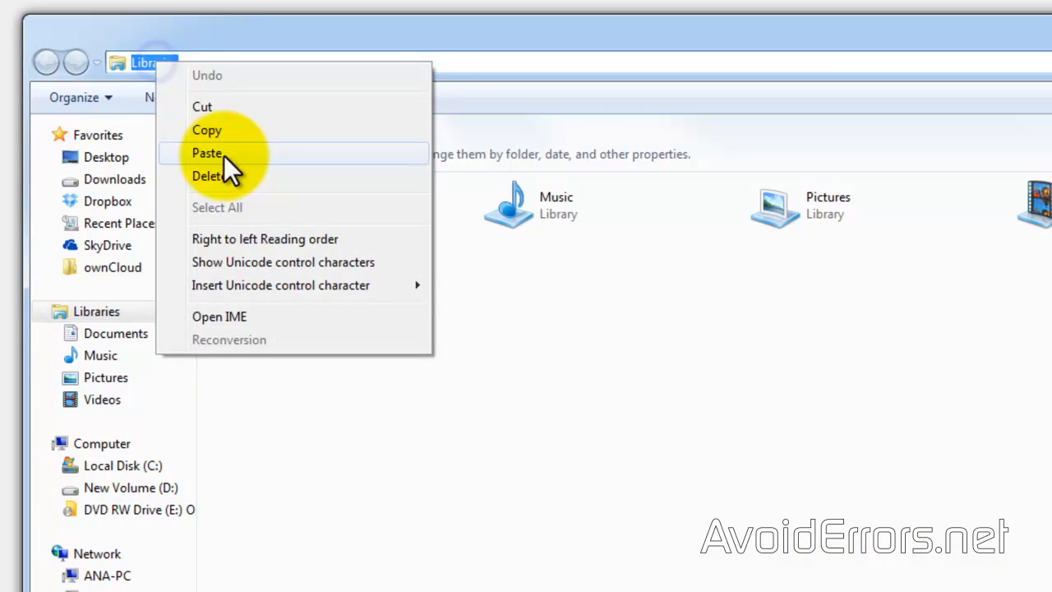
click(207, 155)
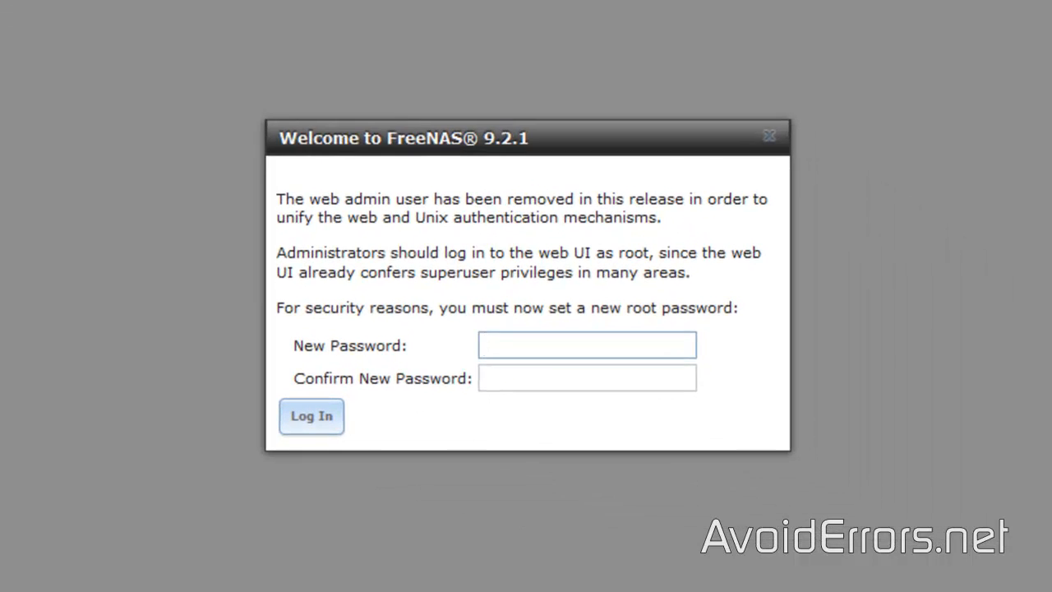
Enter the new root password in both fields and log in to the FreeNAS web UI.
text(password)
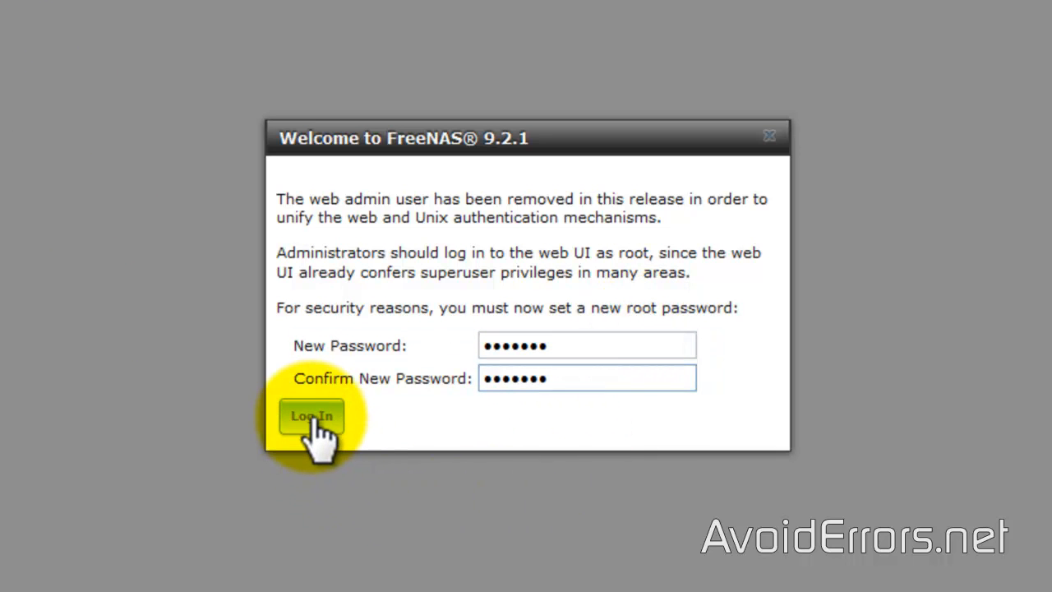
click(312, 415)
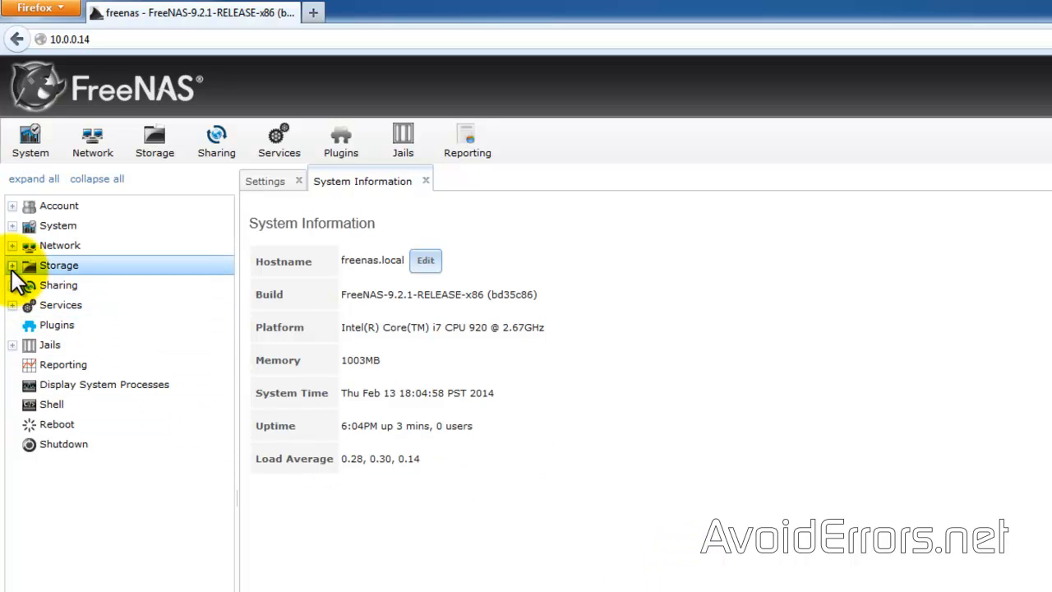
Expand Storage > Volumes and bring up the ZFS Volume Manager listing the three drives.
click(12, 264)
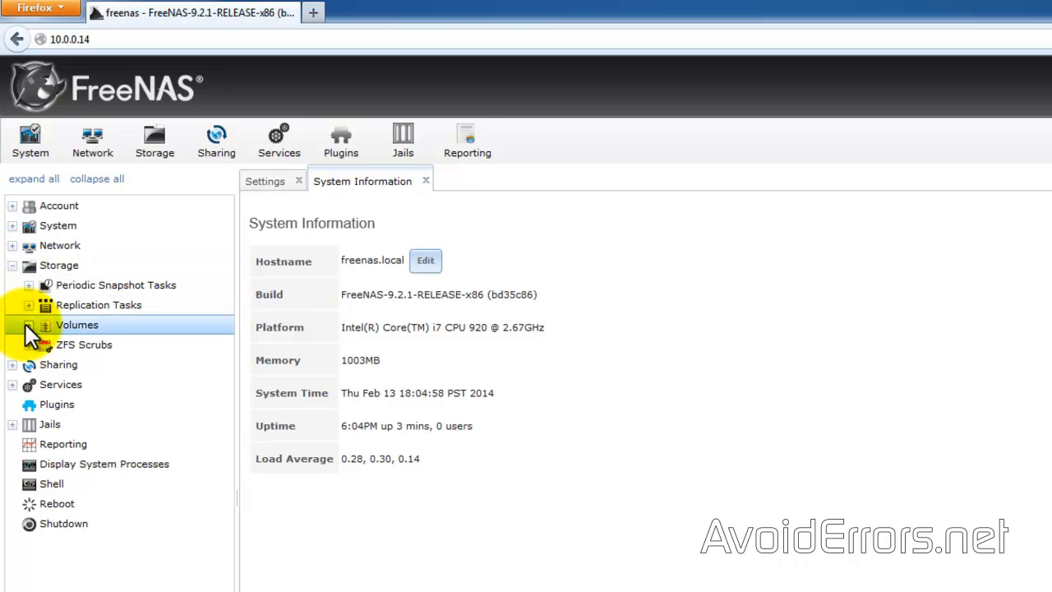
click(29, 325)
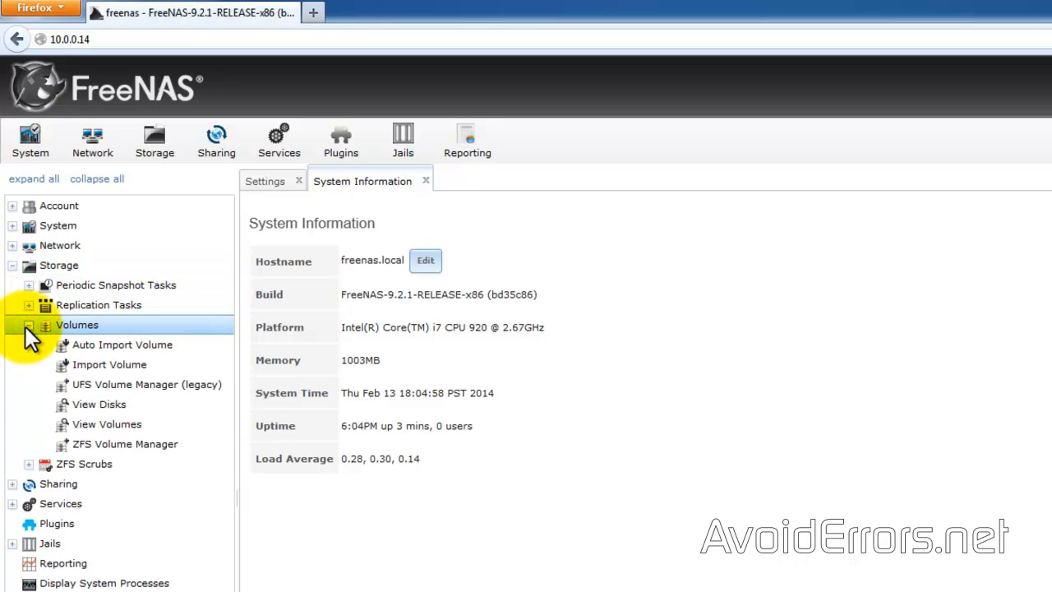
click(124, 444)
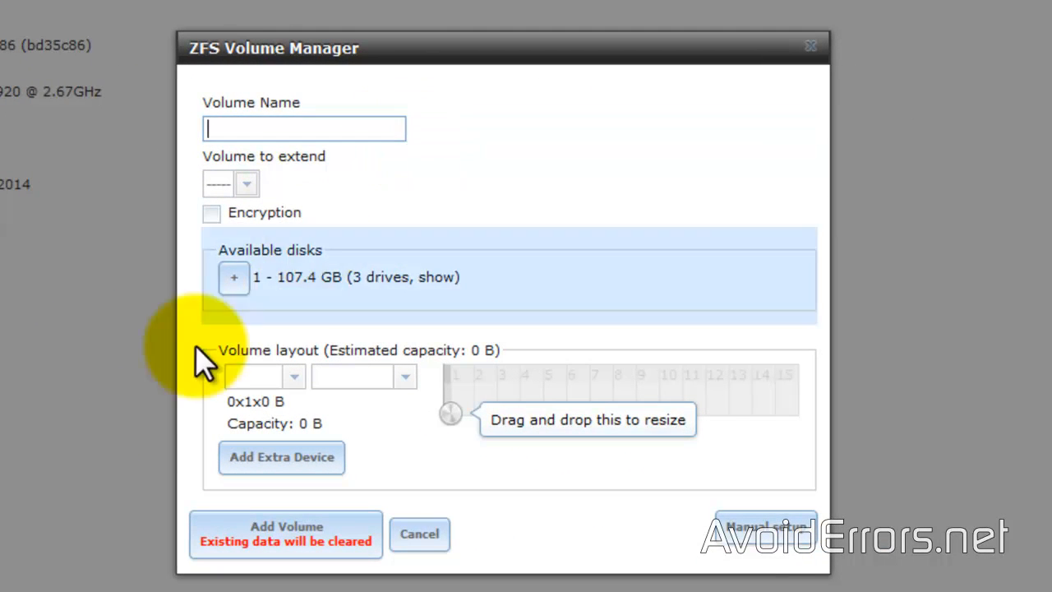
Add a RaidZ volume named AvoidErrors spanning disks ada1, ada2 and ada3.
text(AvoidErrors)
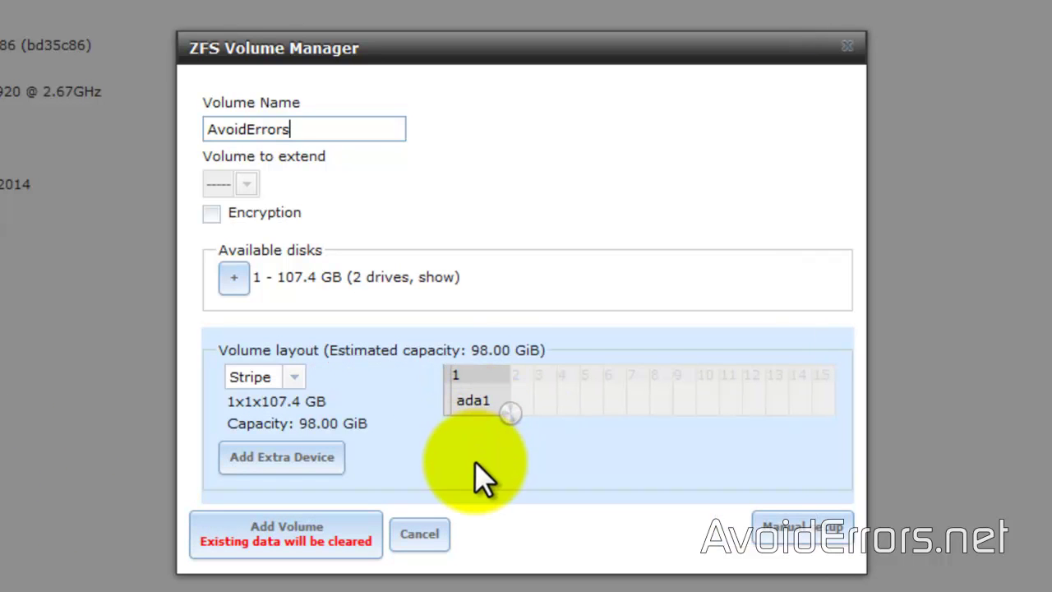
click(293, 376)
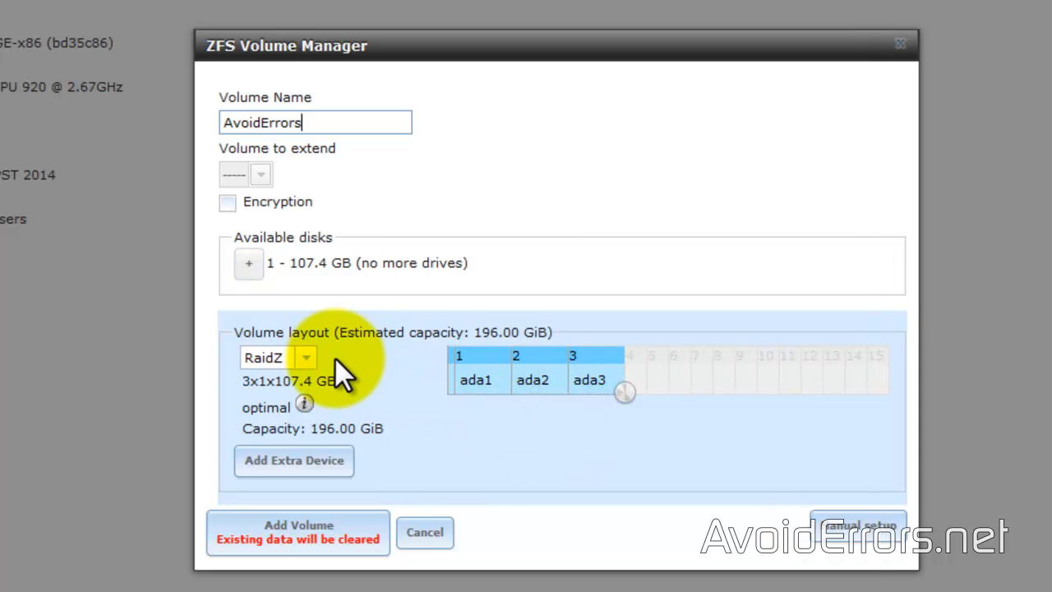
mouse_move(480, 473)
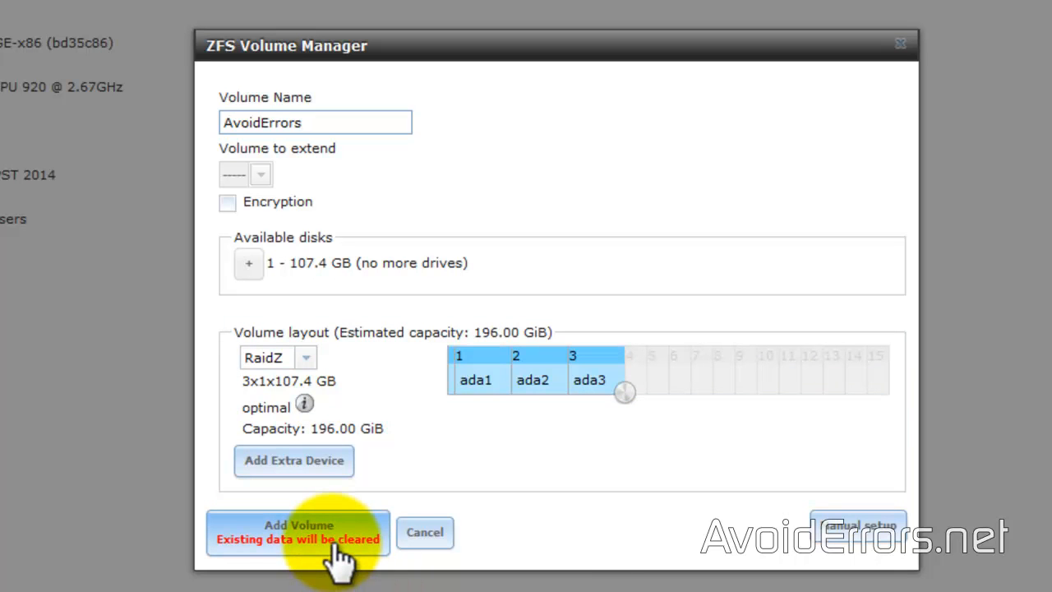
click(299, 526)
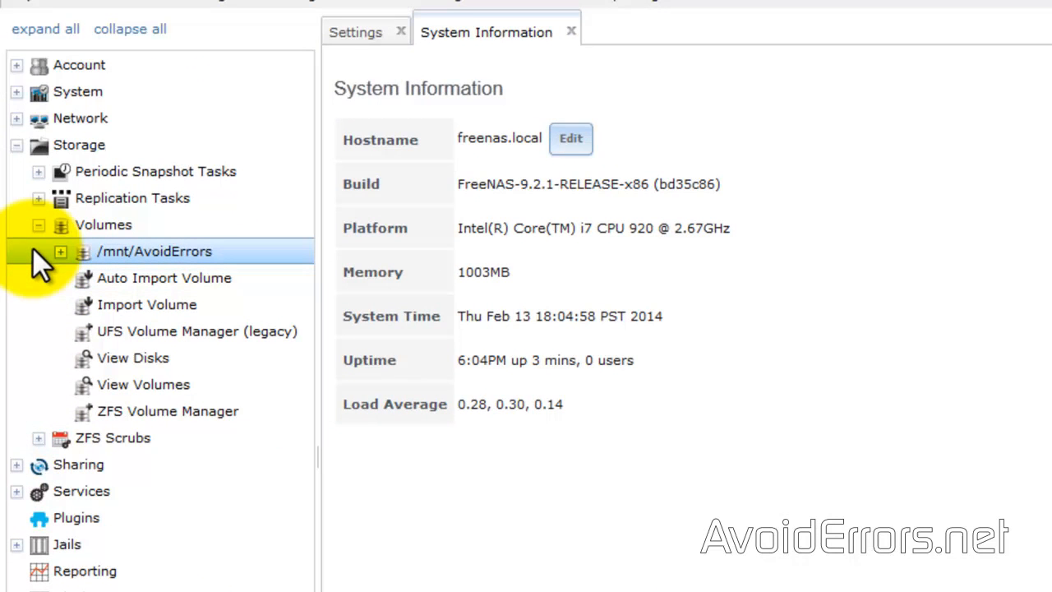
mouse_move(51, 262)
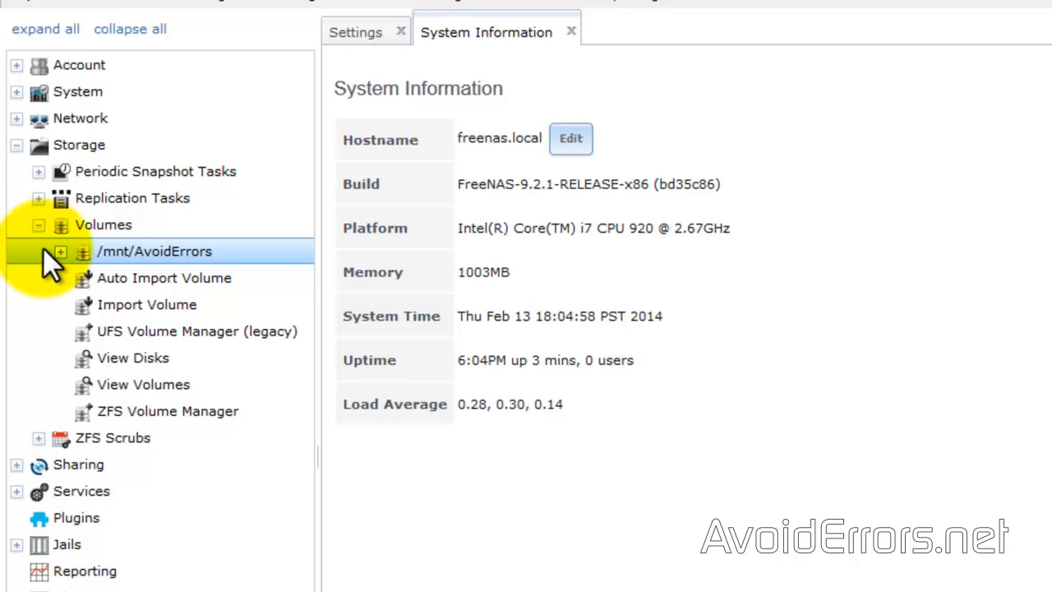
mouse_move(70, 266)
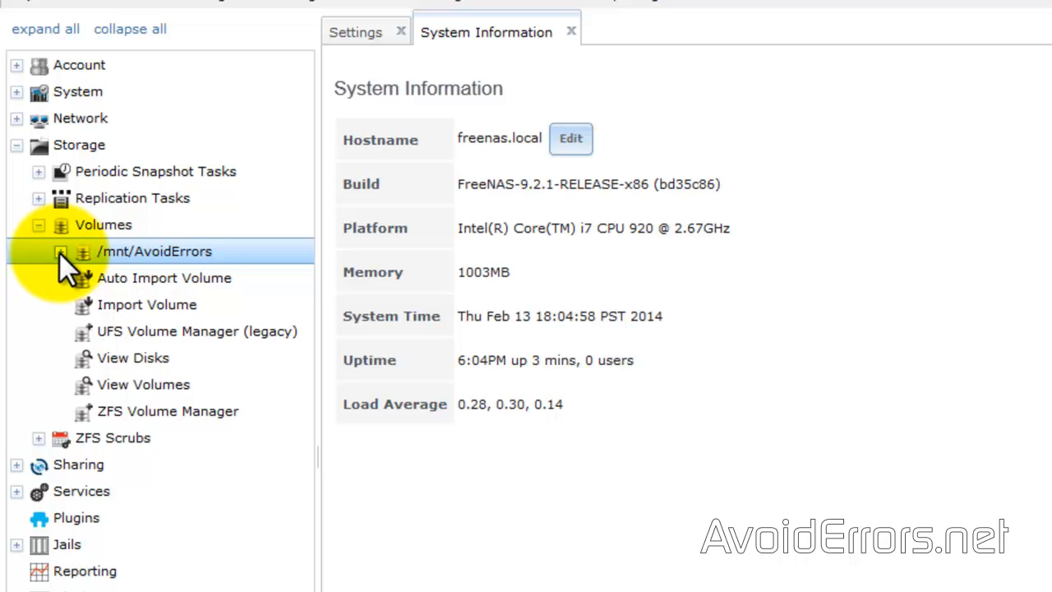
Grant Group and Other write access on /mnt/AvoidErrors and apply the change.
click(59, 250)
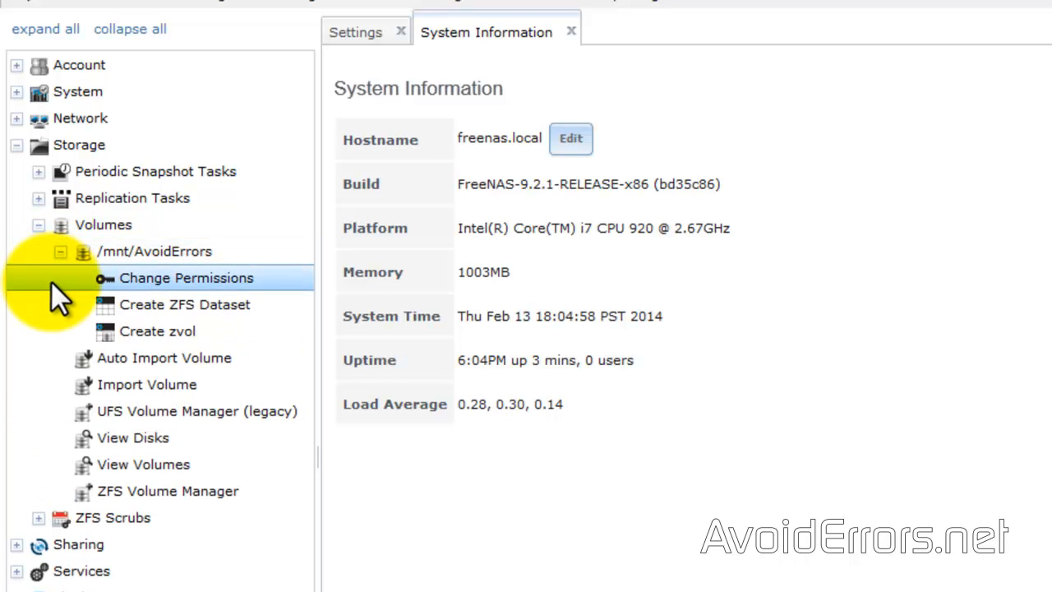
click(186, 278)
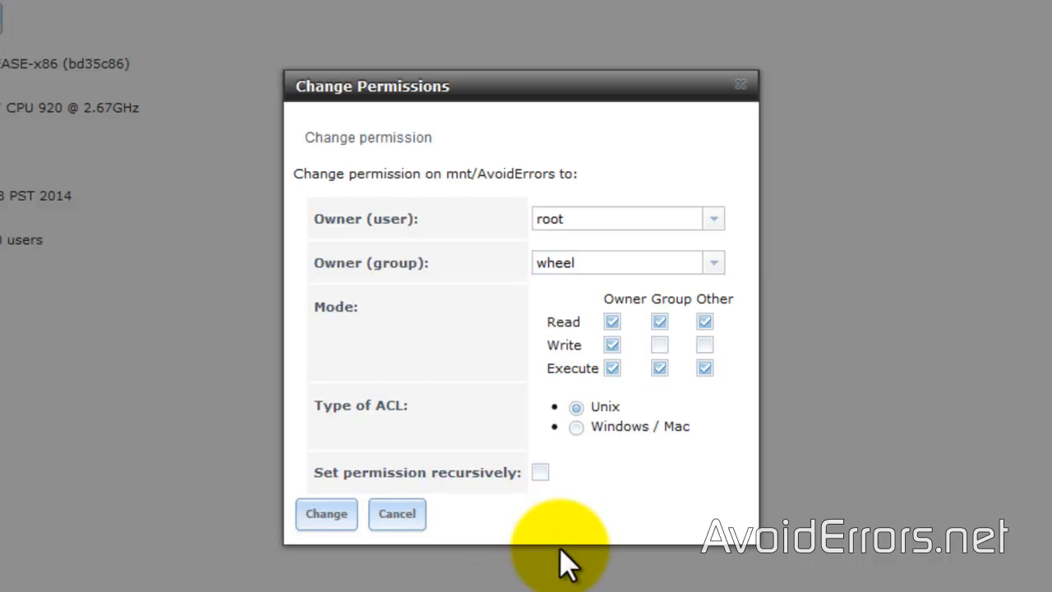
click(658, 345)
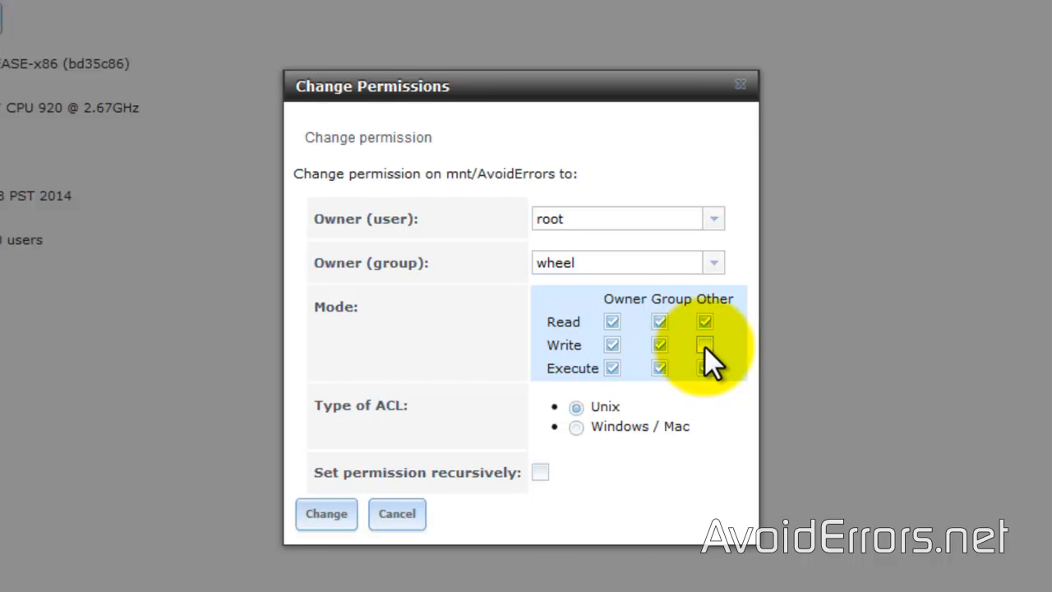
click(704, 346)
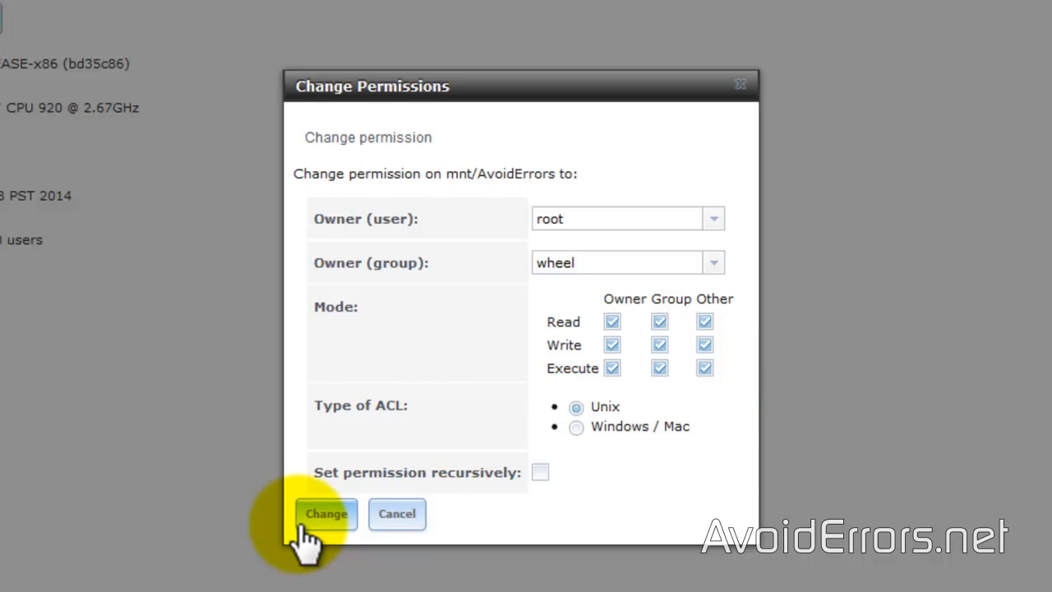
click(326, 513)
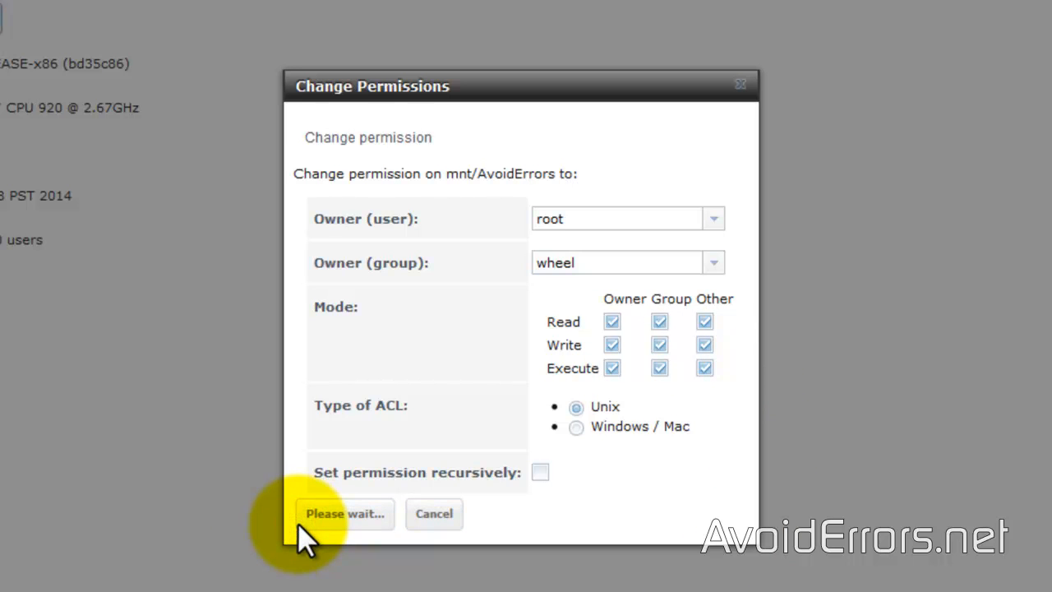
click(346, 513)
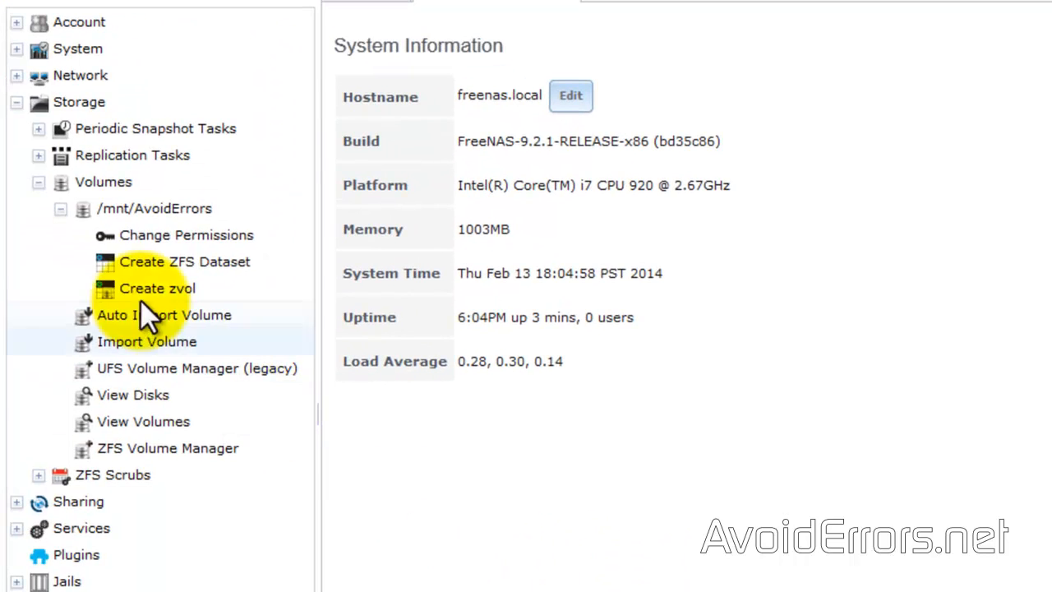
Collapse Storage, expand Sharing > Windows (CIFS) Shares and start a new Windows share.
click(16, 102)
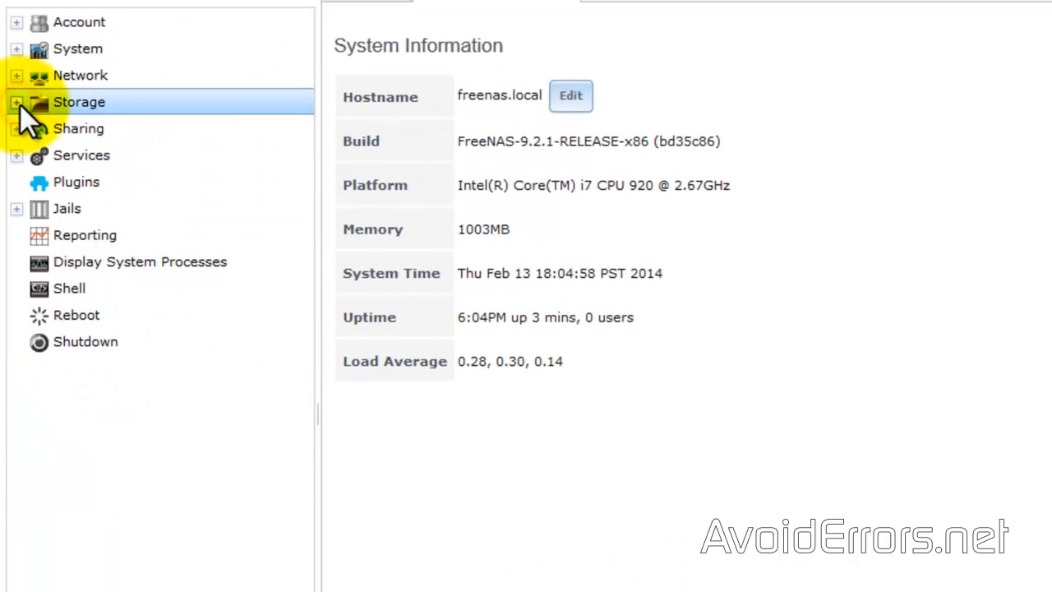
click(79, 128)
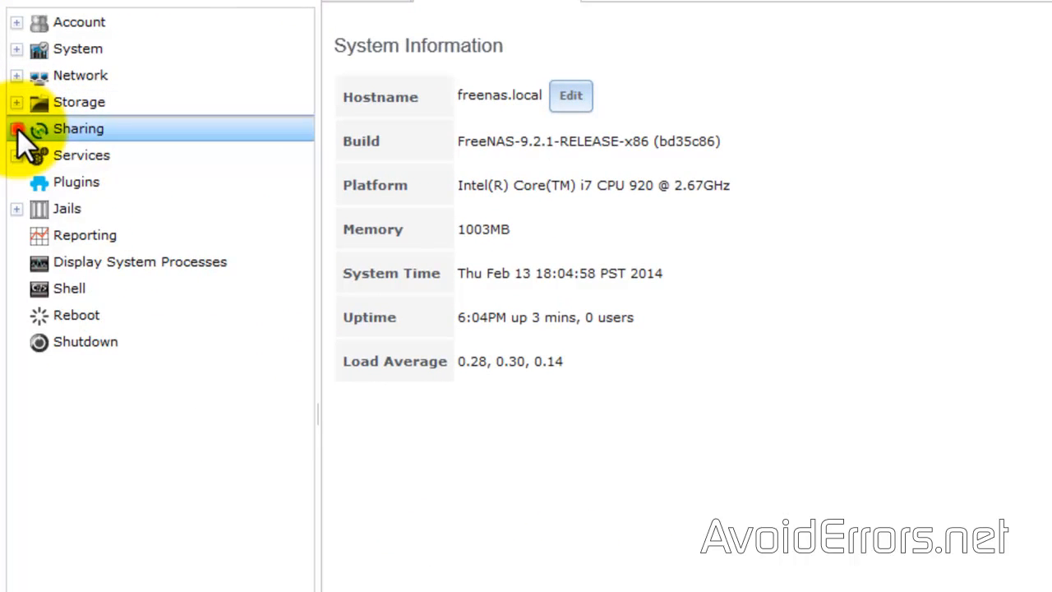
click(16, 128)
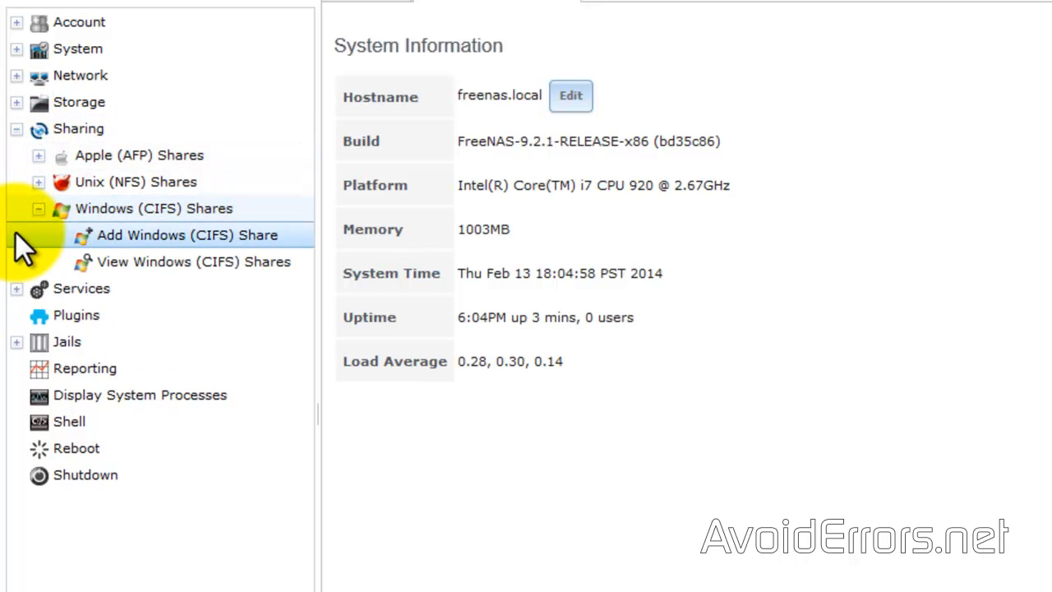
click(188, 235)
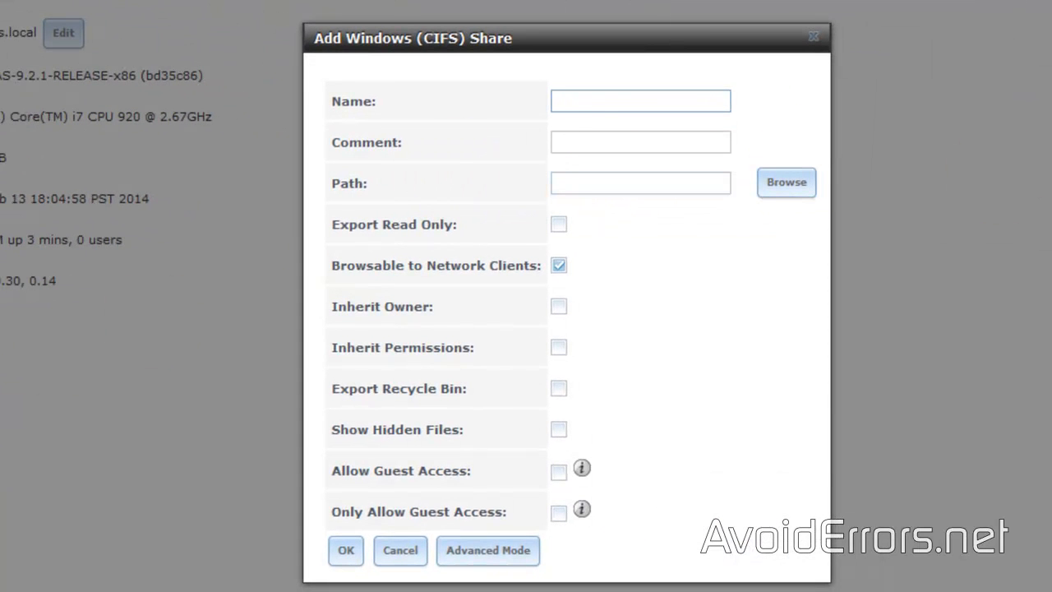
Name the share FreeNAS and browse its path to /mnt/AvoidErrors.
text(FreeNAS)
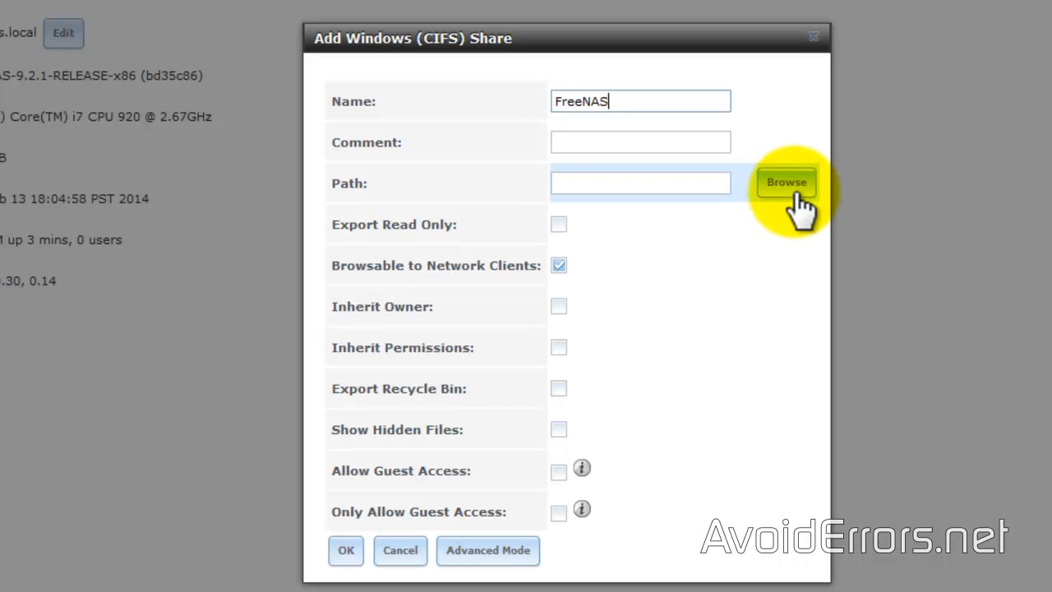
click(785, 181)
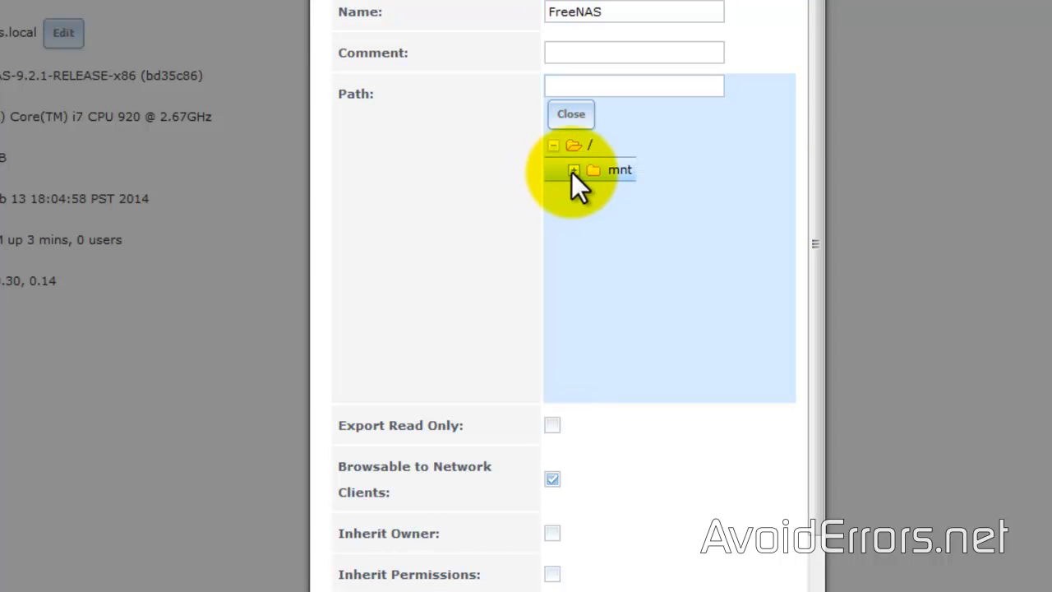
click(574, 169)
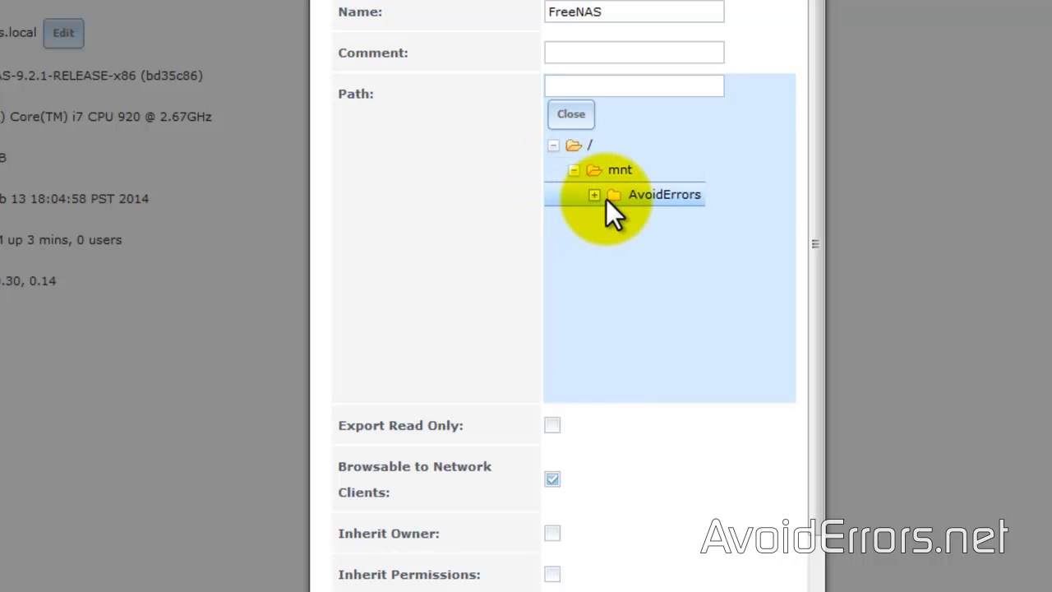
click(595, 194)
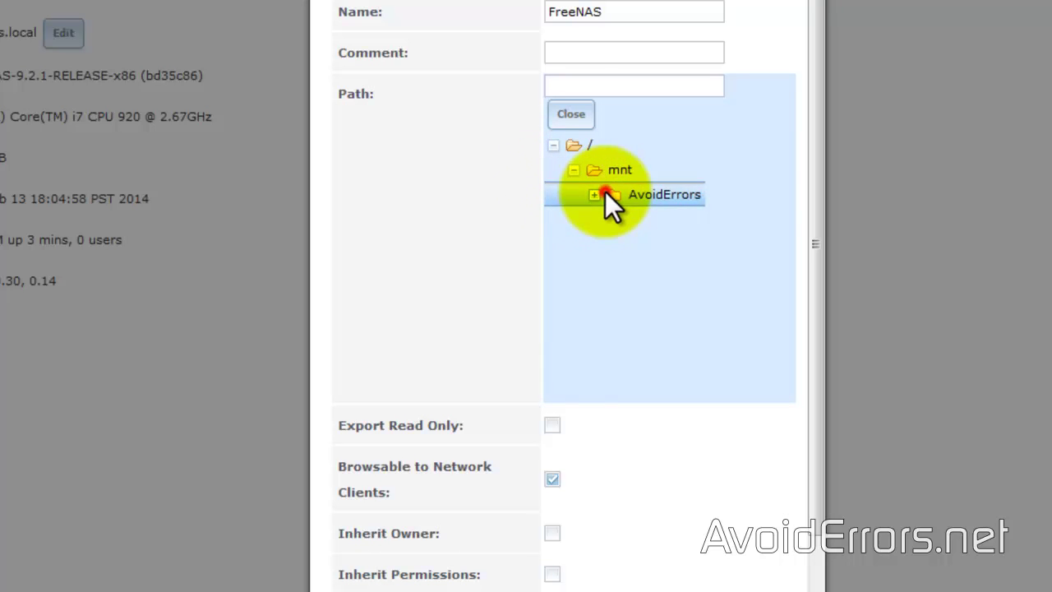
click(664, 194)
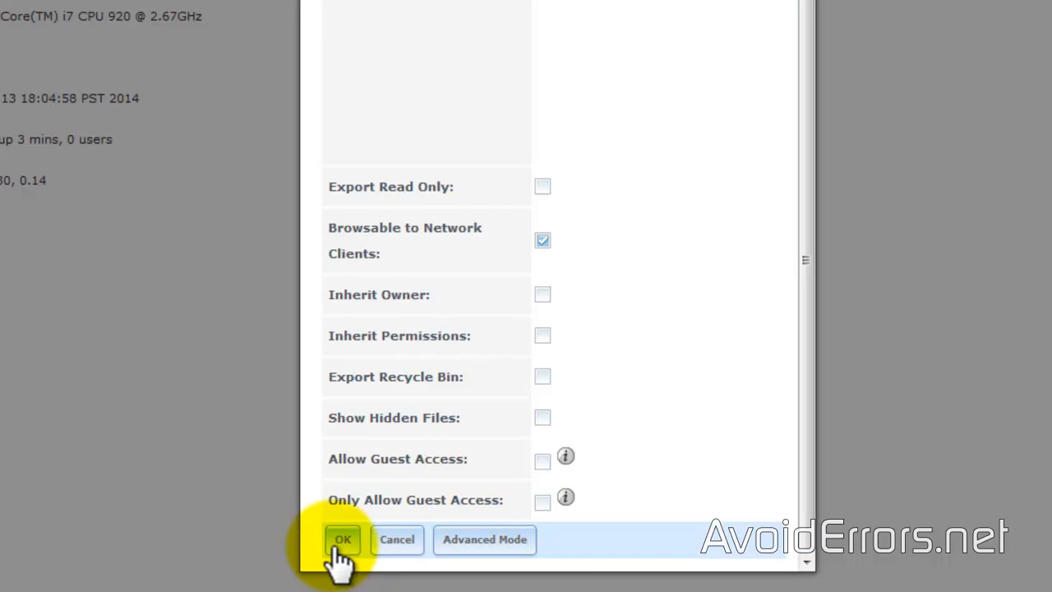
Save the share and confirm Yes to enable the CIFS service.
click(342, 539)
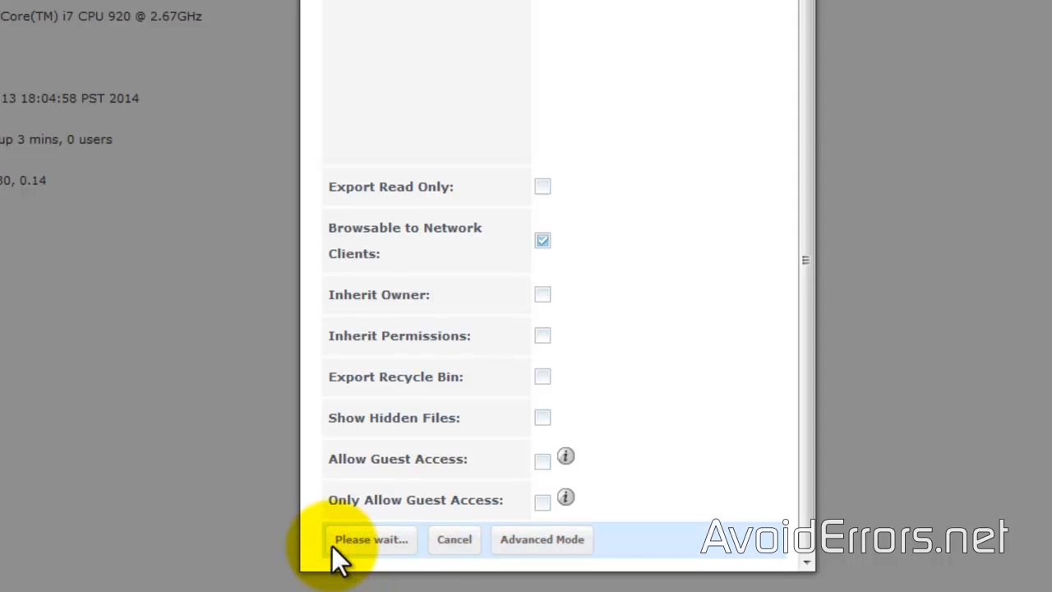
click(371, 540)
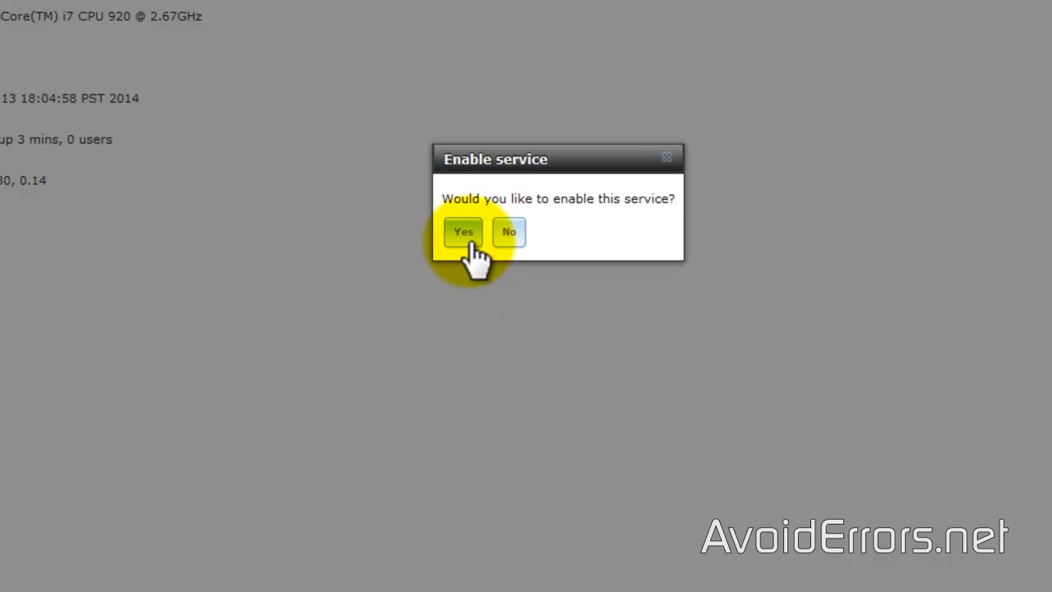
click(464, 230)
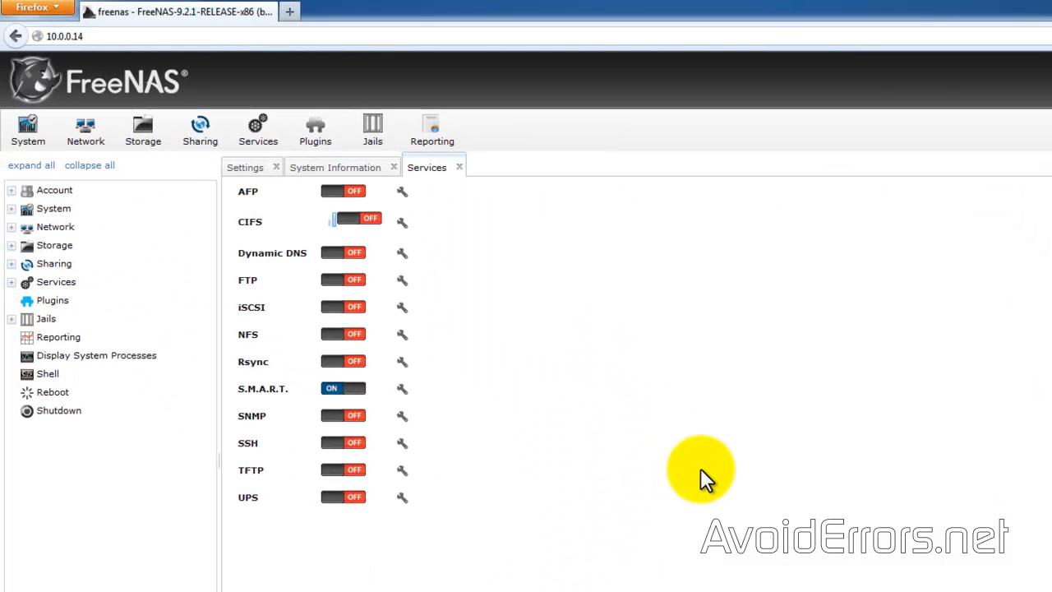
Verify the CIFS toggle is ON in the Services list.
click(341, 219)
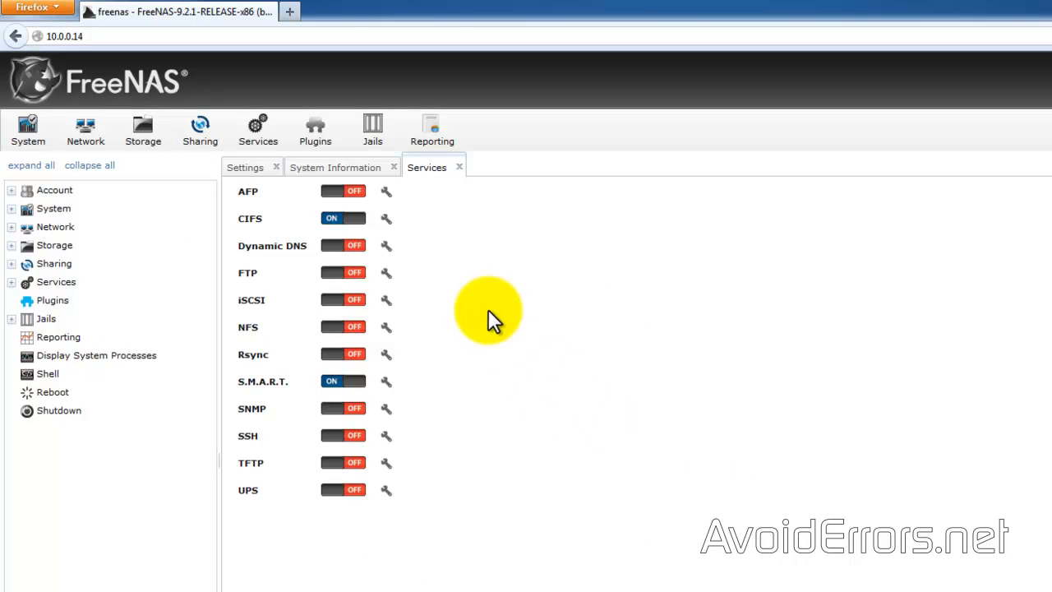
mouse_move(418, 541)
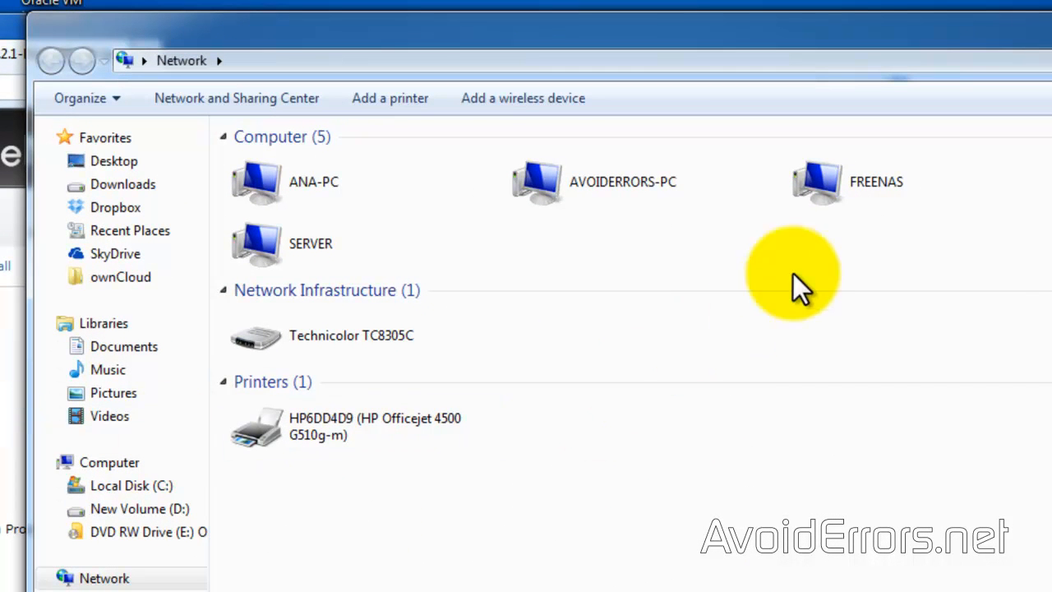
Browse into the FREENAS computer in Network and into its FreeNAS share.
double_click(816, 181)
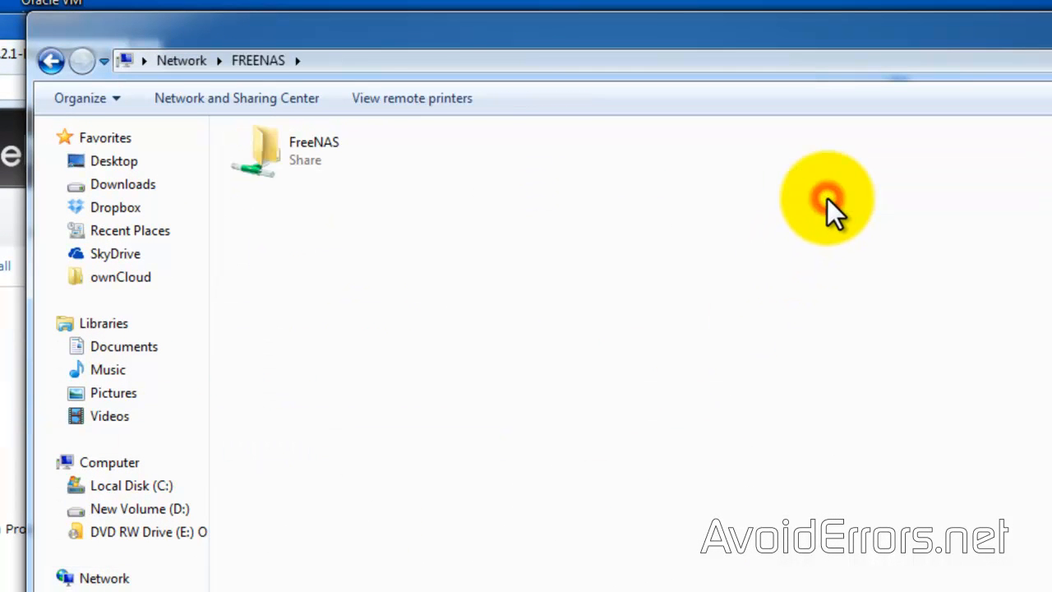
mouse_move(271, 213)
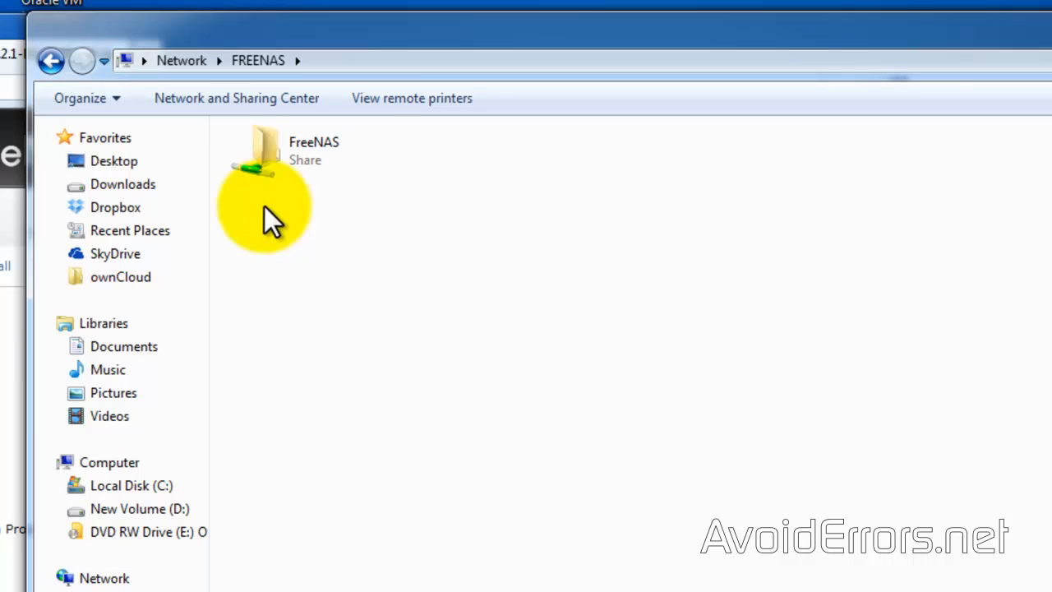
double_click(262, 151)
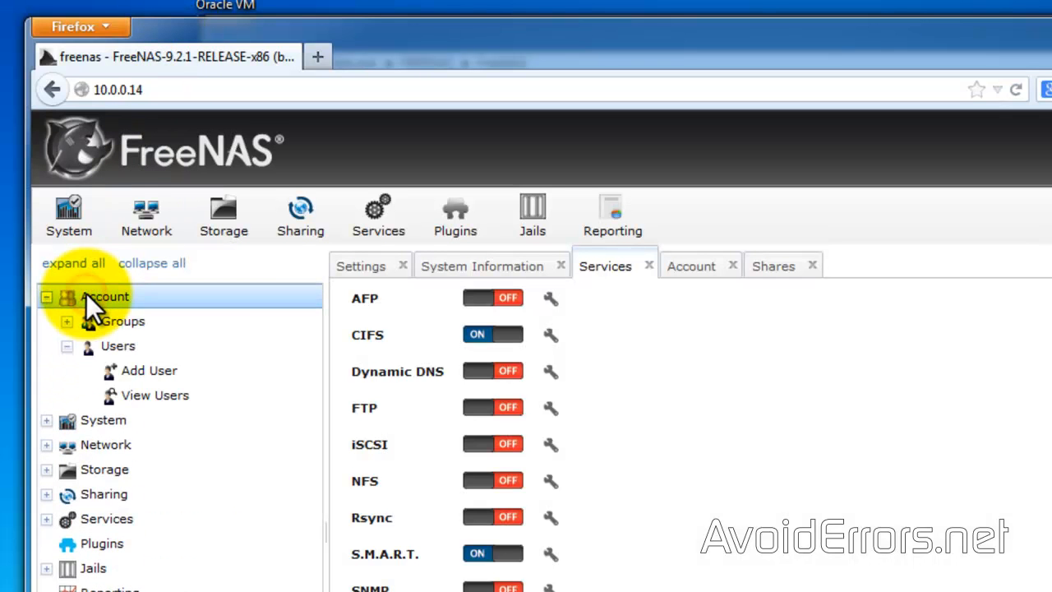
Expand Account > Users and scroll the root user's edit form to the password fields.
click(118, 345)
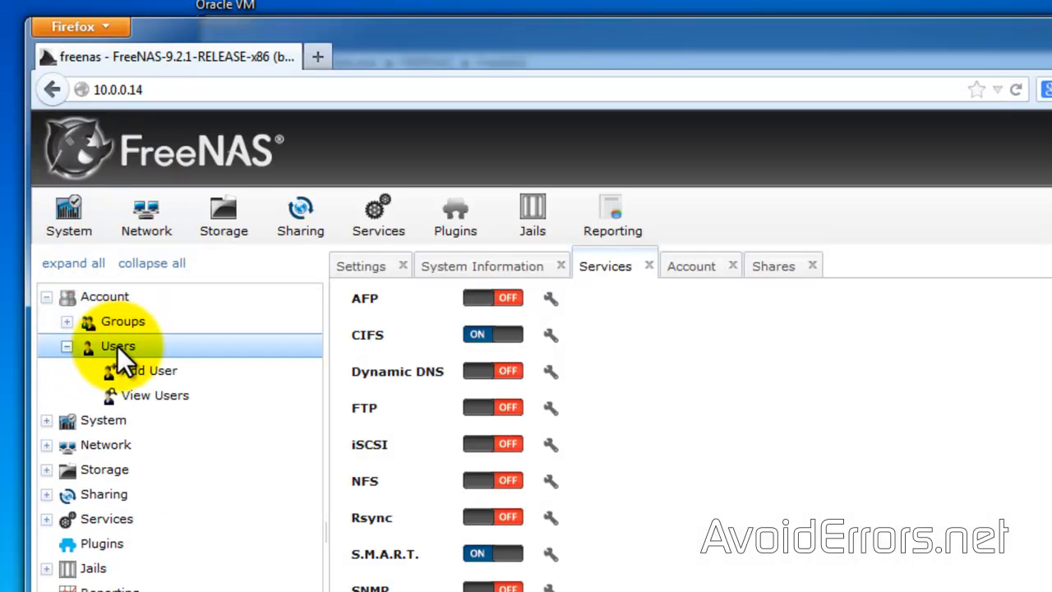
click(155, 395)
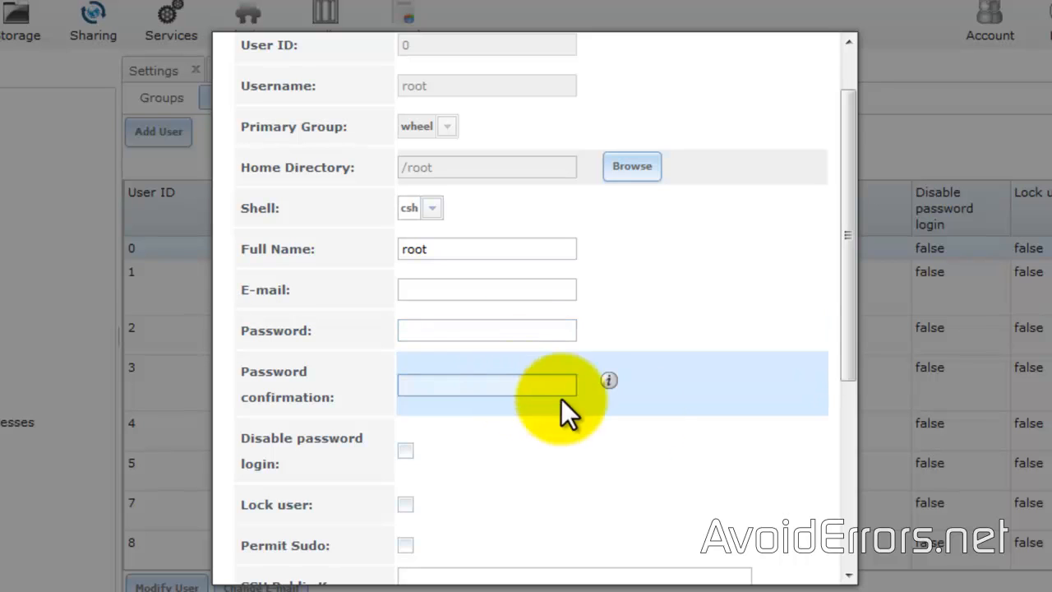
scroll(down, 3)
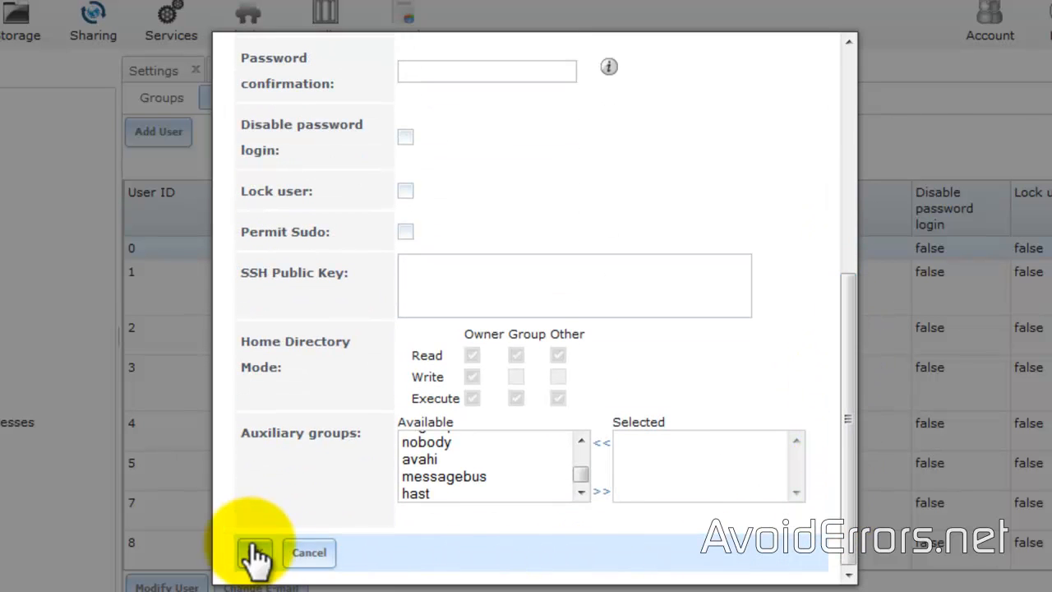